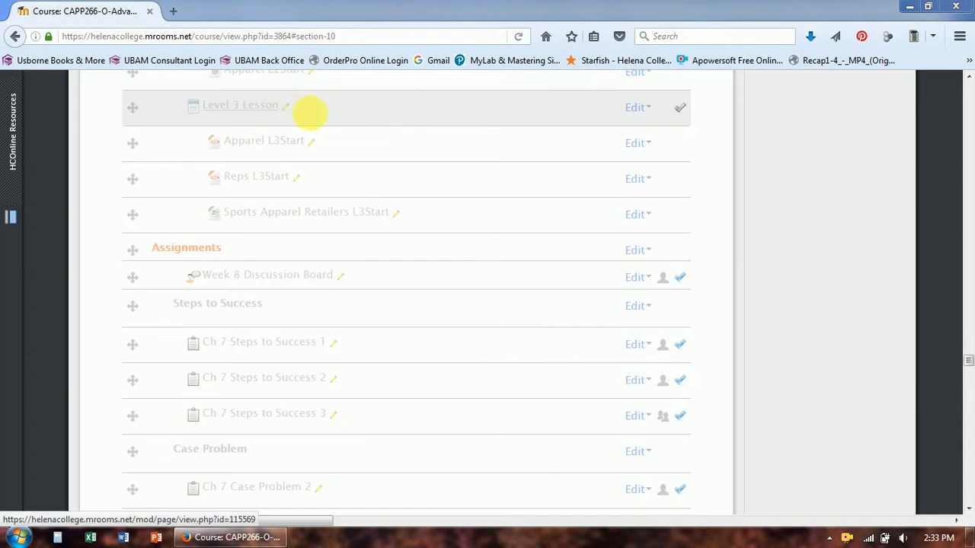
mouse_move(966, 373)
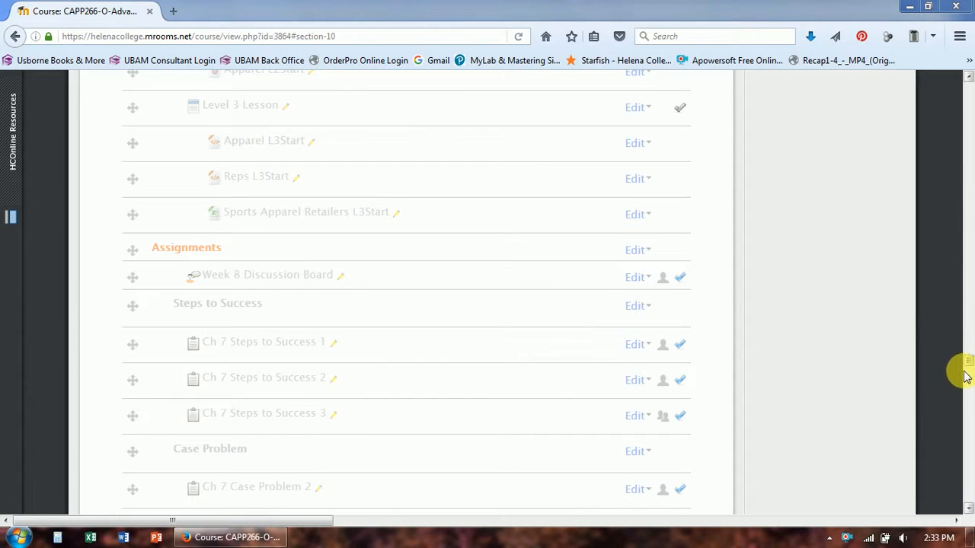
- Save the Apparel L3Start.xml link from Moodle to the desktop
scroll(up, 3)
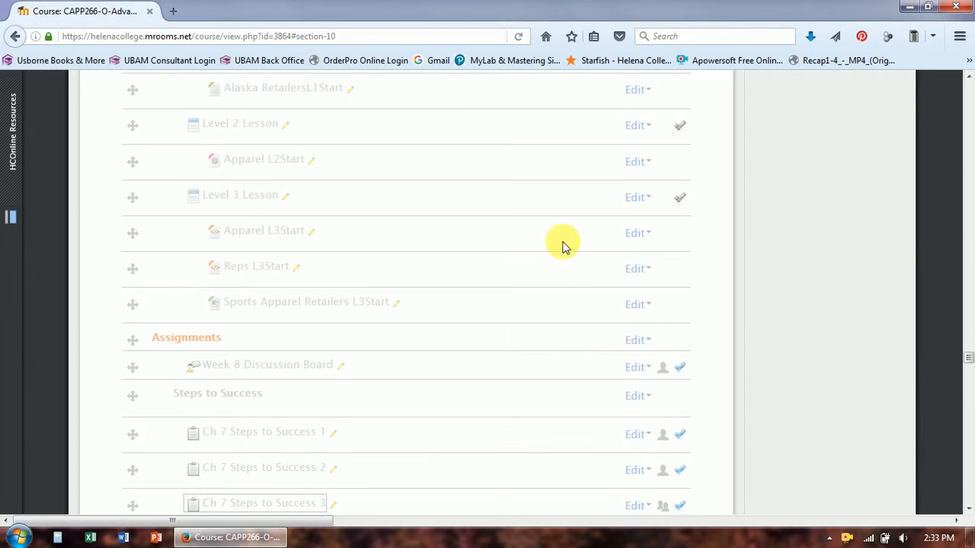
mouse_move(255, 232)
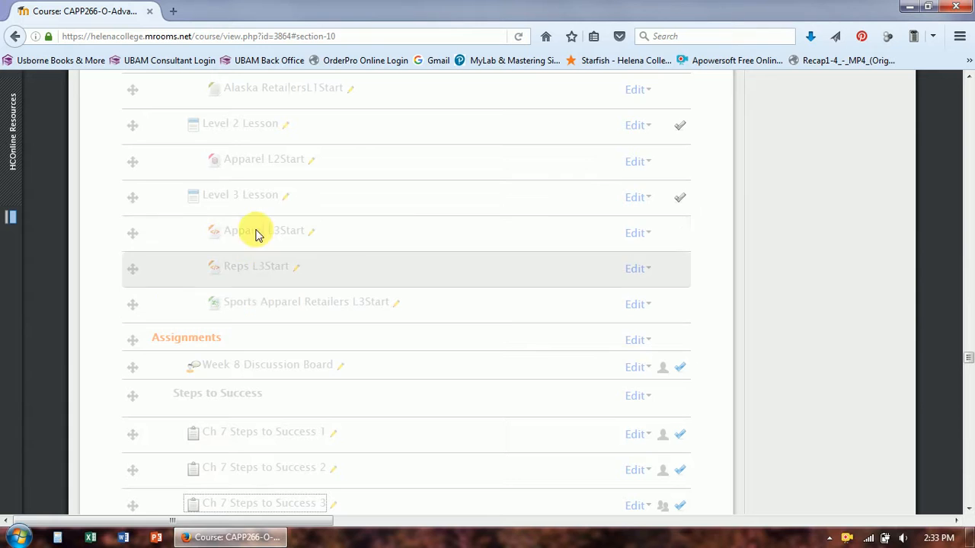
right_click(259, 232)
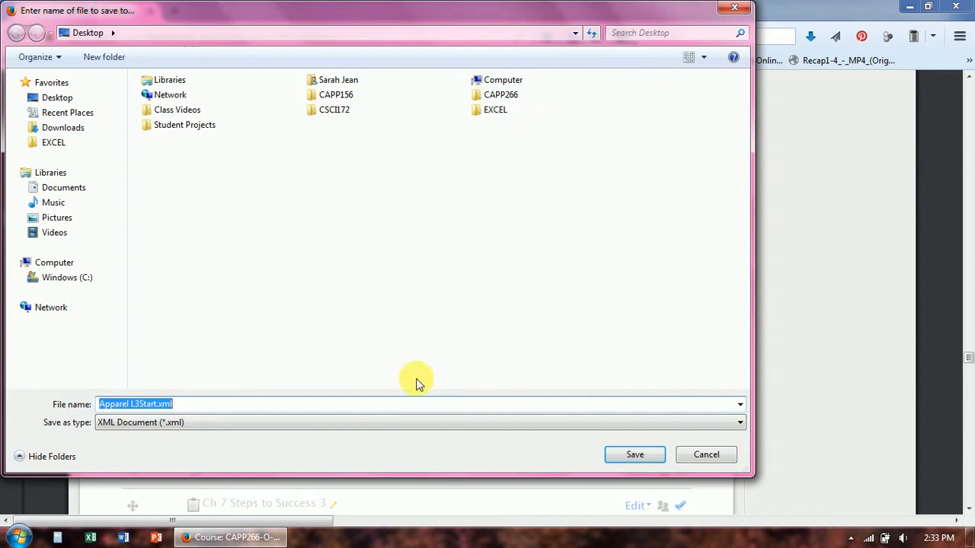
click(634, 455)
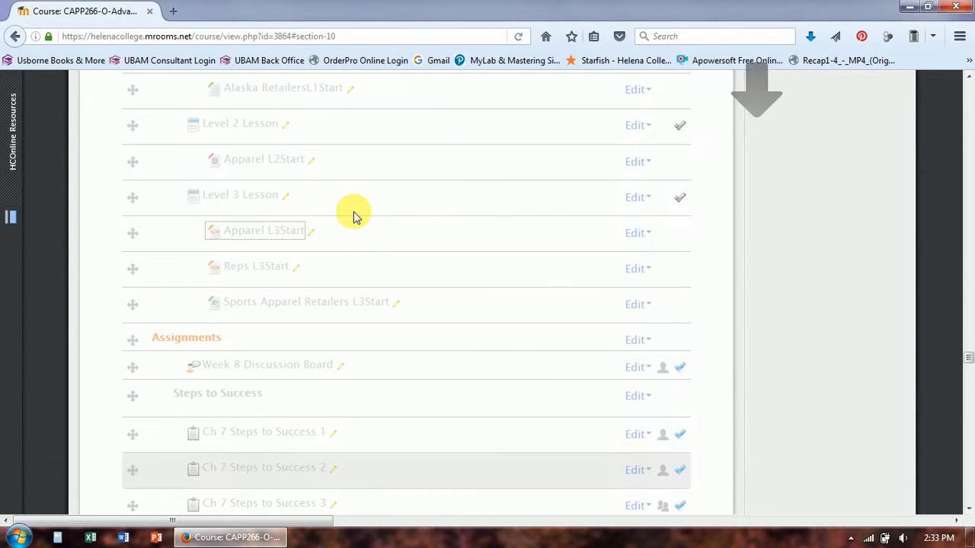
- Save Reps L3Start.xml and the Sports Apparel Retailers L3Start workbook to the desktop
right_click(256, 266)
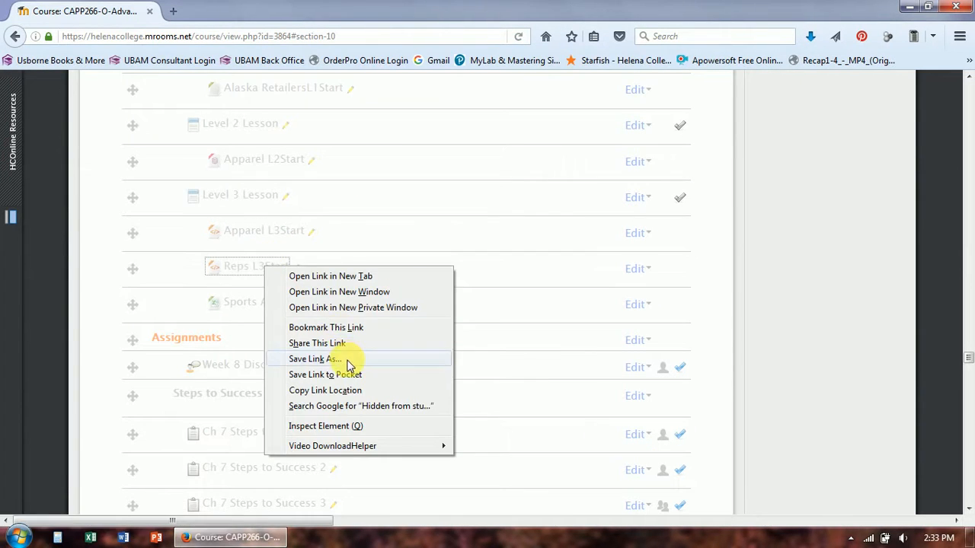
click(314, 359)
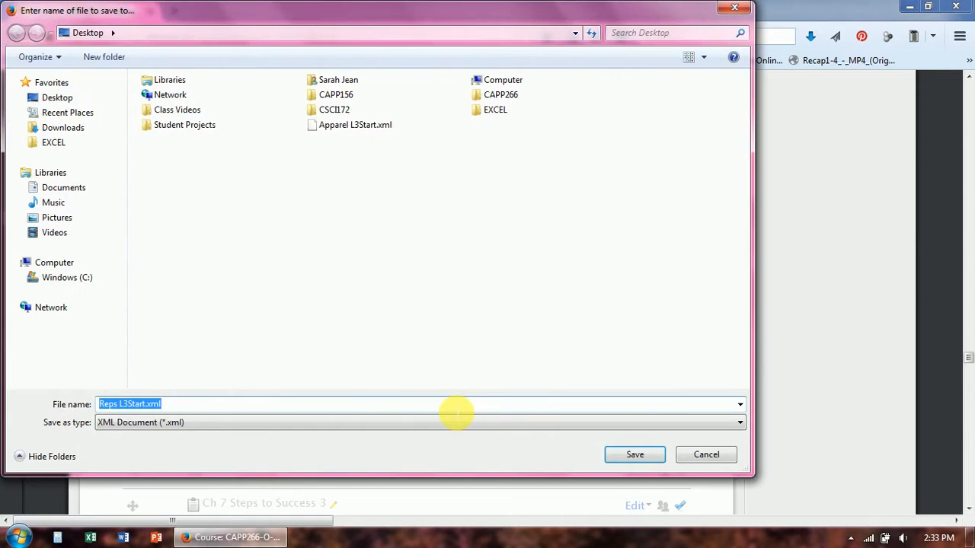
click(634, 455)
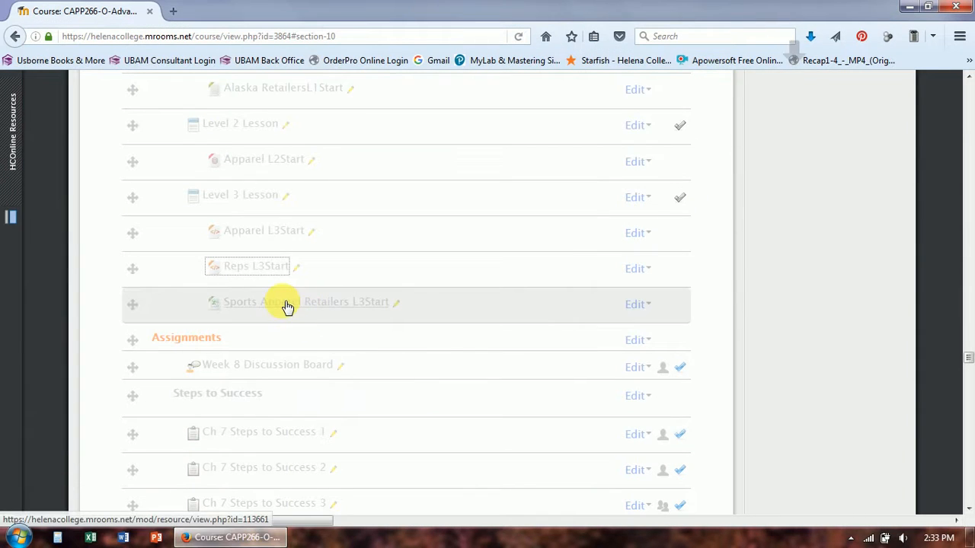
right_click(288, 302)
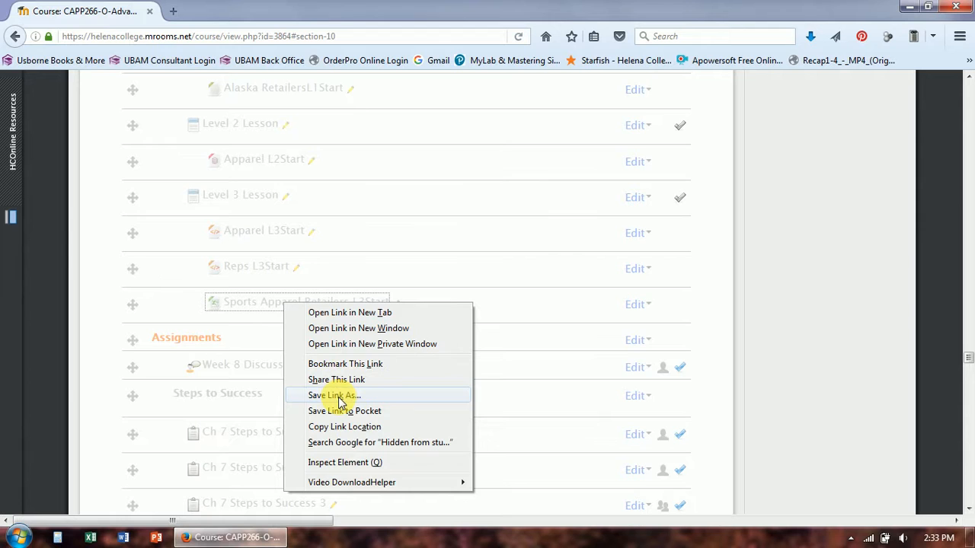
click(334, 395)
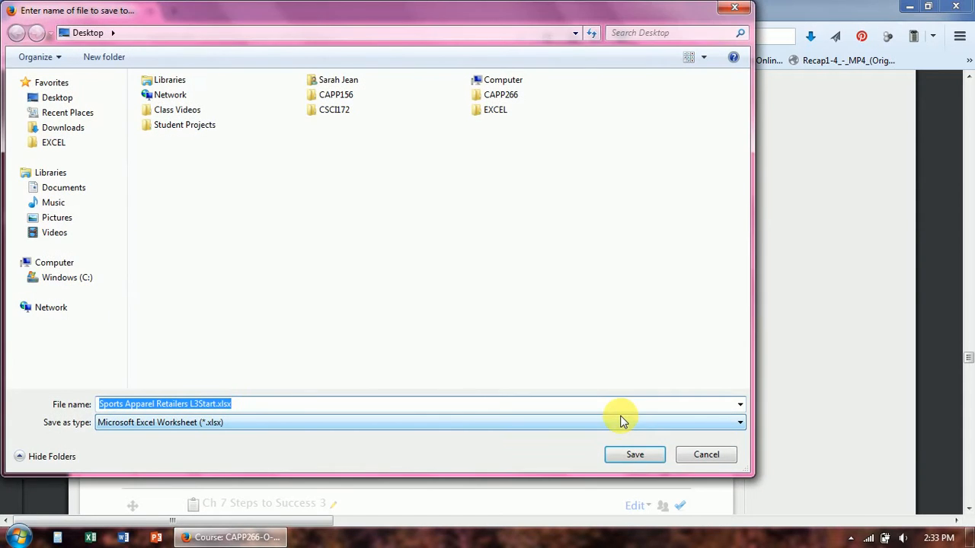
click(634, 455)
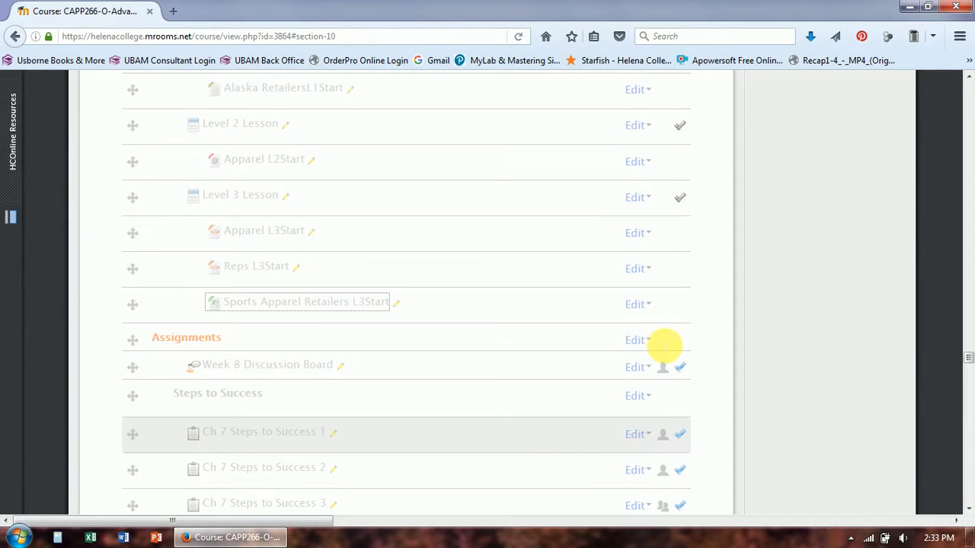
mouse_move(263, 267)
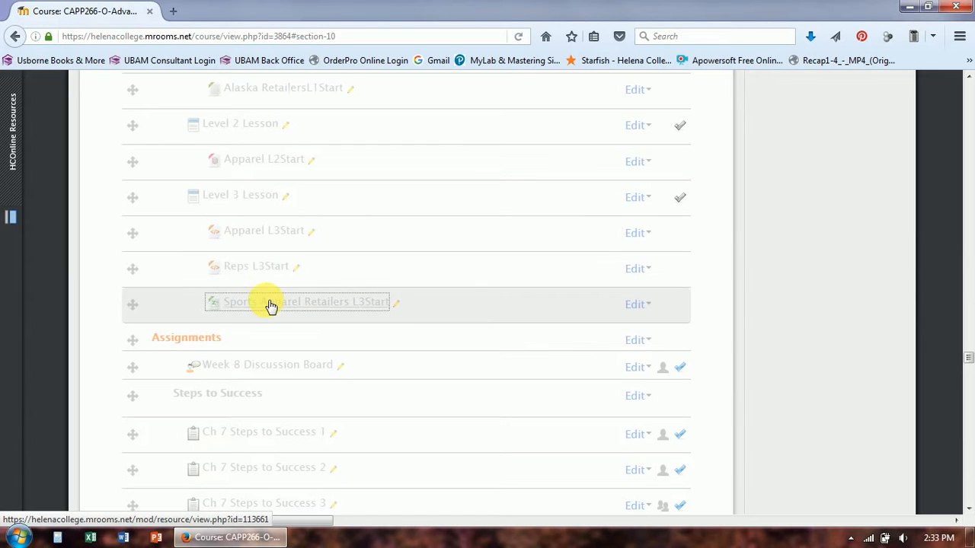
click(973, 541)
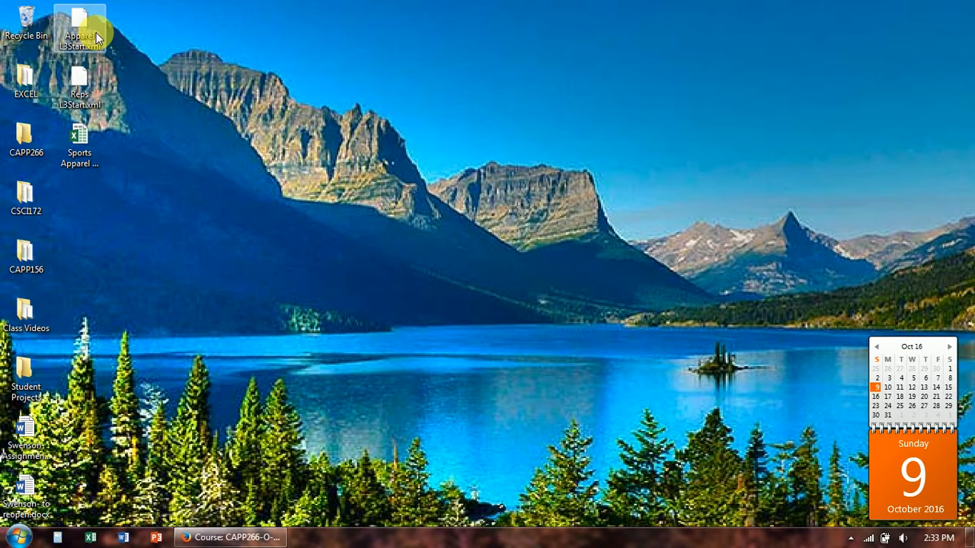
- Open Apparel L3Start.xml with Notepad after double-clicking fails to open it
double_click(79, 23)
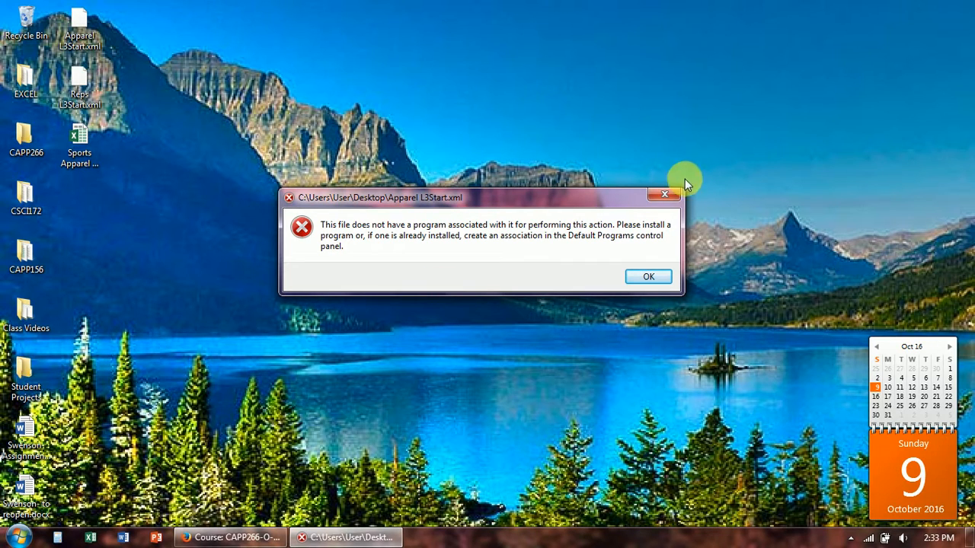
mouse_move(664, 197)
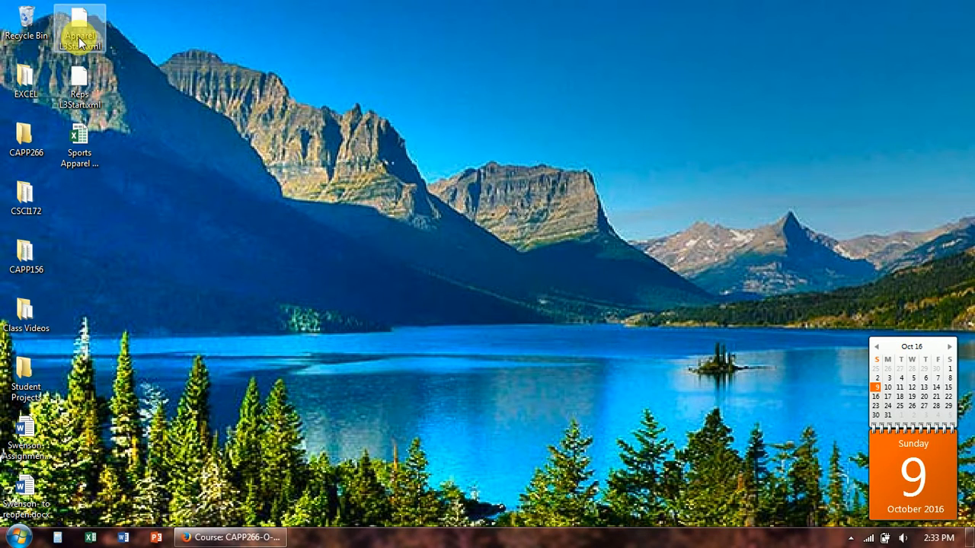
right_click(80, 23)
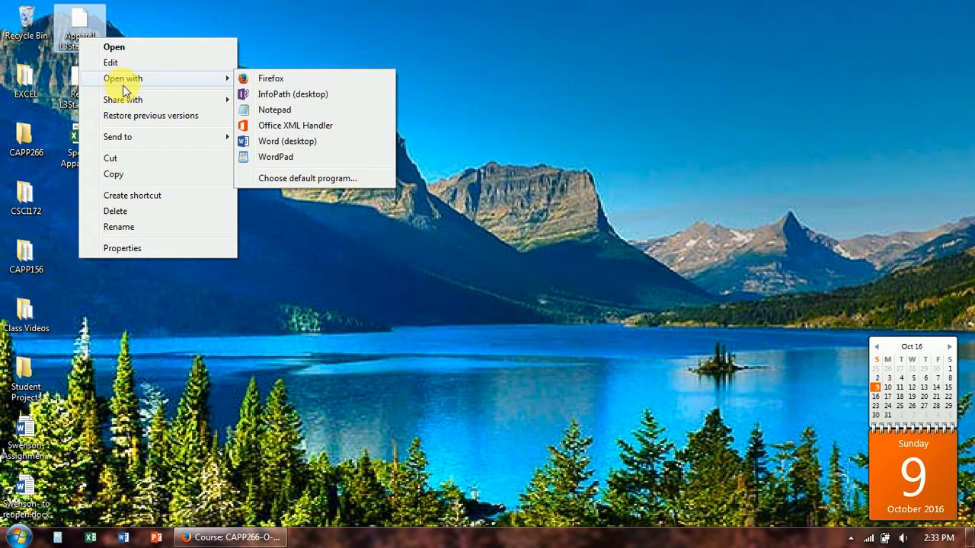
mouse_move(274, 110)
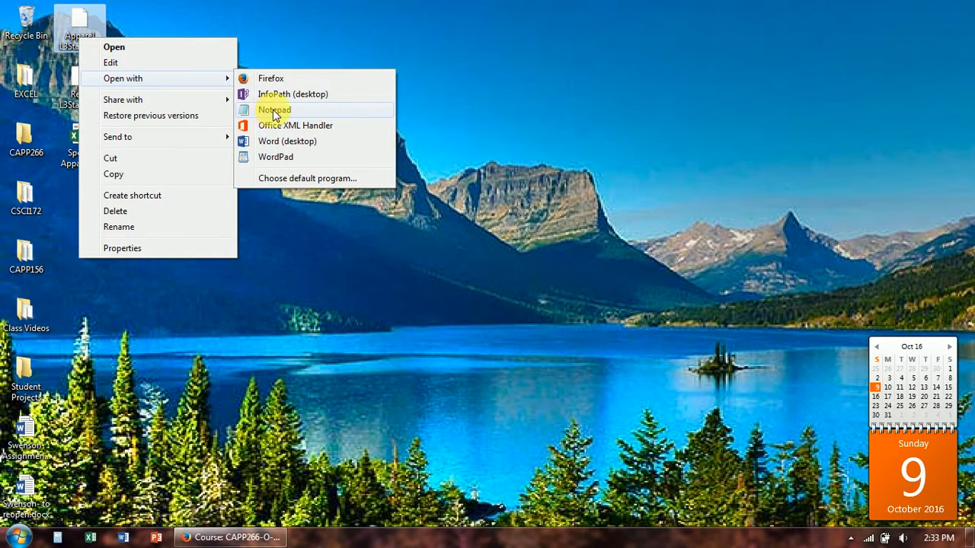
click(275, 109)
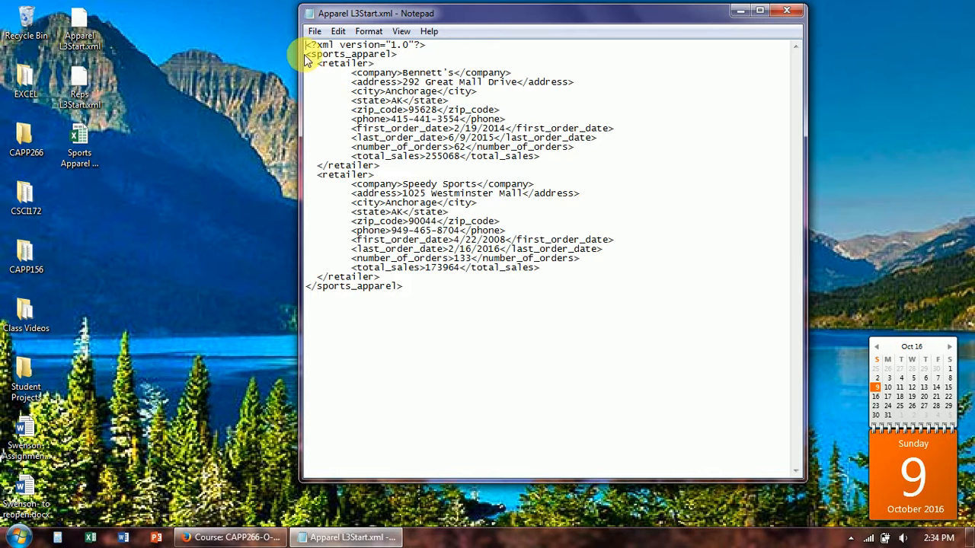
double_click(351, 54)
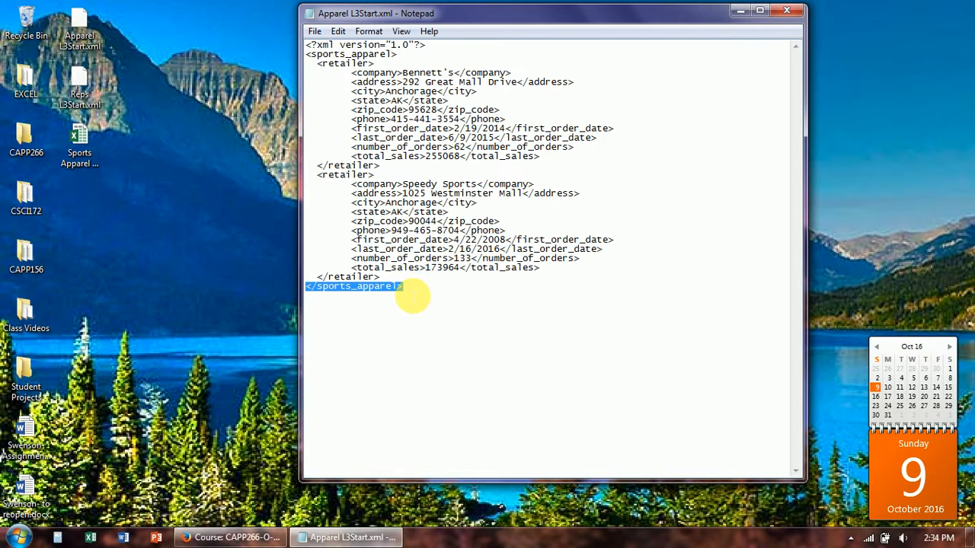
mouse_move(320, 309)
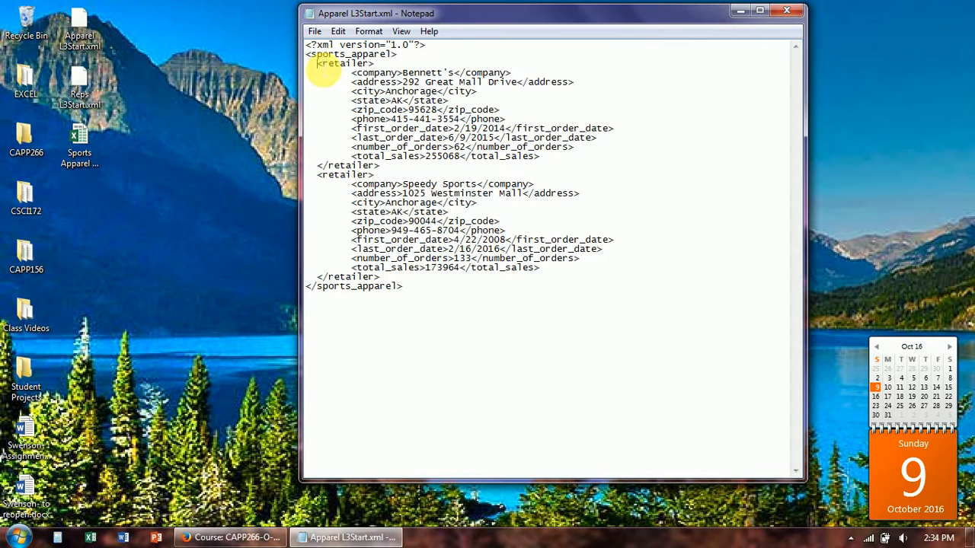
double_click(341, 63)
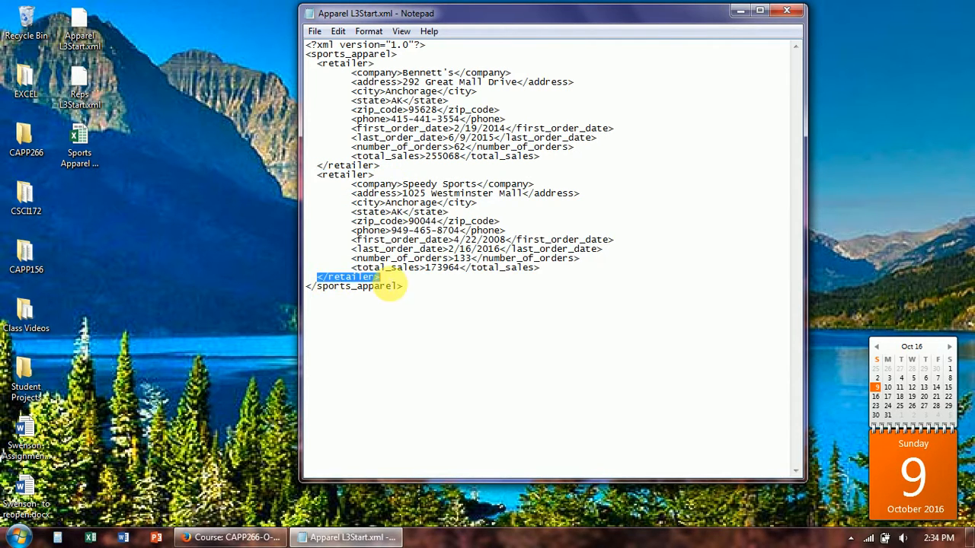
mouse_move(369, 301)
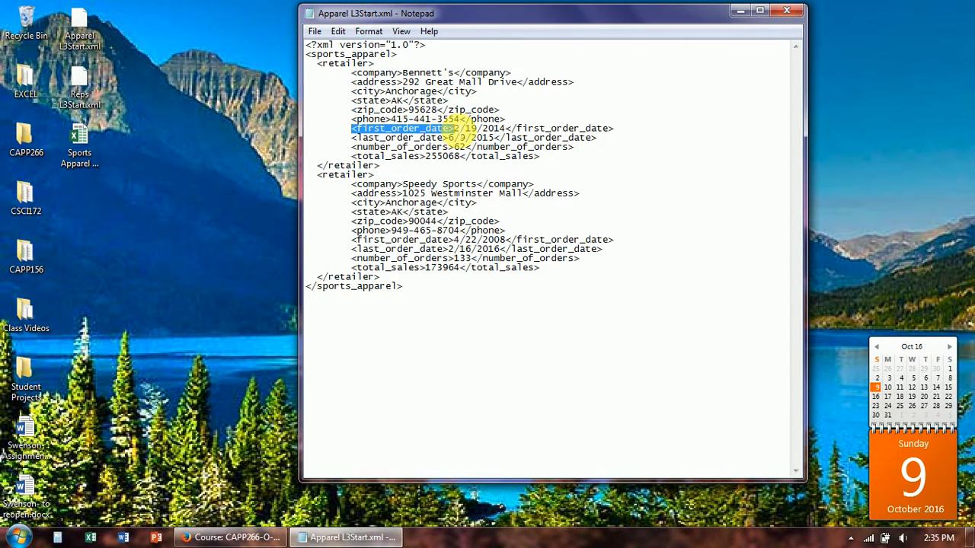
drag(352, 128, 594, 141)
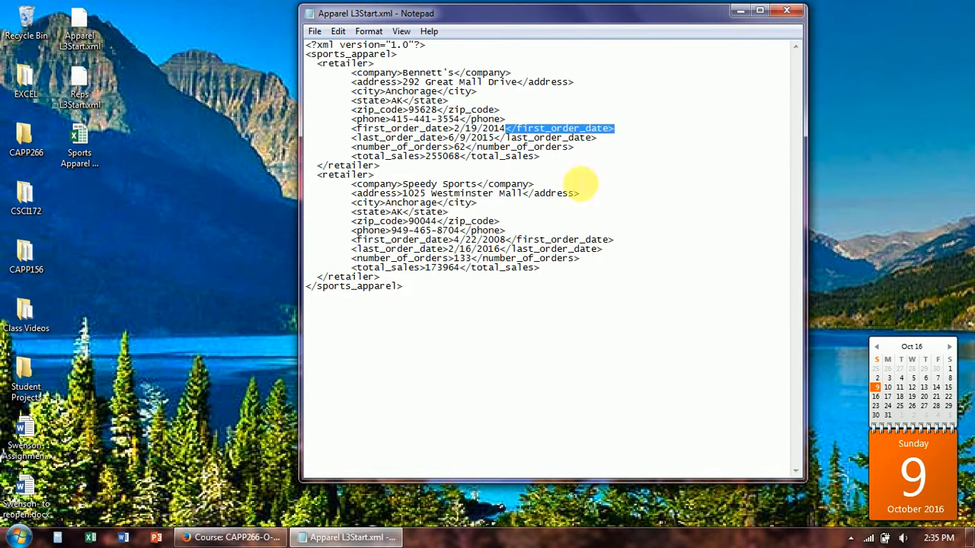
mouse_move(419, 248)
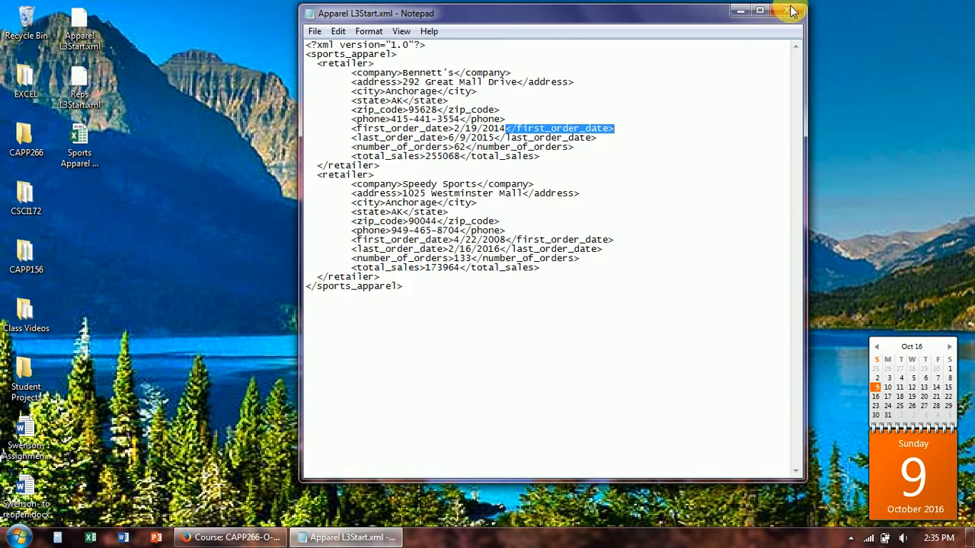
- Close the XML file, then search 'notepa' in the Start menu and launch Notepad
click(791, 12)
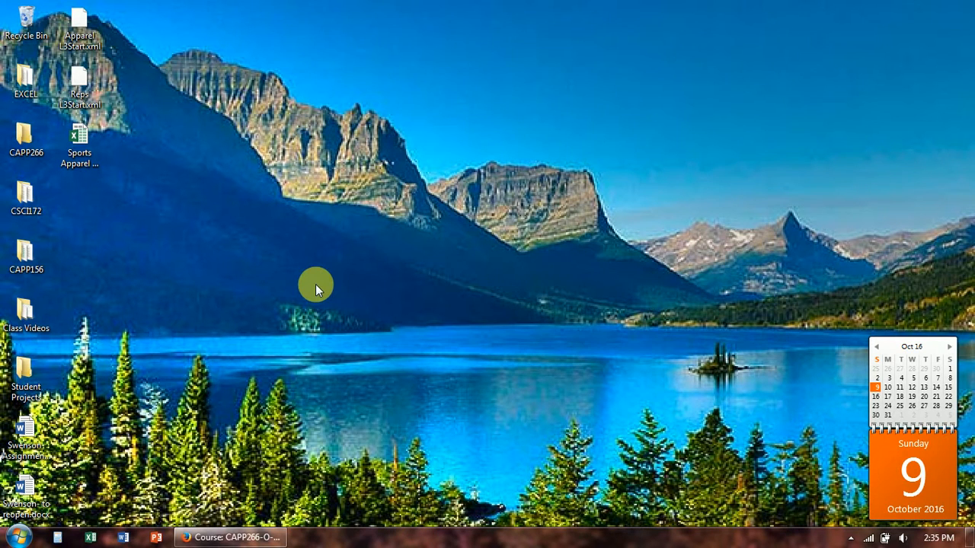
mouse_move(12, 542)
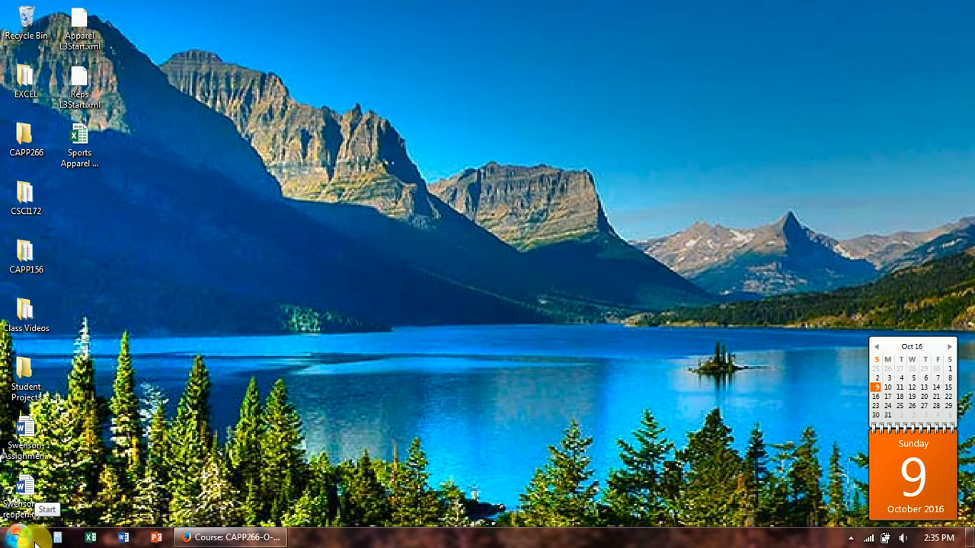
click(15, 537)
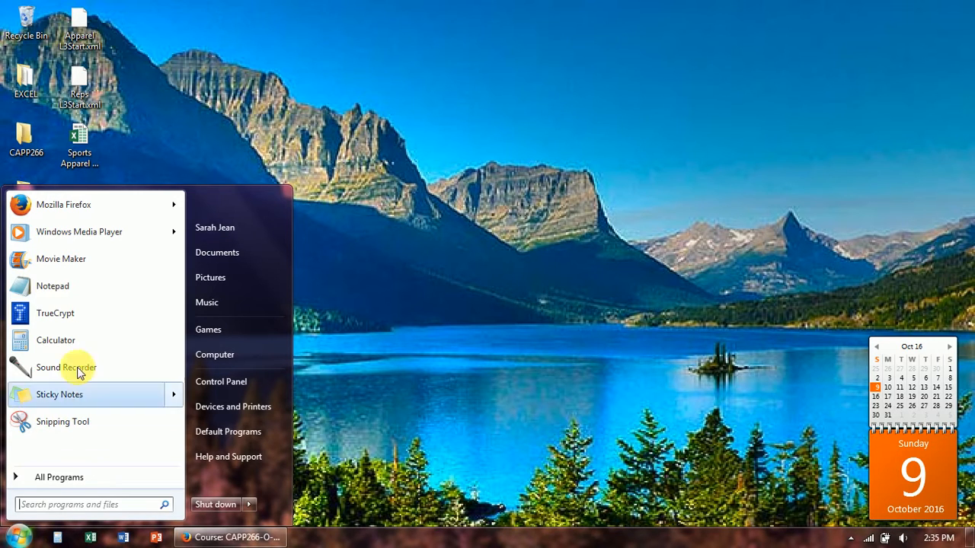
mouse_move(42, 290)
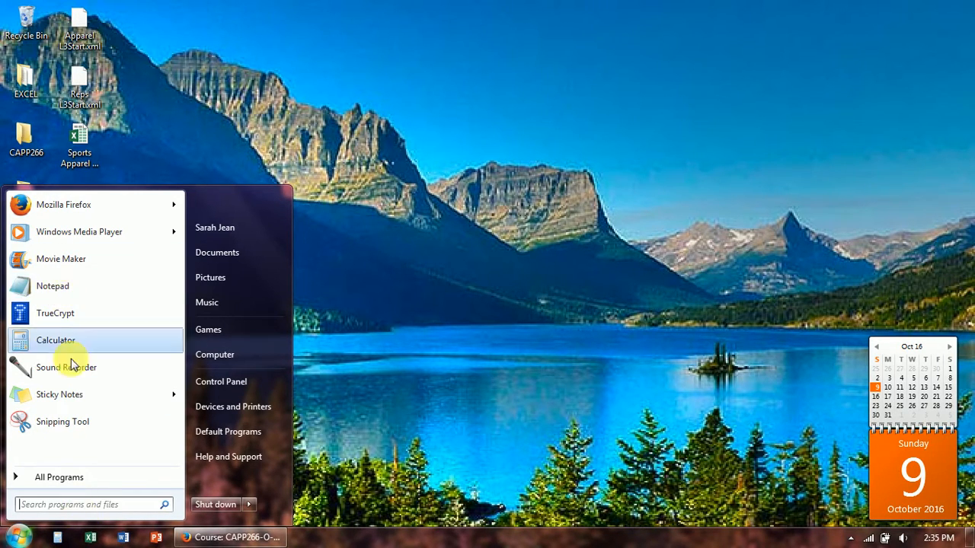
text(n)
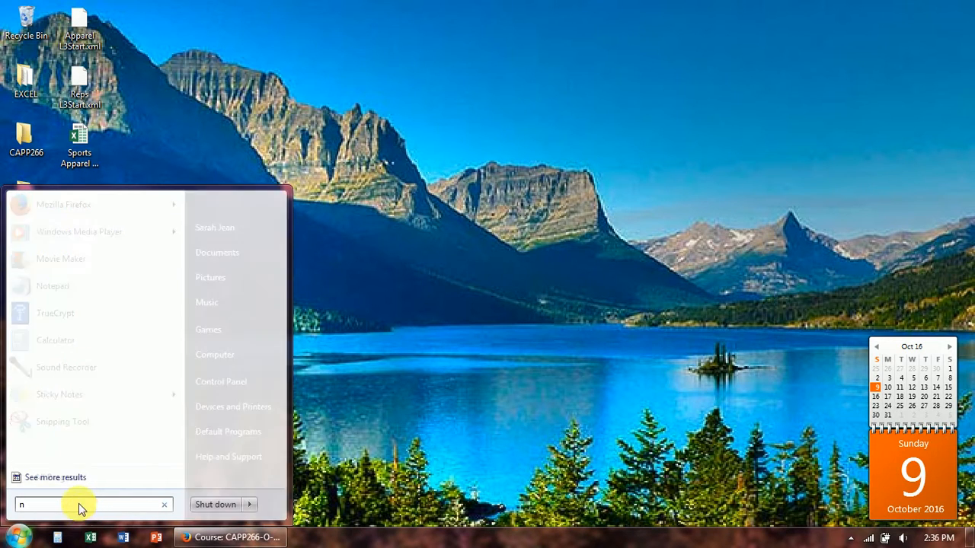
text(otep)
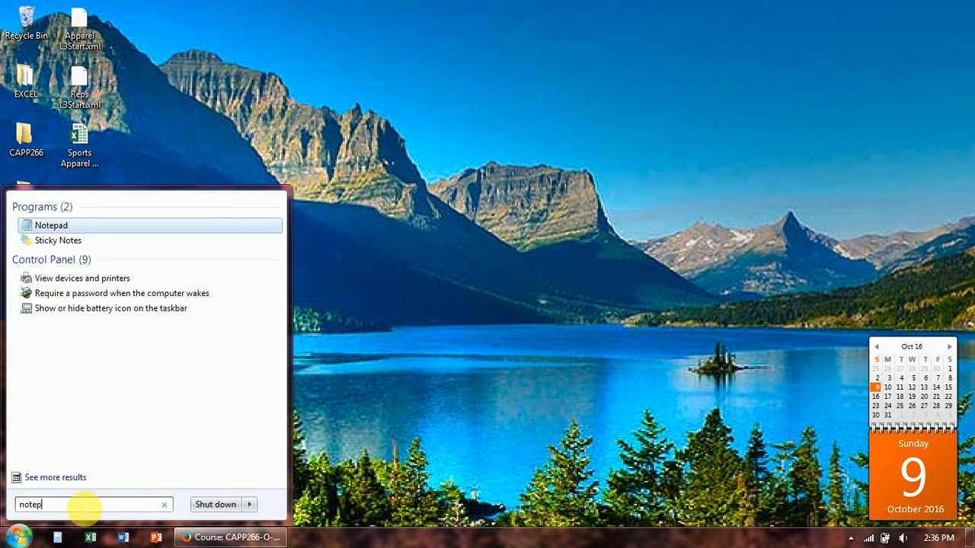
text(a)
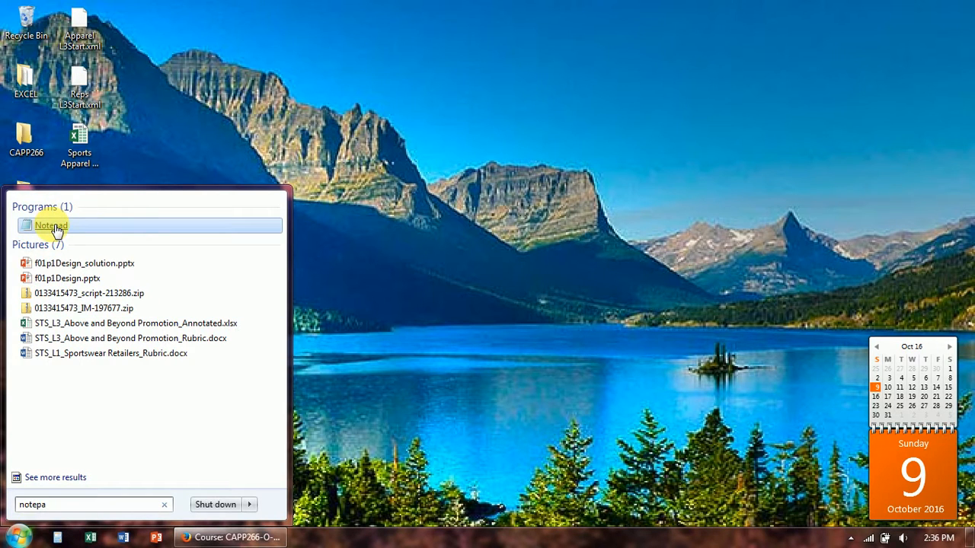
click(51, 225)
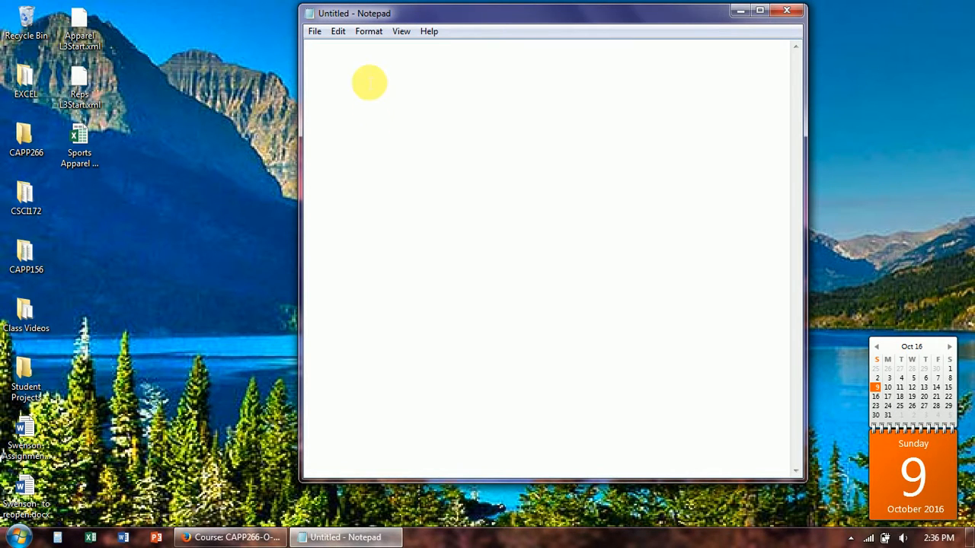
mouse_move(430, 98)
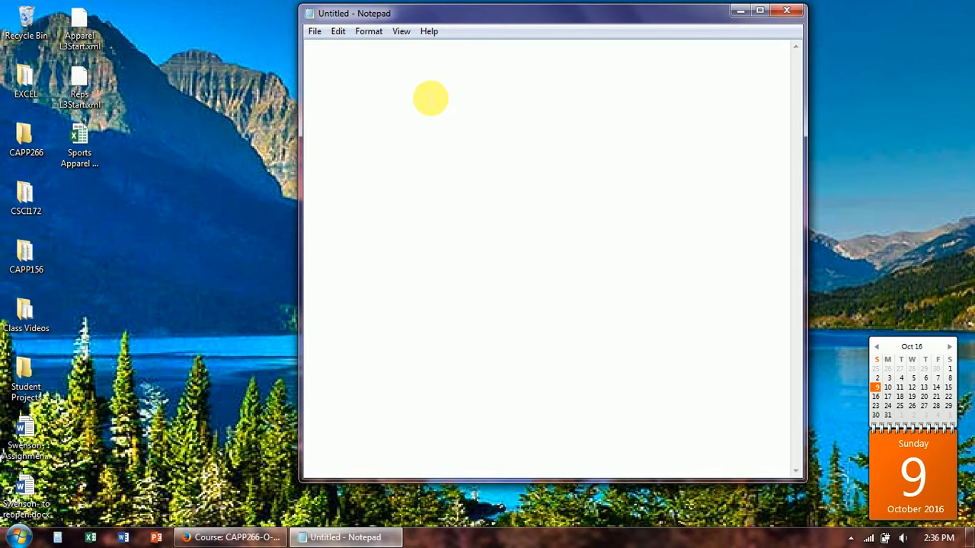
- Type the opening <employees> and <day_shift> tags on separate lines
text(<)
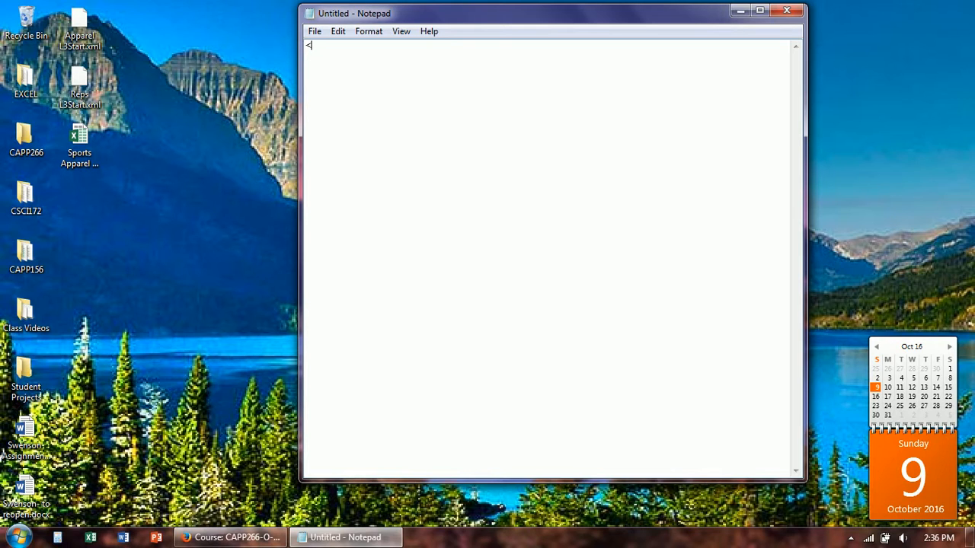
text(emp)
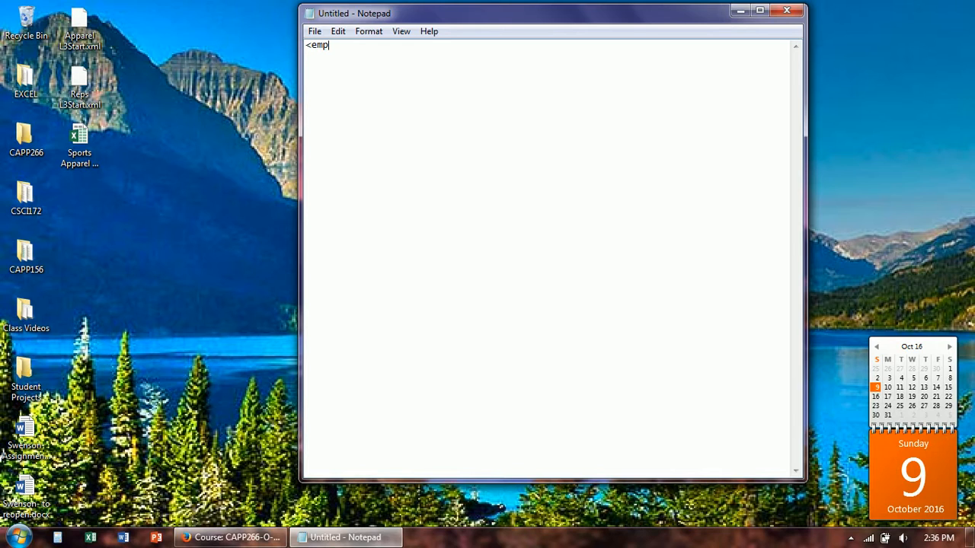
text(loyeeds)
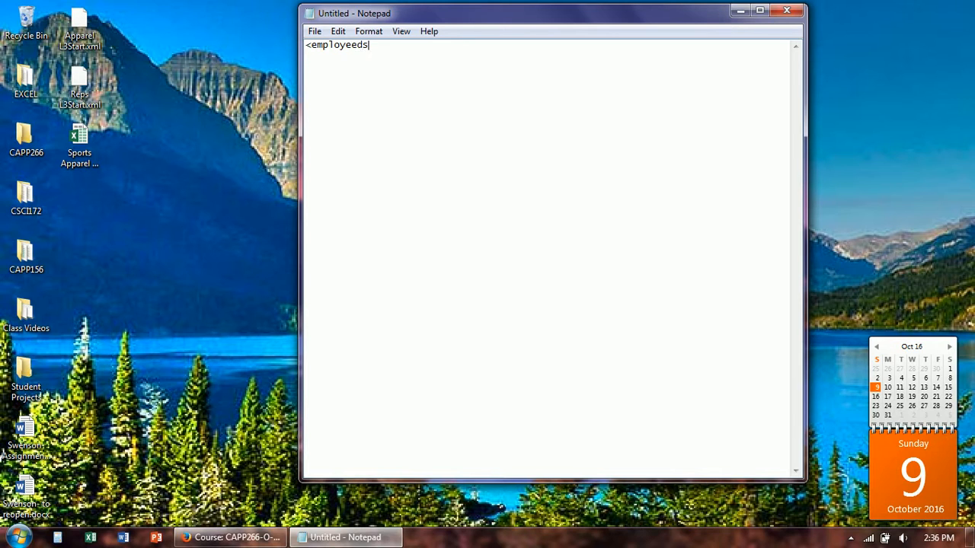
key(Backspace)
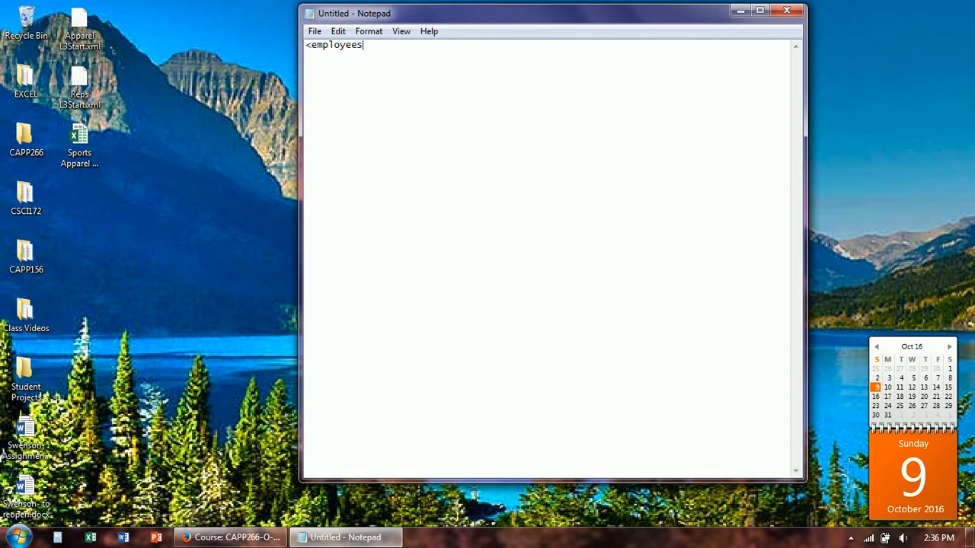
text(>)
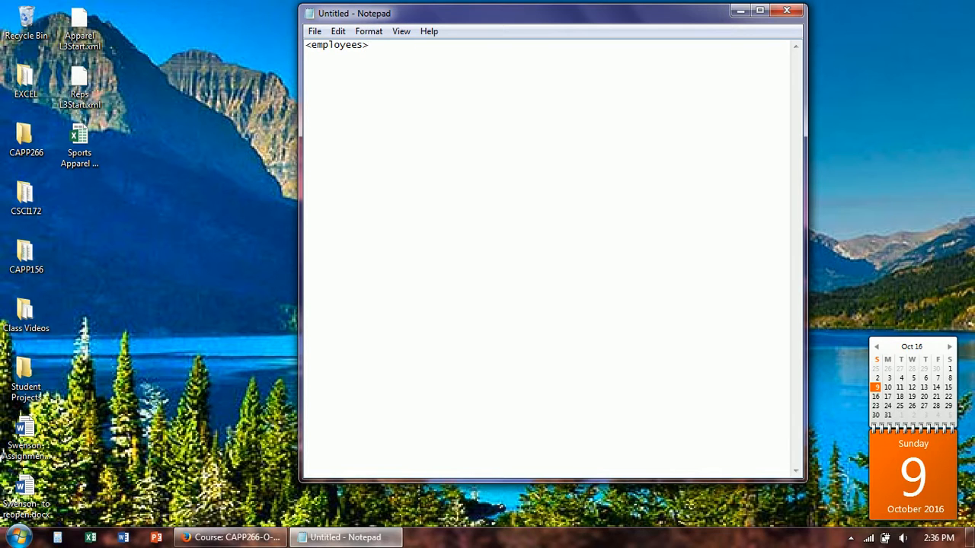
key(enter)
text(<d)
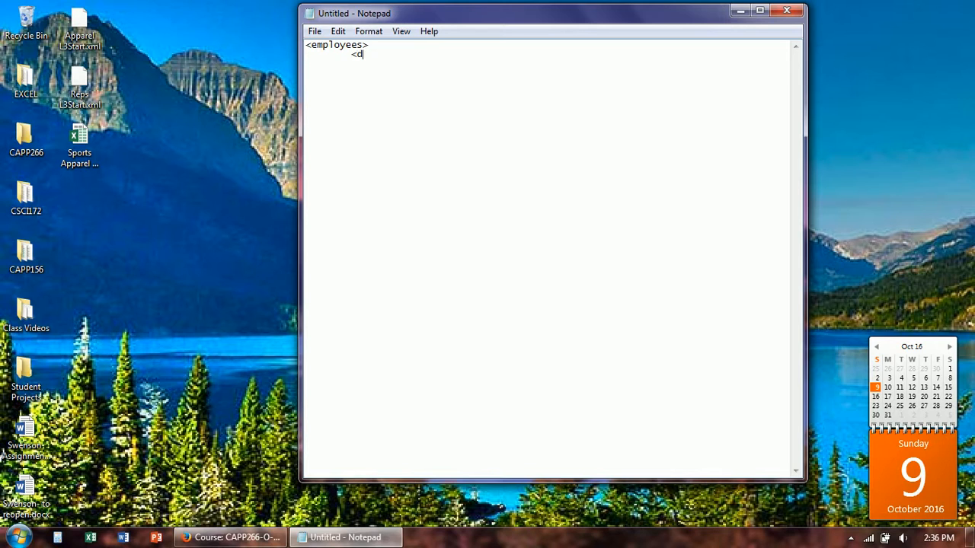
text(ay_shift)
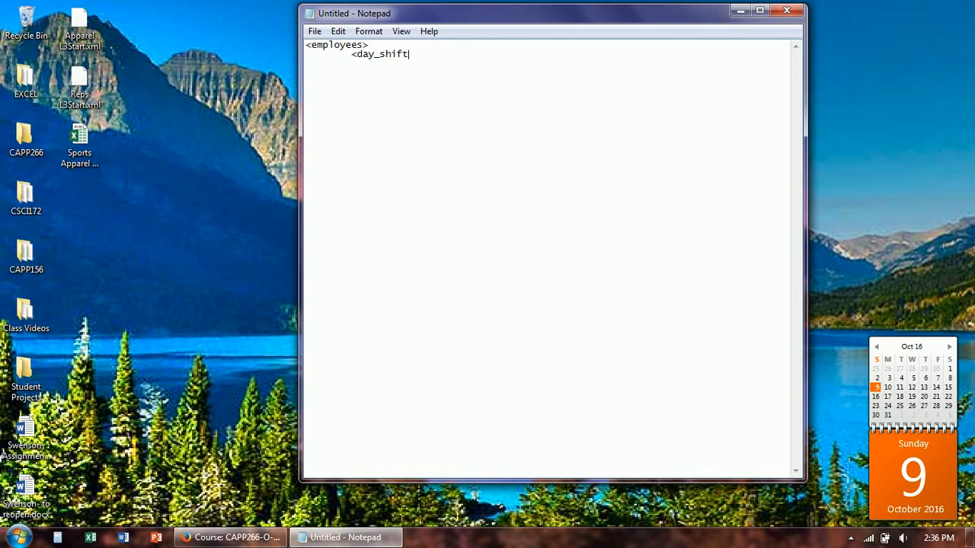
text(>)
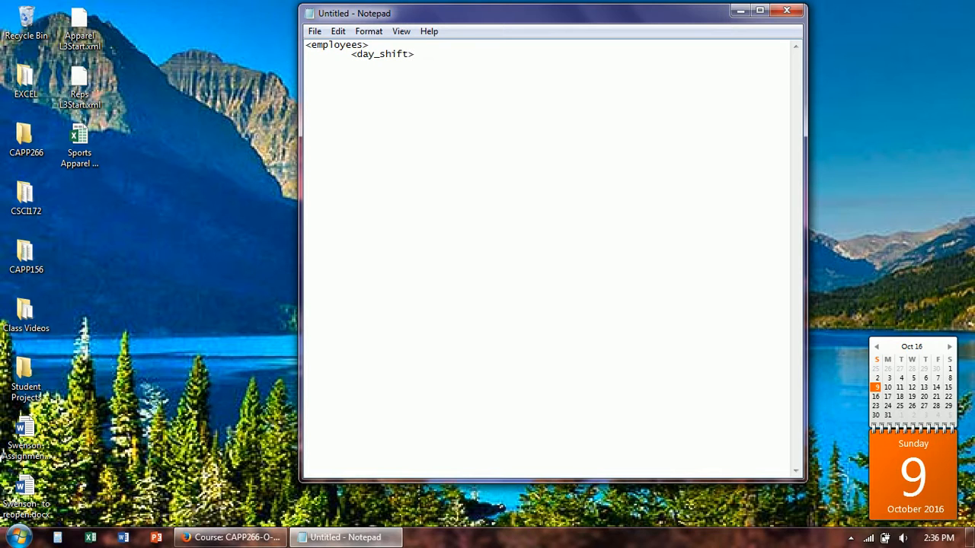
key(enter)
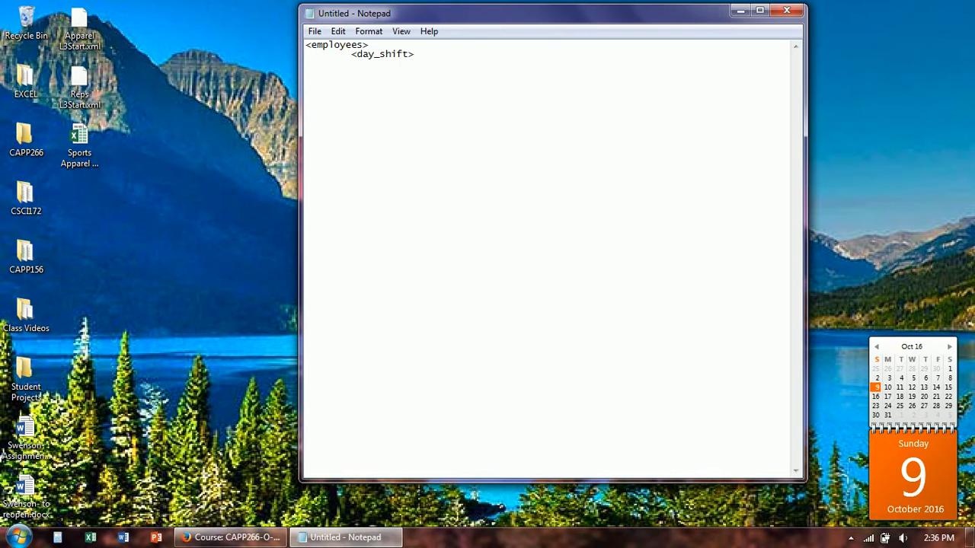
- Add the <name>John</name> element inside day_shift
text(<)
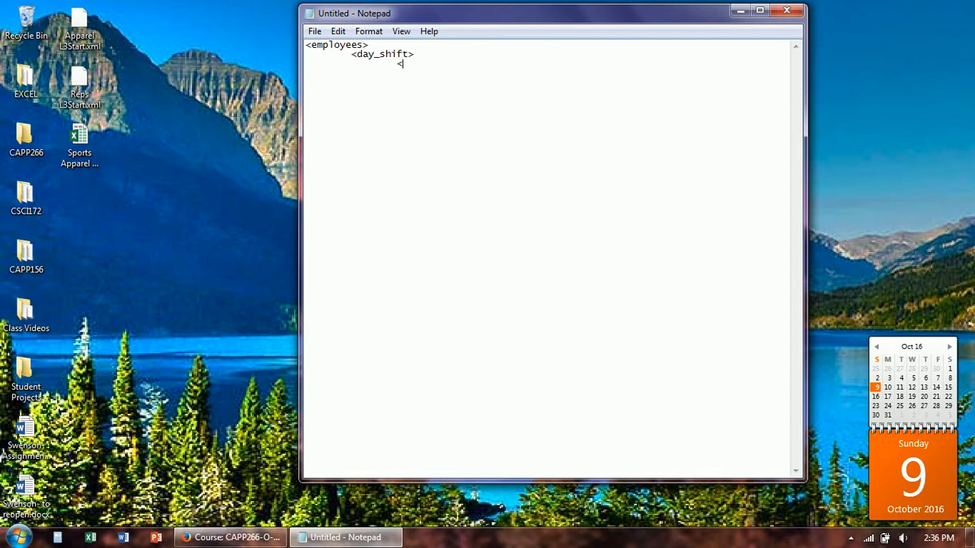
text(<Jon)
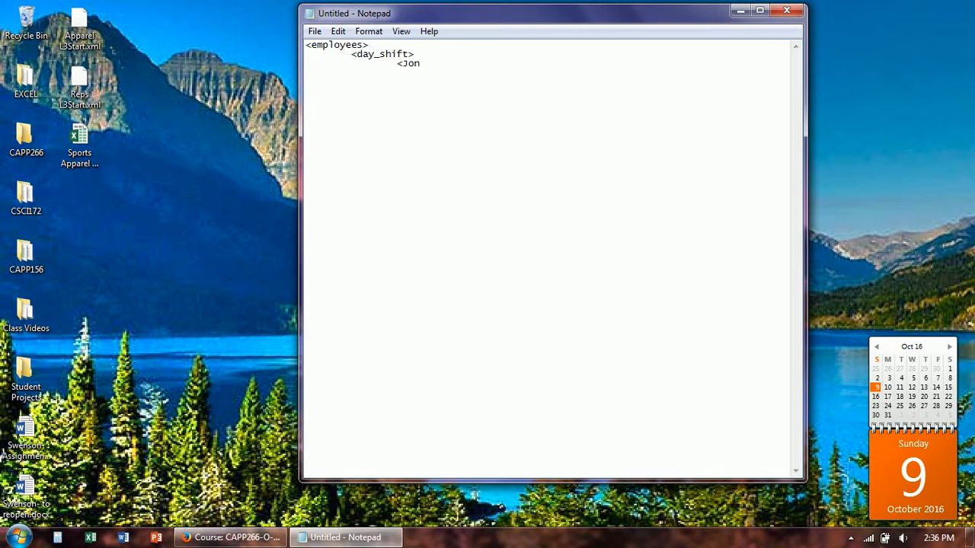
text(>)
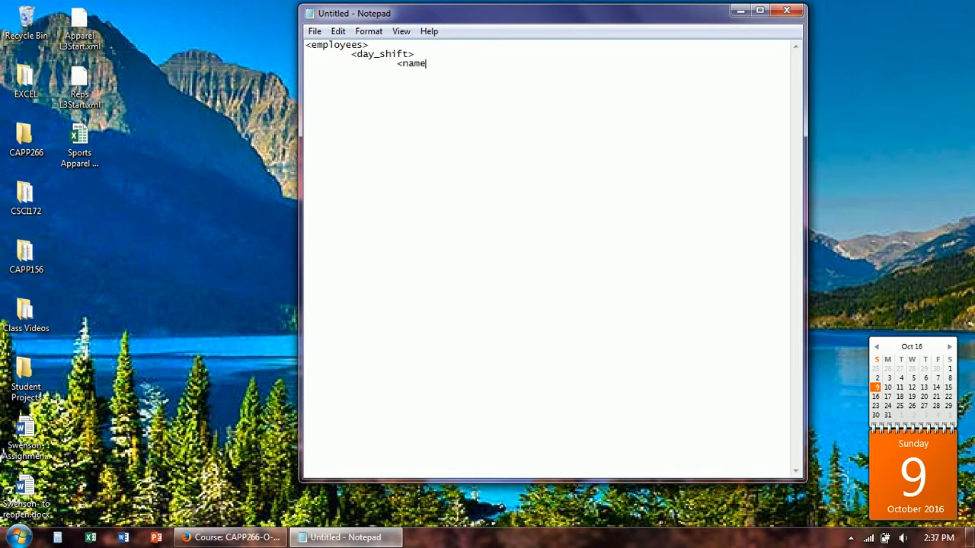
text(e>)
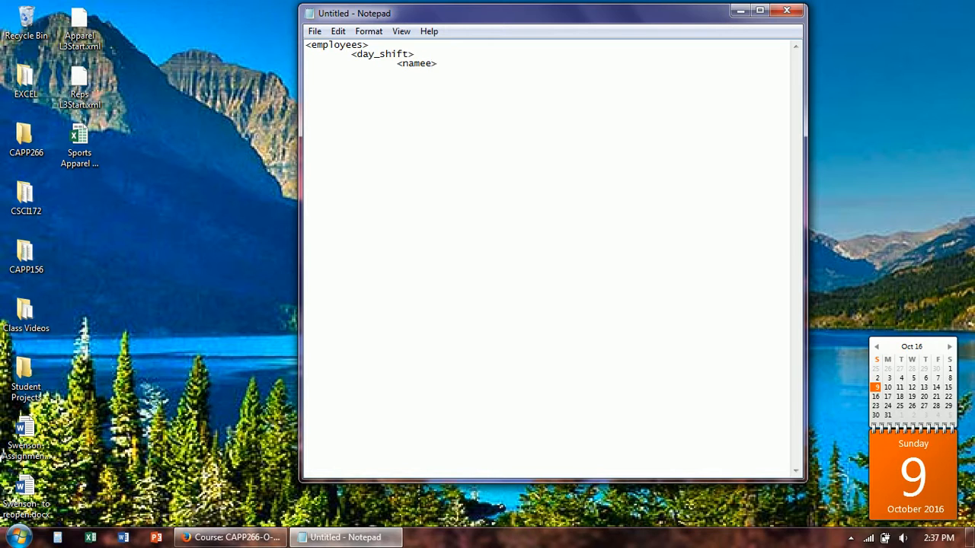
text(J)
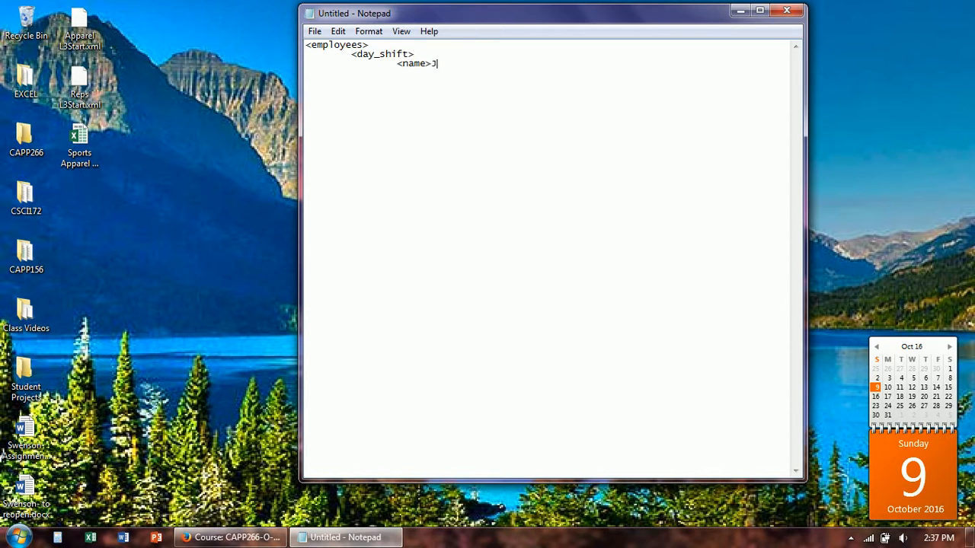
text(ohn<)
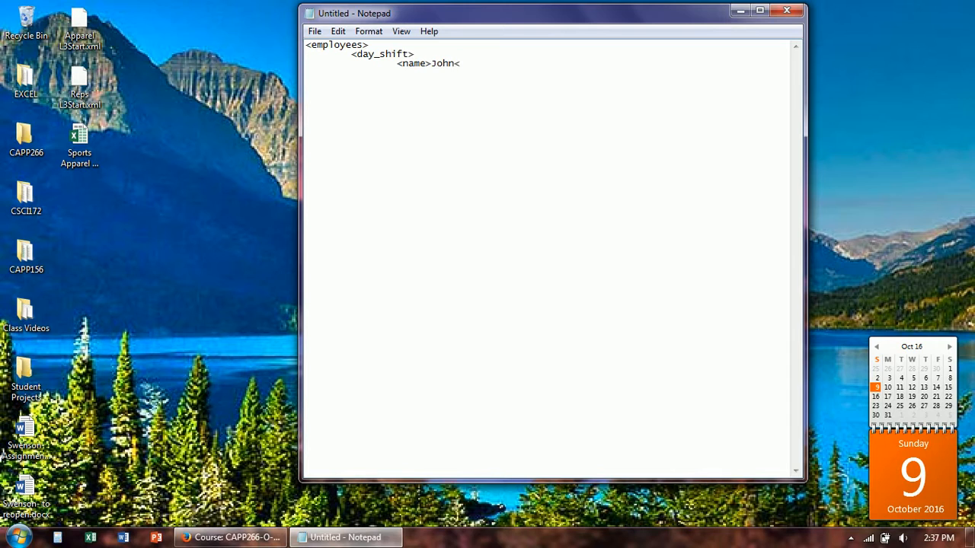
text(/)
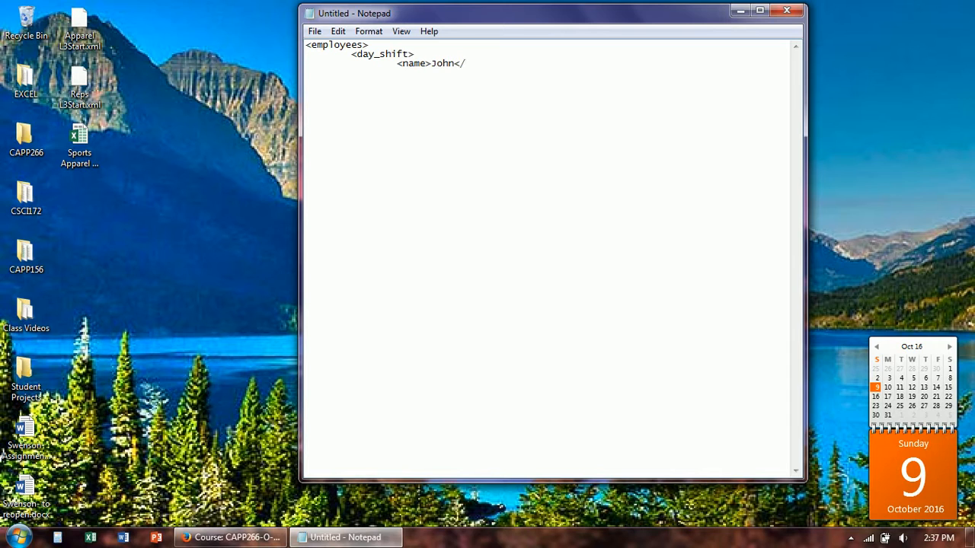
text(name>)
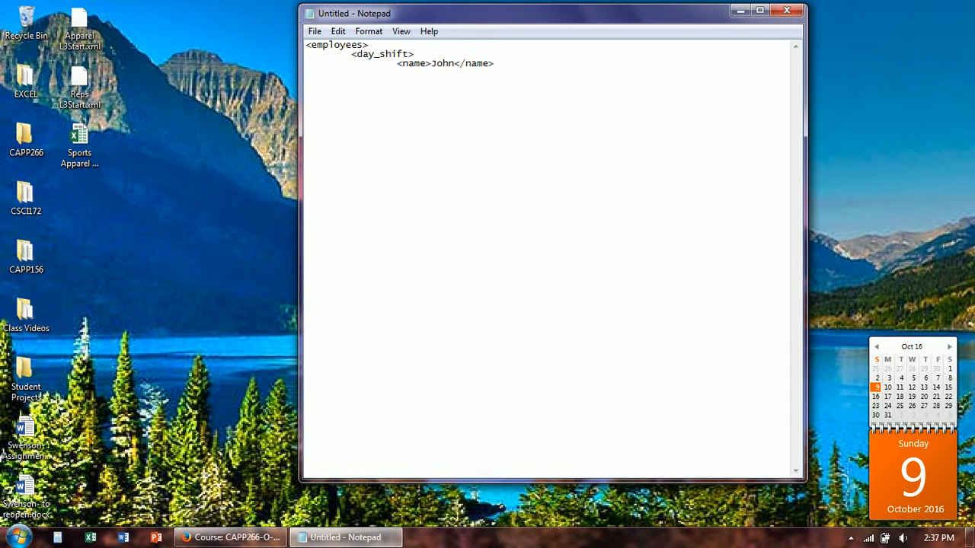
key(Return)
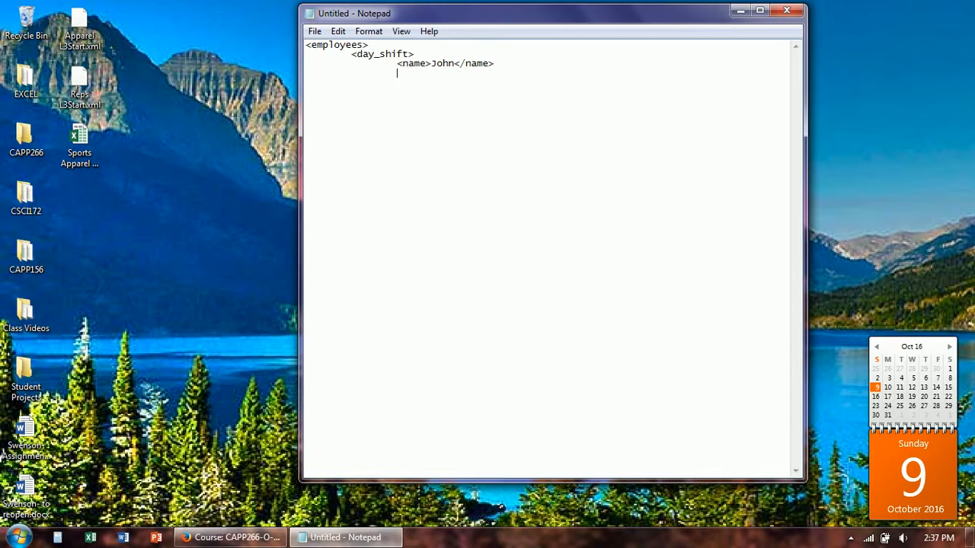
- Add a <position>cashier</position> element, fixing the misspelling of cashier
text(<)
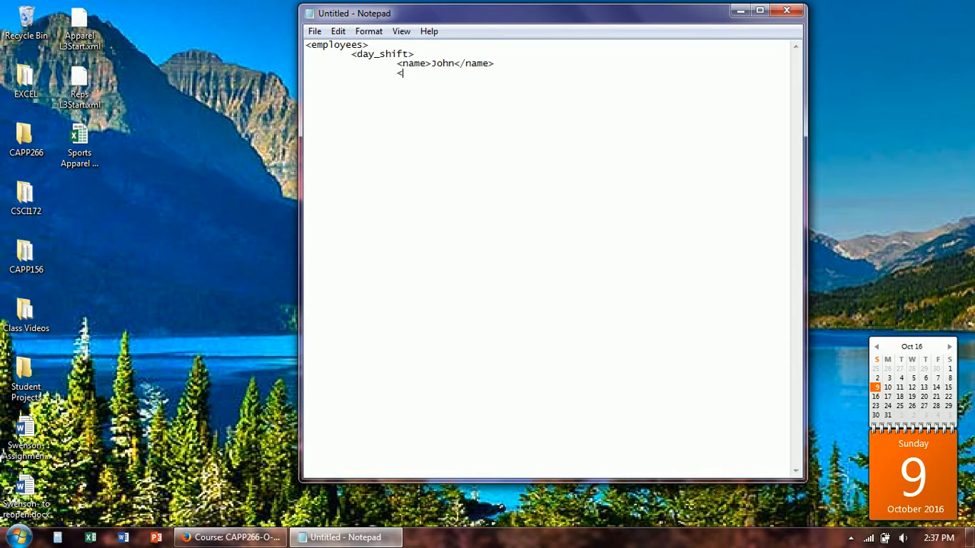
text(posi)
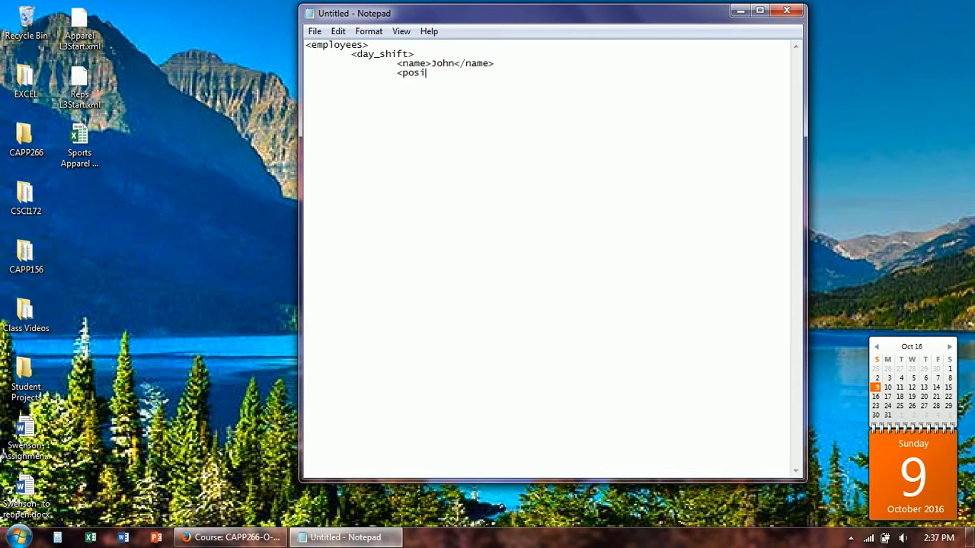
text(tion>)
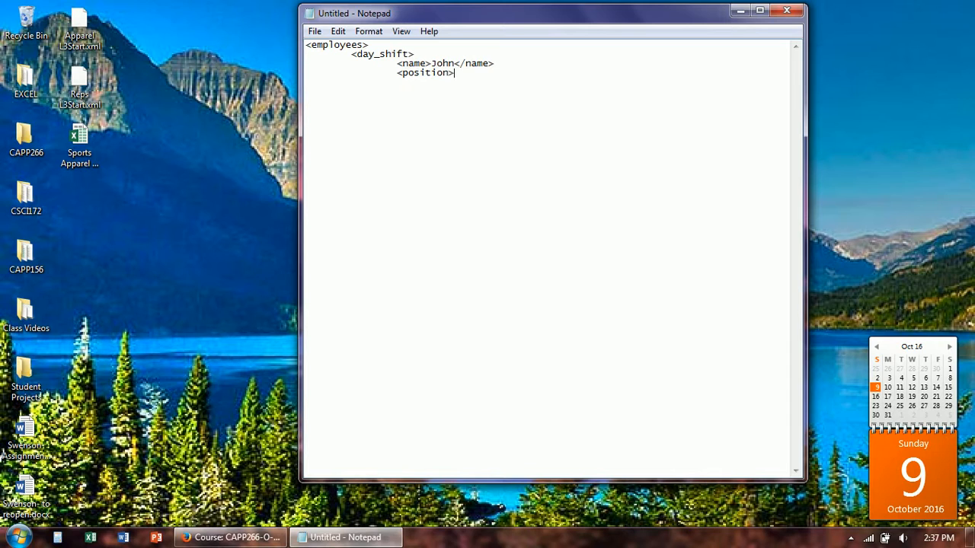
text(cashire)
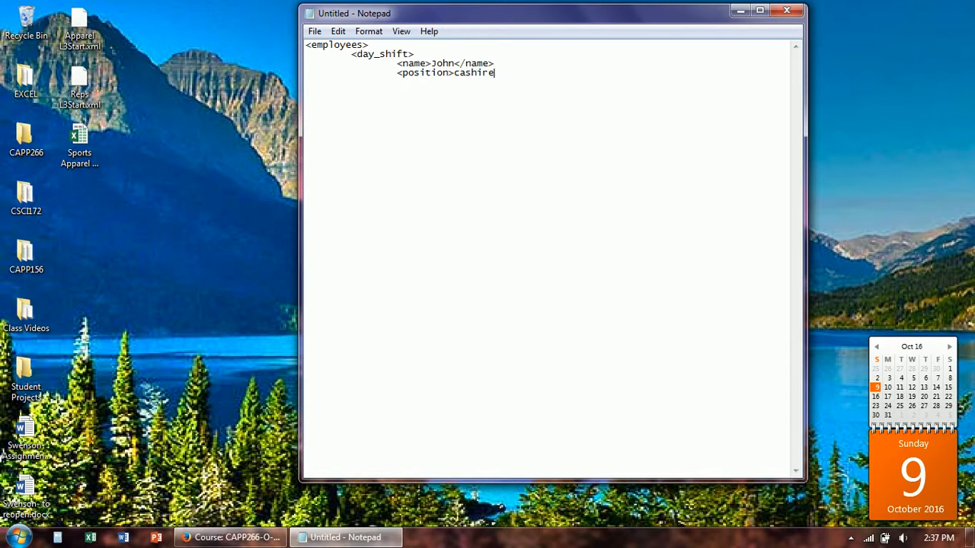
key(Backspace)
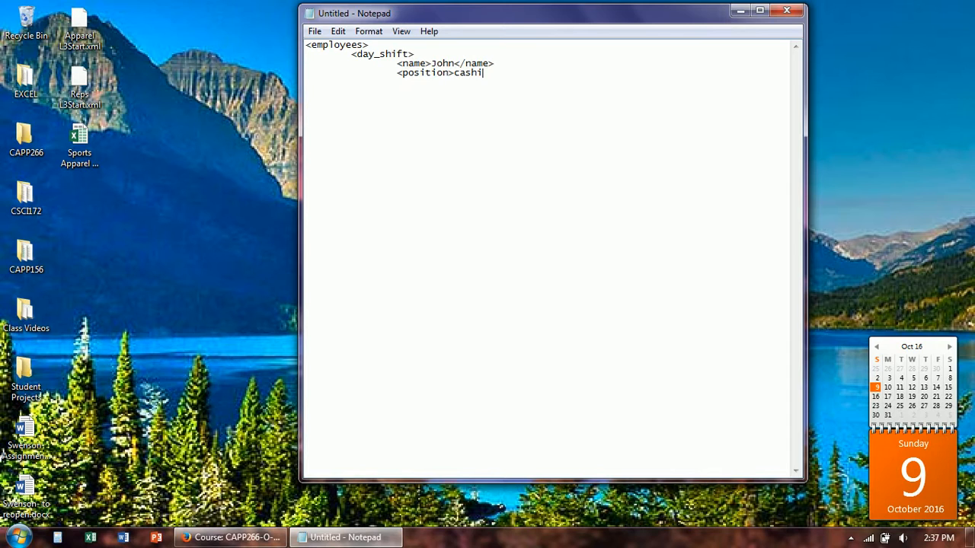
text(er)
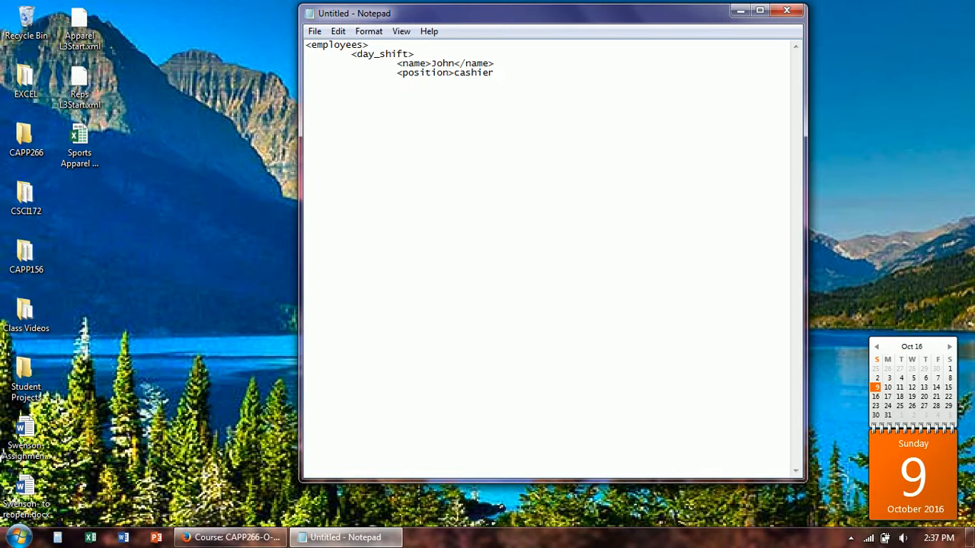
text(</)
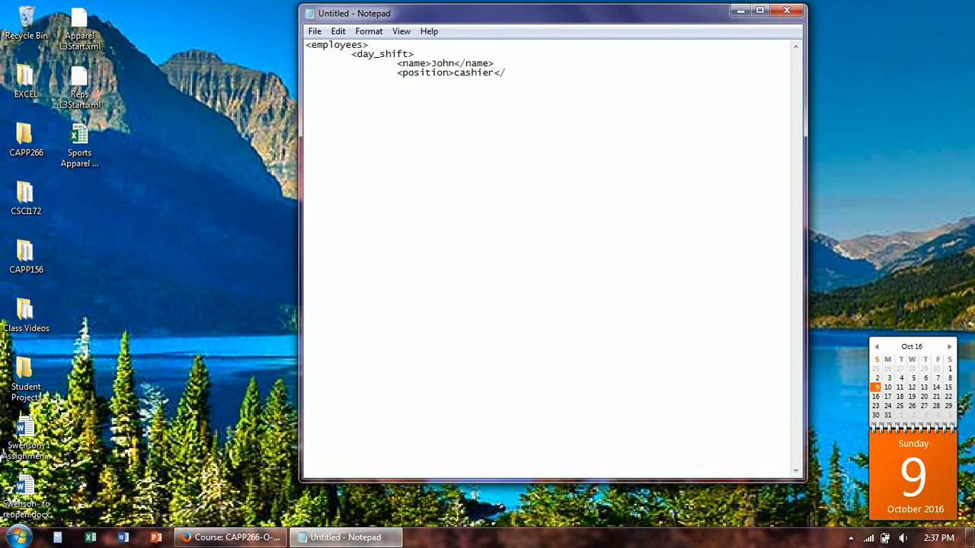
text(position>)
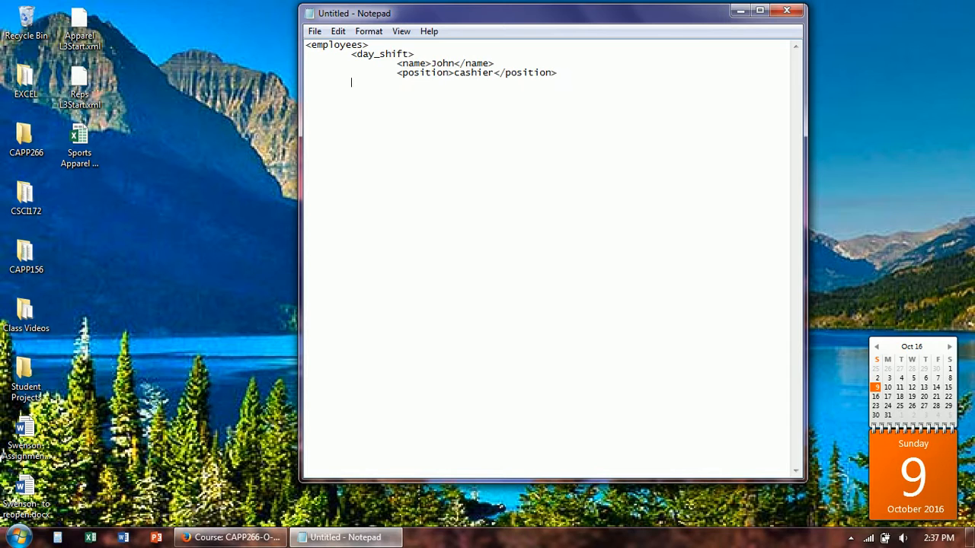
- Close the day_shift and employees tags
text(<)
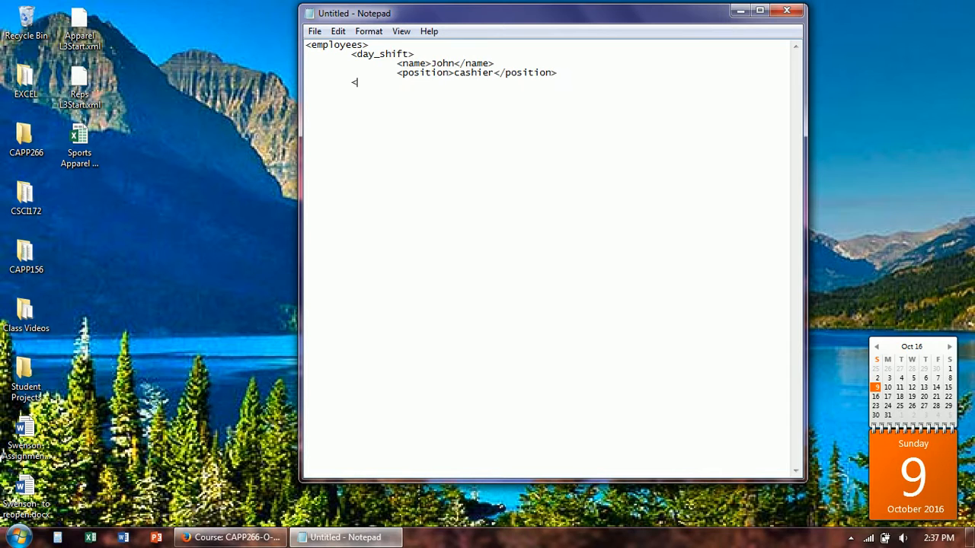
text(day)
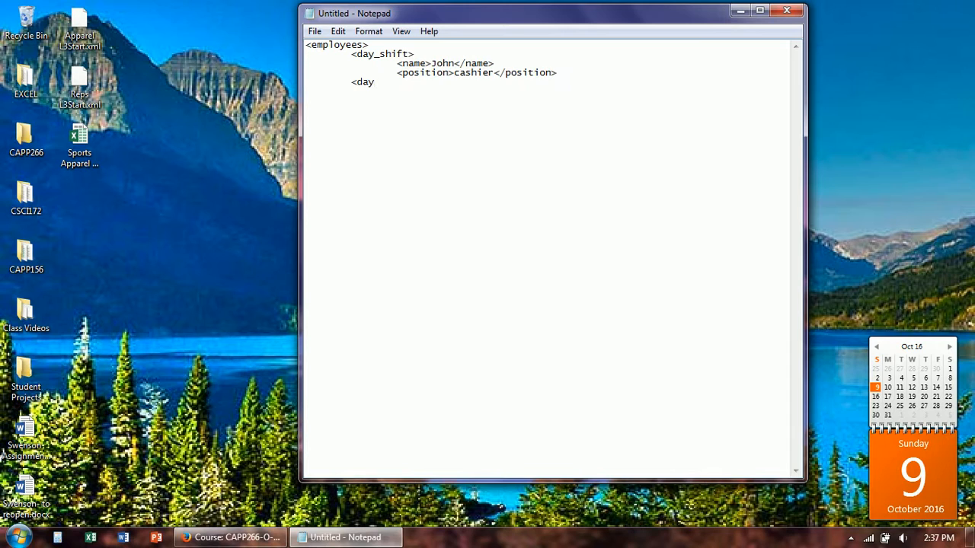
text(_sh)
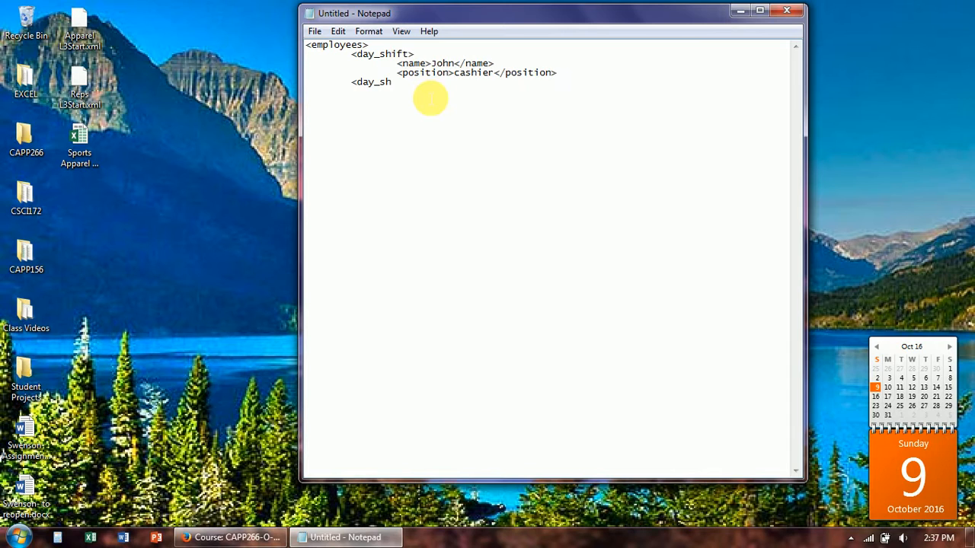
text(ift)
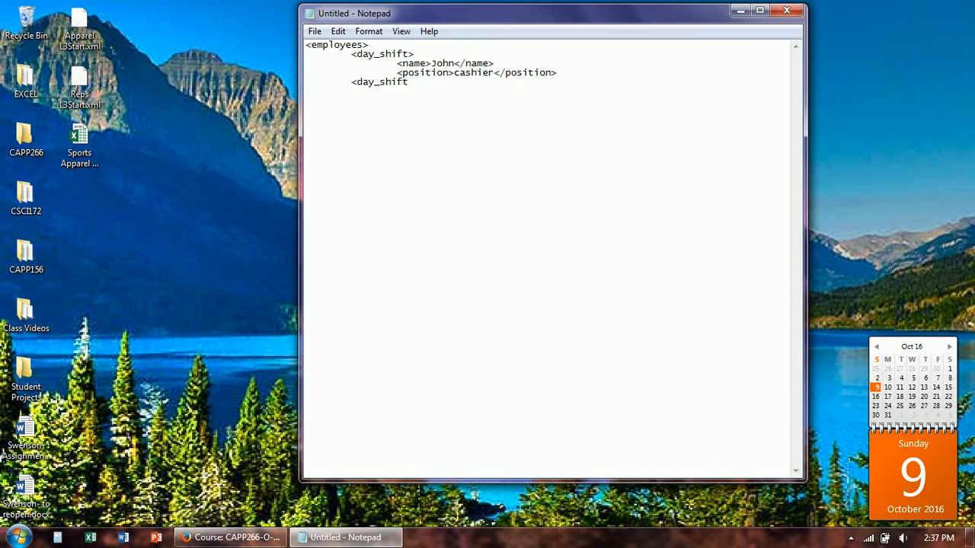
text(>)
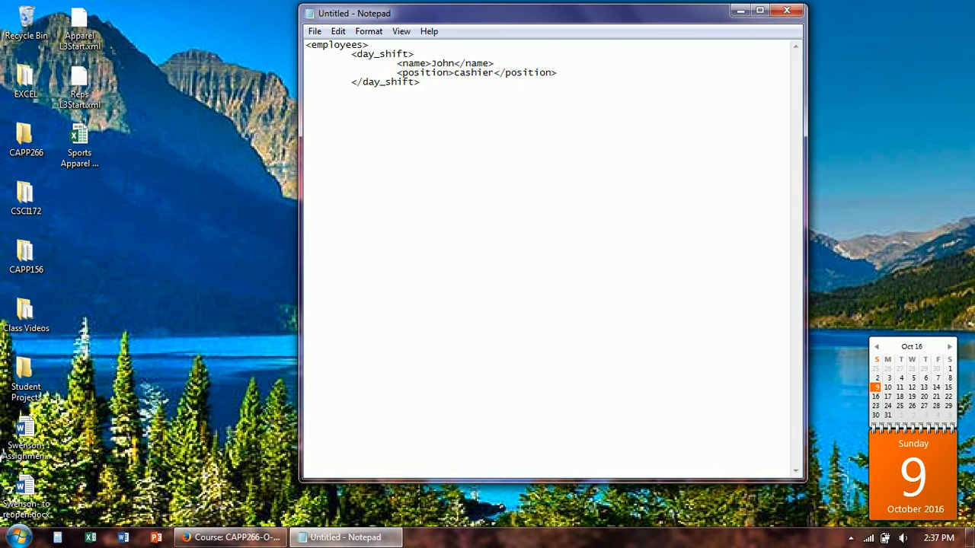
text(<e)
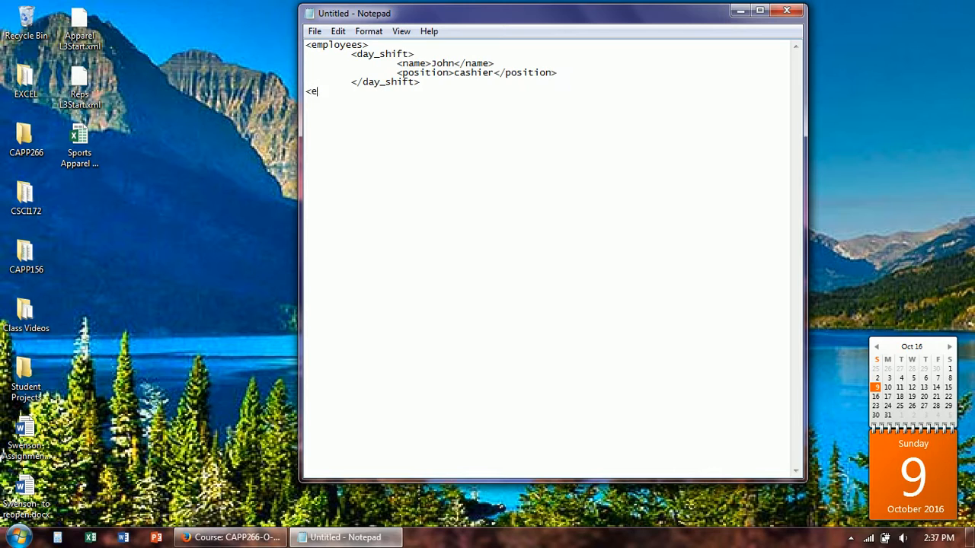
text(/)
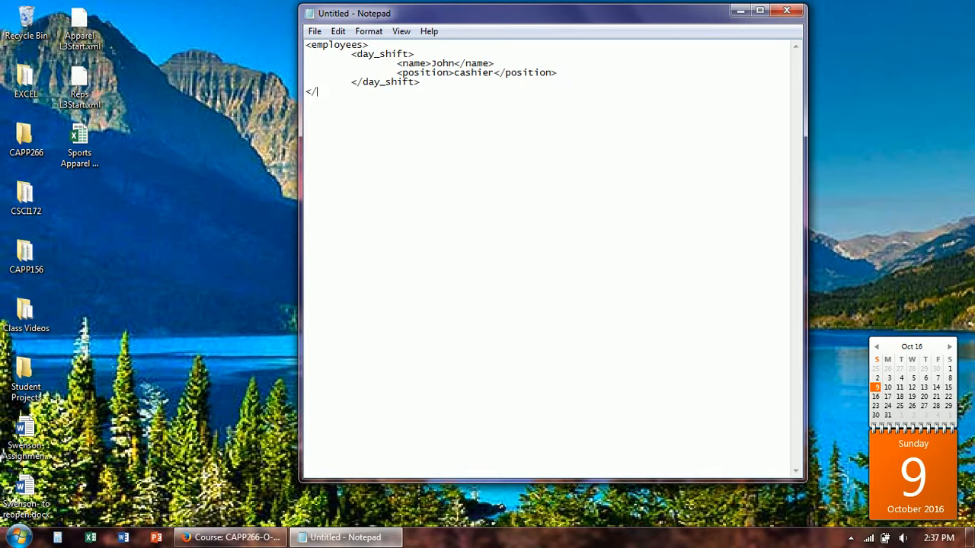
text(employ)
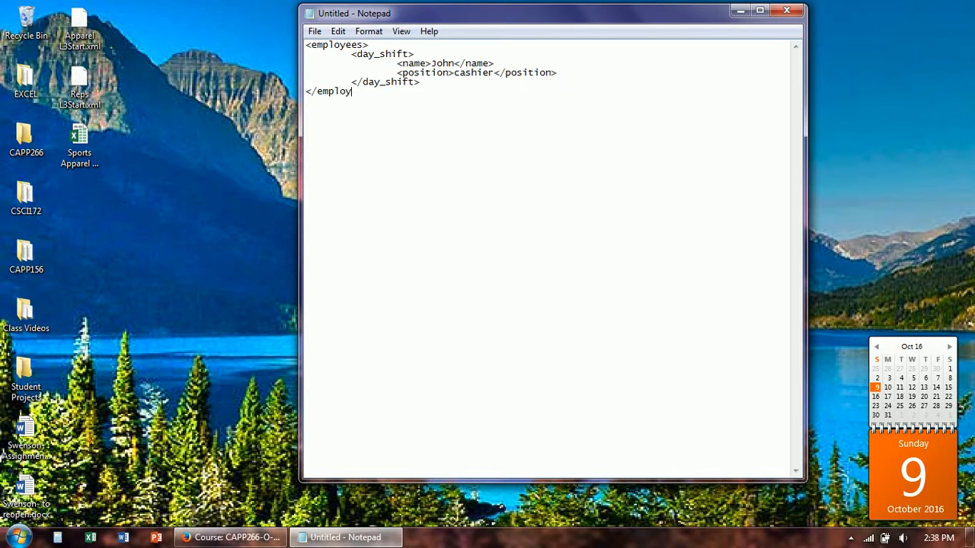
text(ees>)
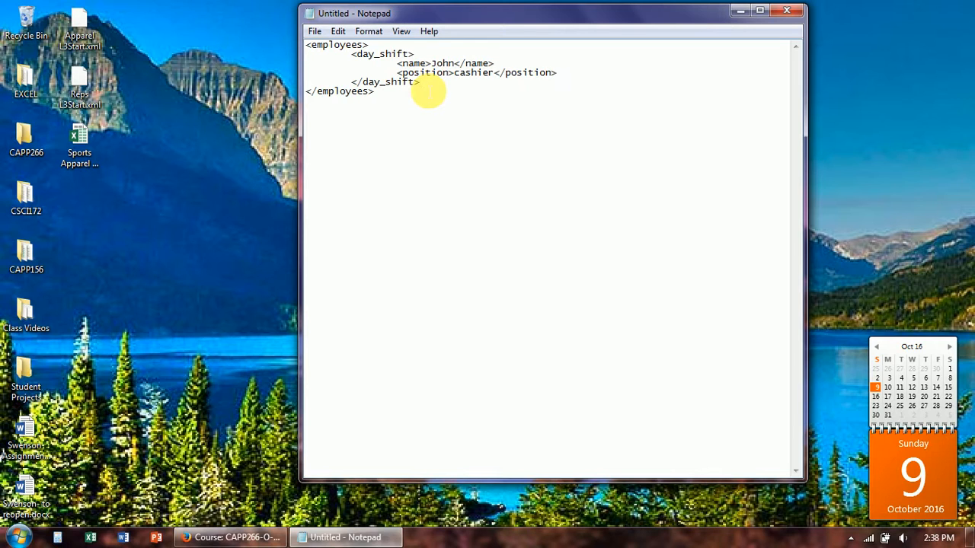
mouse_move(396, 90)
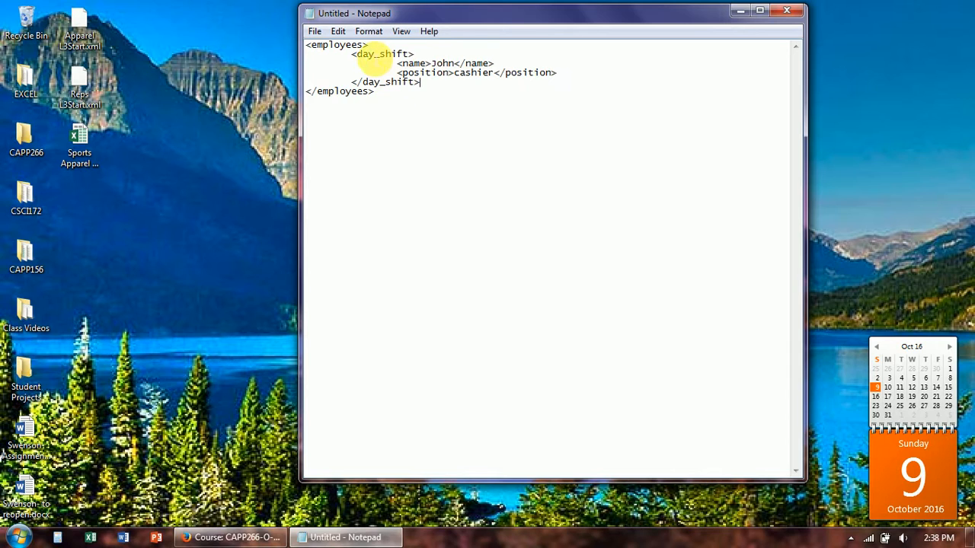
mouse_move(379, 89)
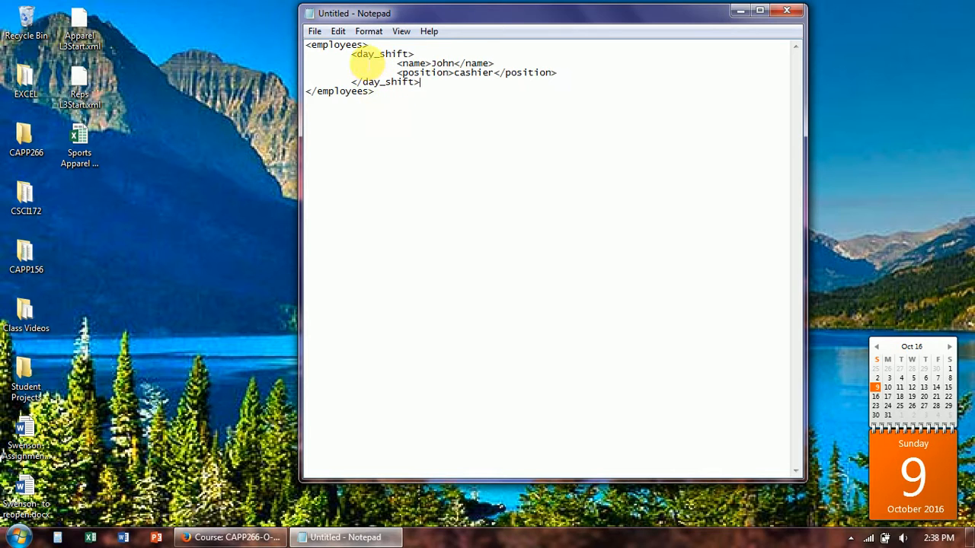
mouse_move(400, 232)
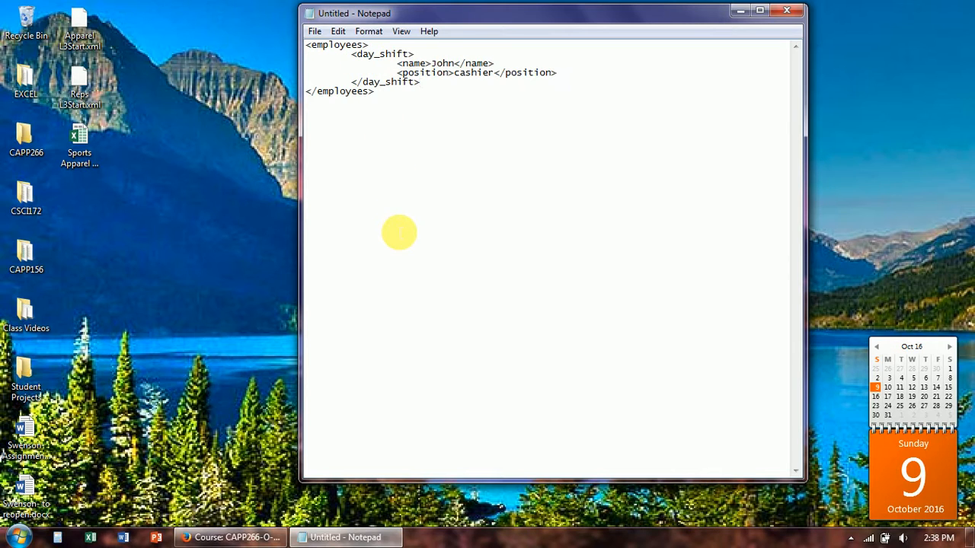
- Open Notepad's File menu
click(314, 31)
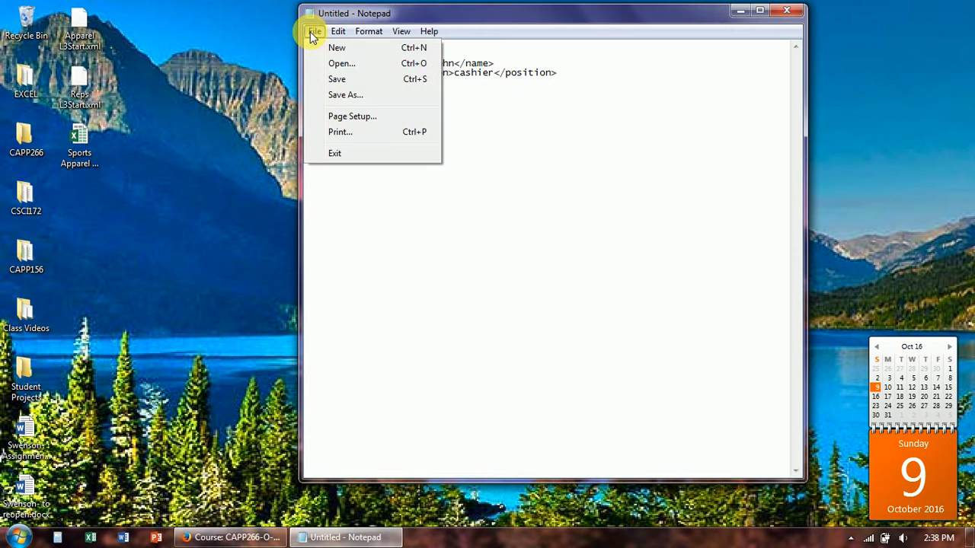
- Save the document as employees.xml on the Desktop with Save as type set to All Files
click(345, 94)
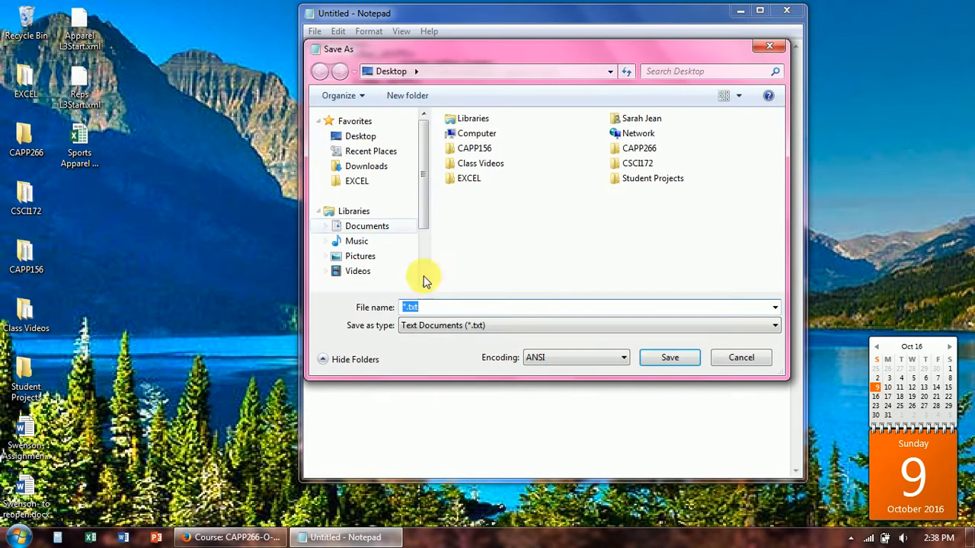
click(774, 325)
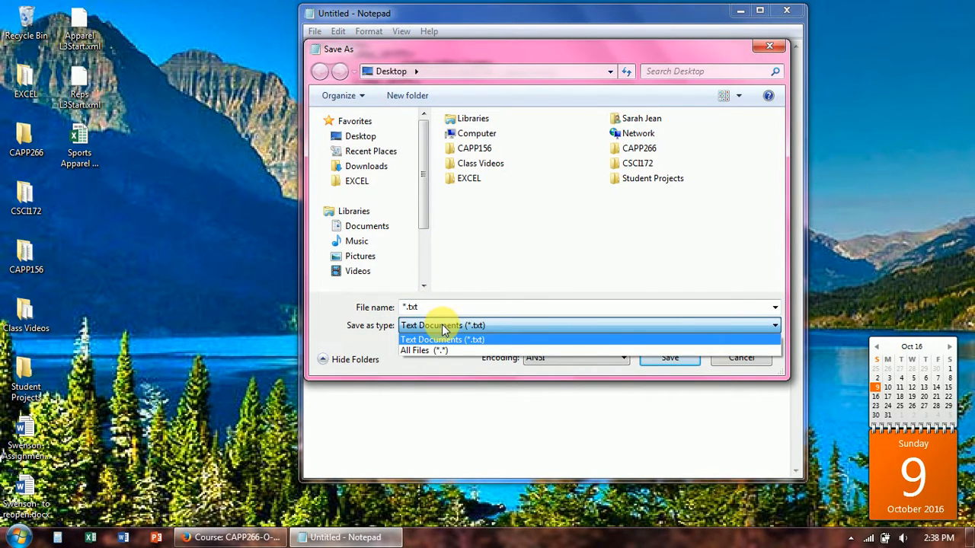
click(424, 349)
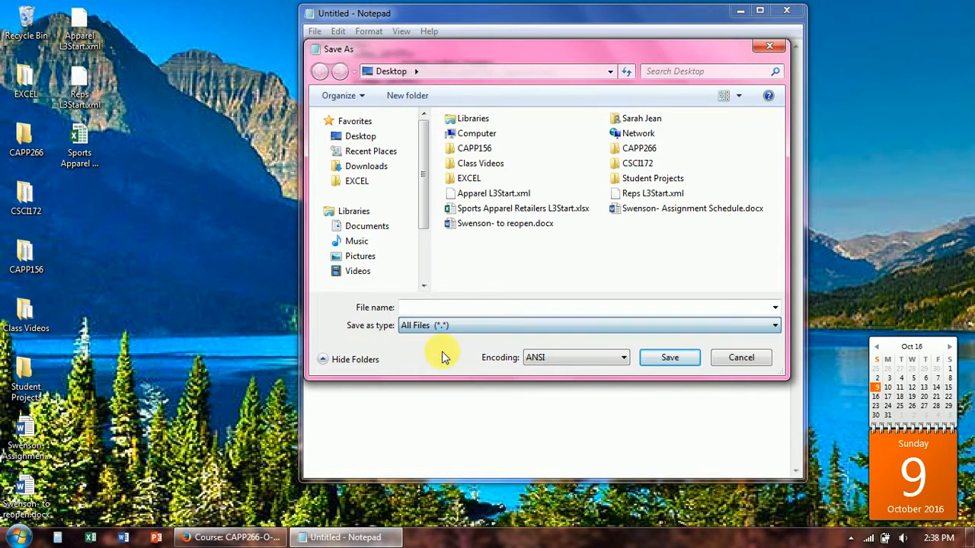
click(587, 307)
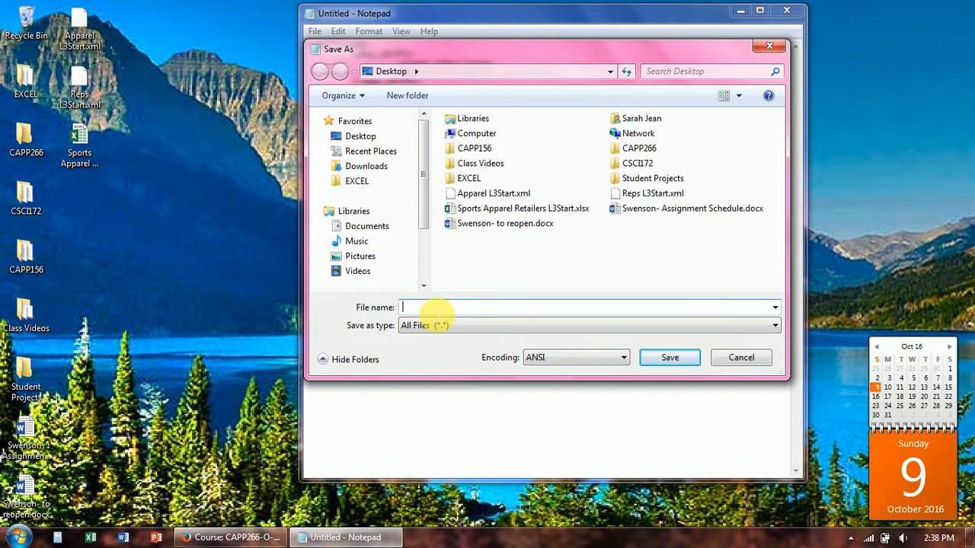
text(employees.)
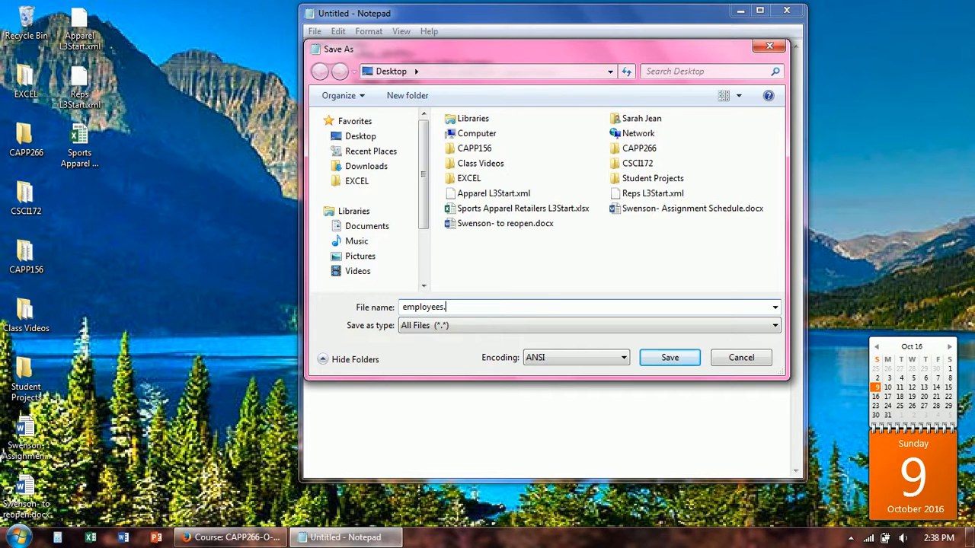
text(xml)
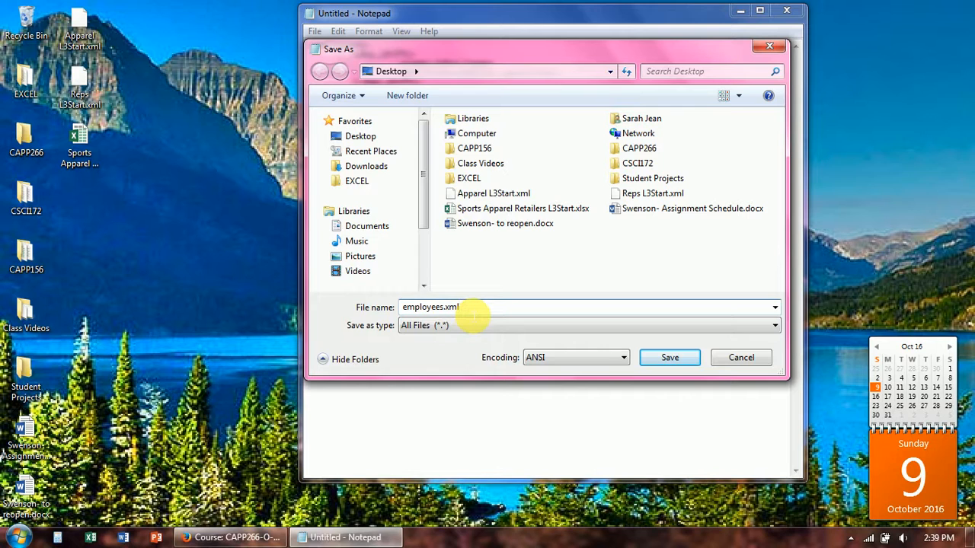
mouse_move(560, 303)
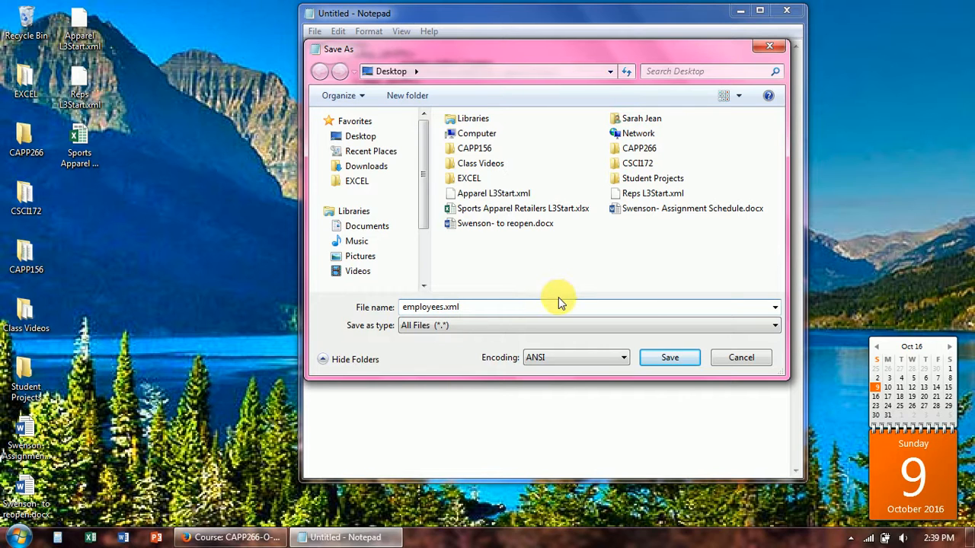
click(669, 357)
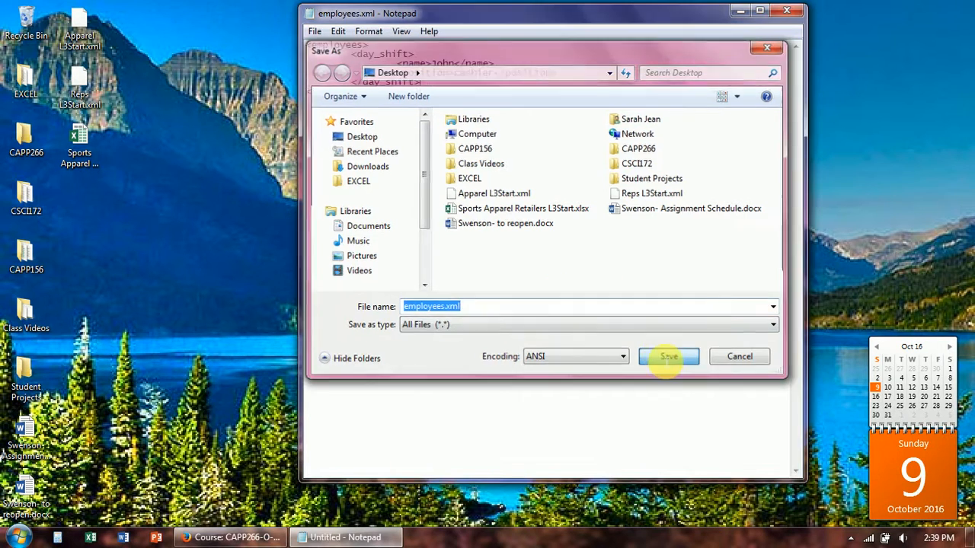
click(668, 357)
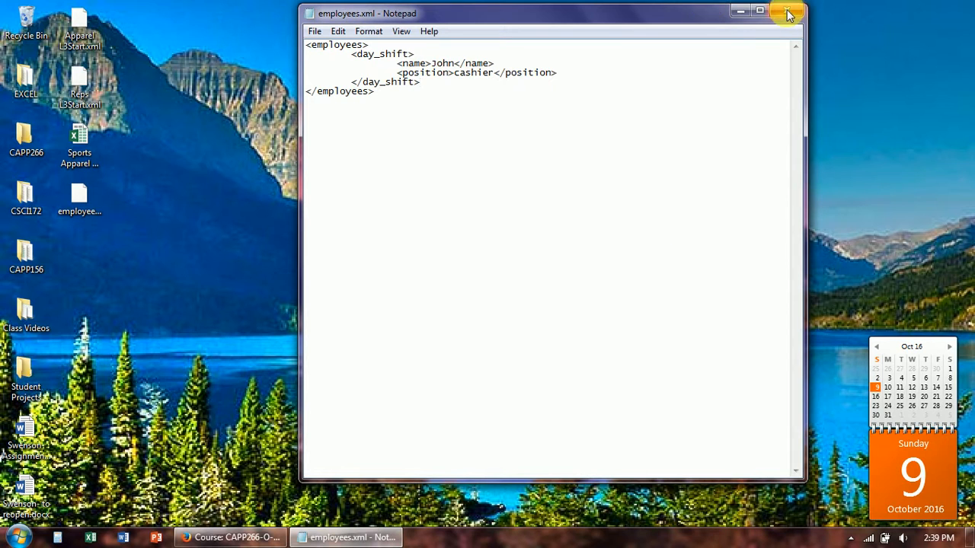
- Close Notepad, dismiss the error opening employees.xml, view it in Notepad, then close it
click(790, 13)
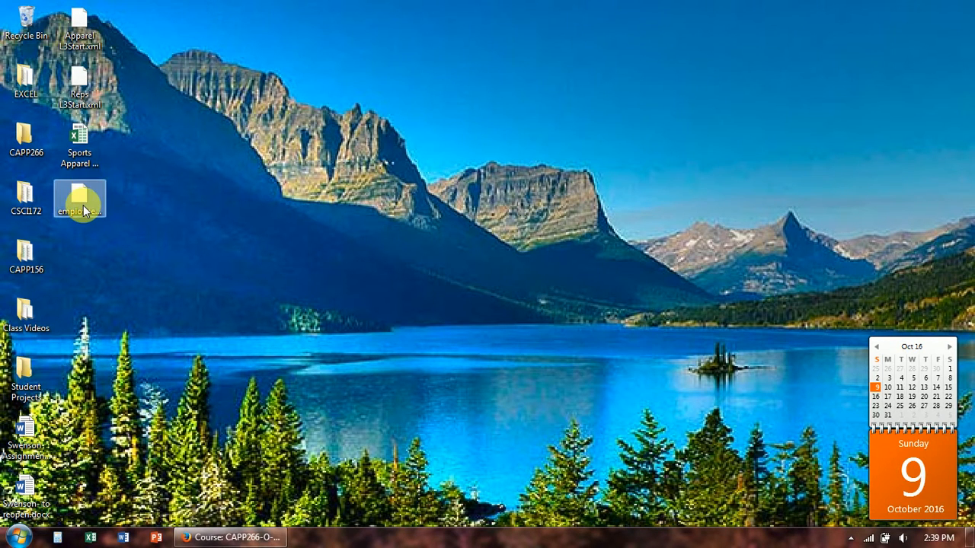
double_click(79, 200)
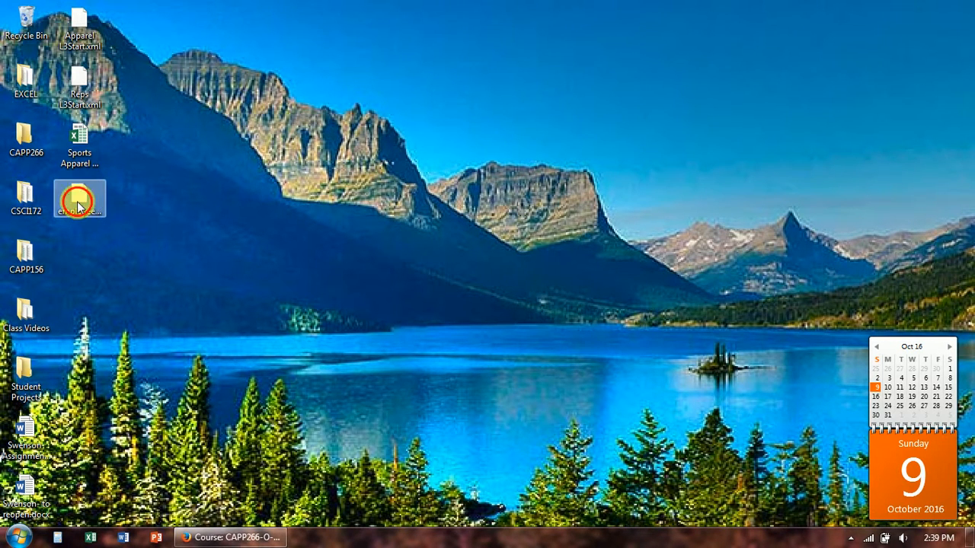
double_click(79, 196)
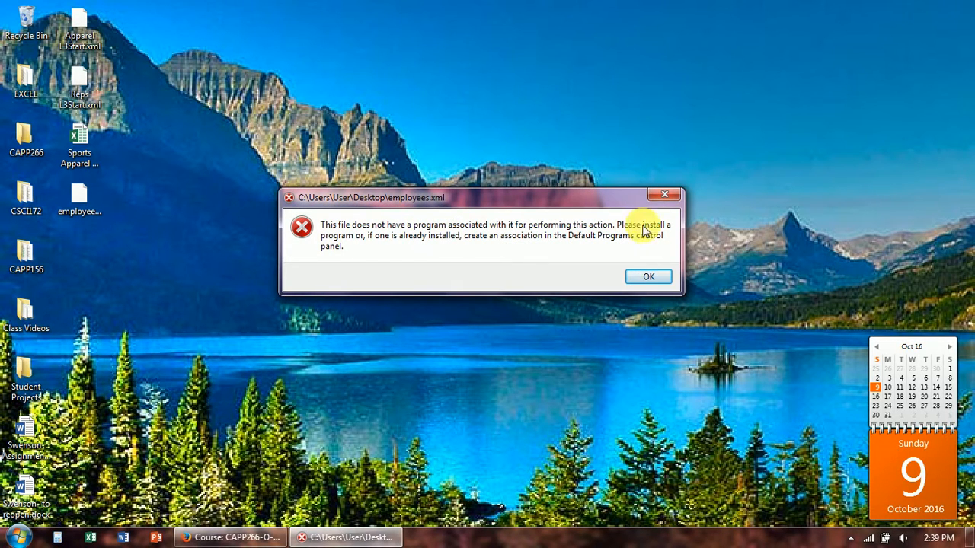
click(649, 276)
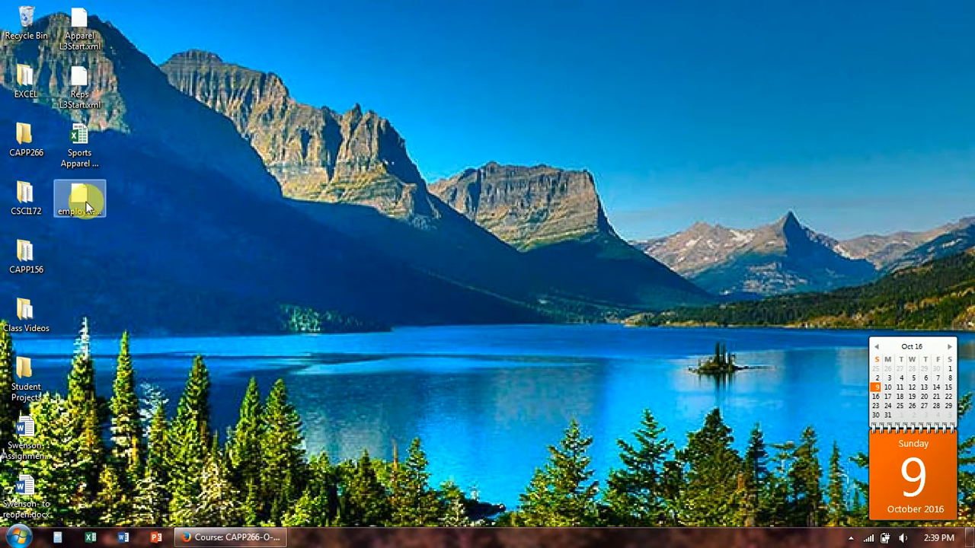
right_click(80, 198)
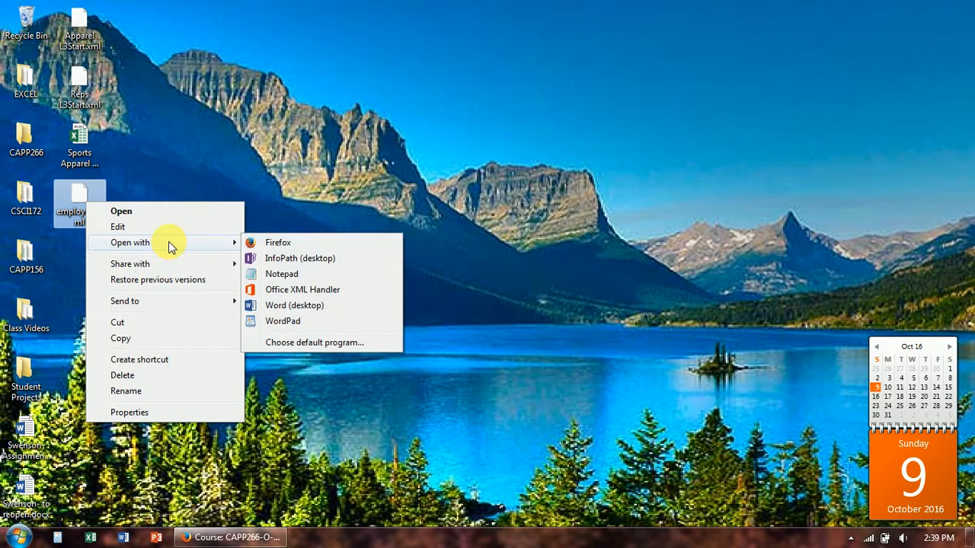
click(282, 274)
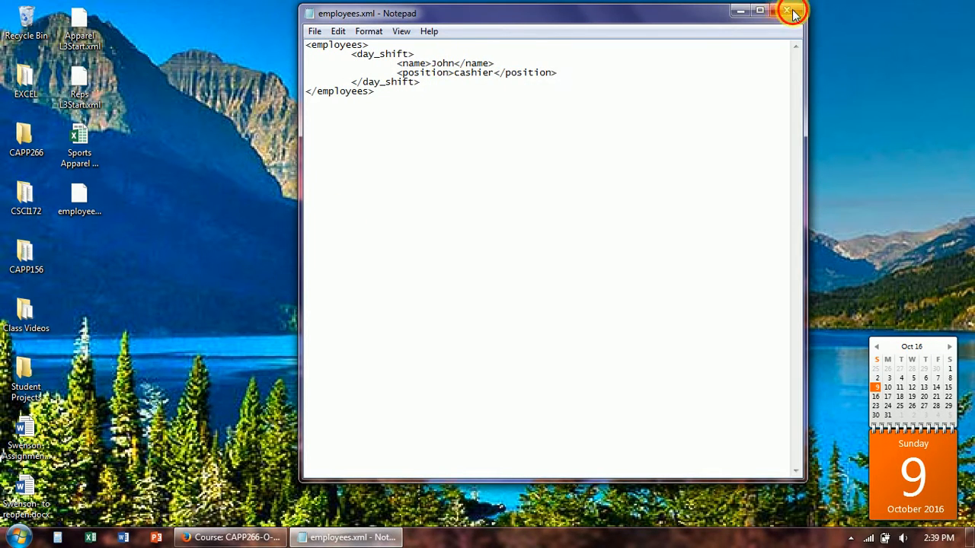
click(792, 12)
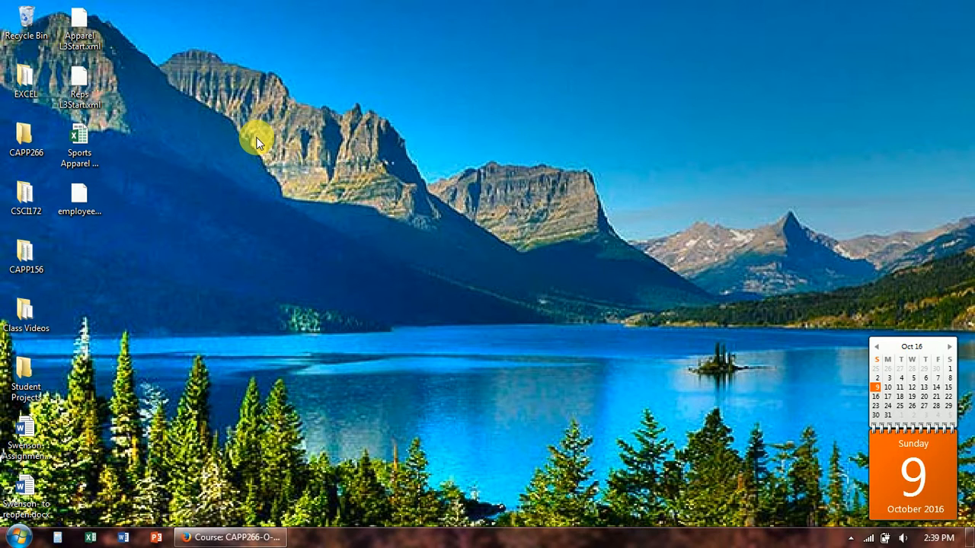
mouse_move(110, 533)
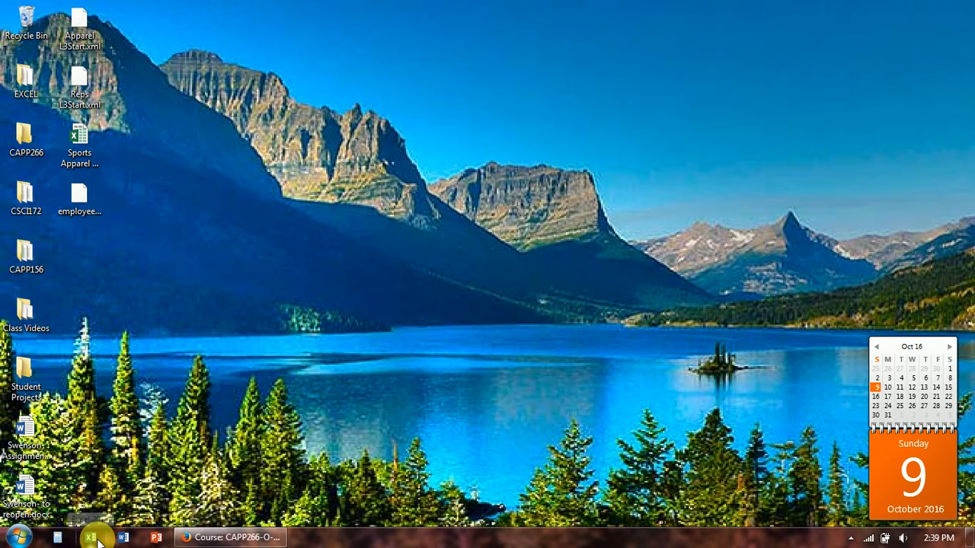
- Launch Excel from the taskbar and bring its blank Book1 window forward
click(94, 538)
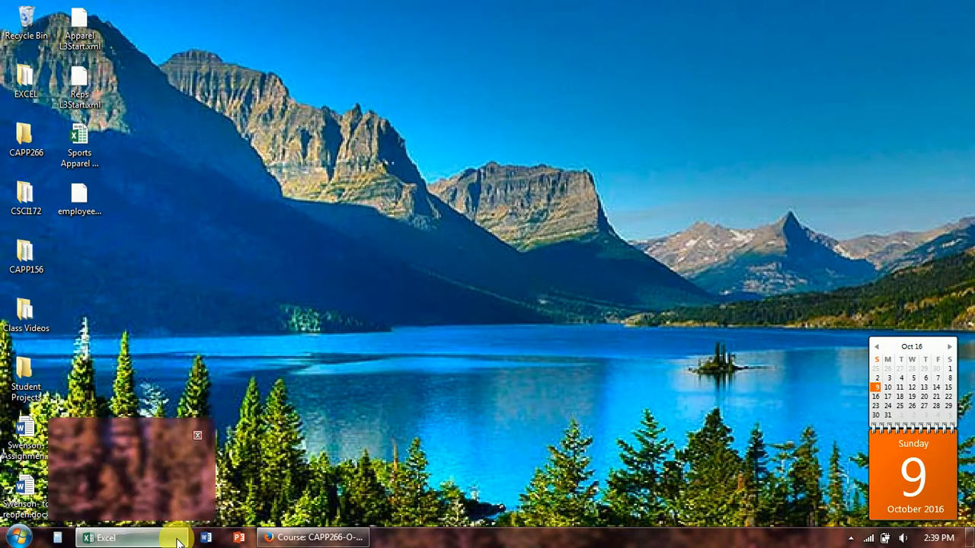
click(106, 538)
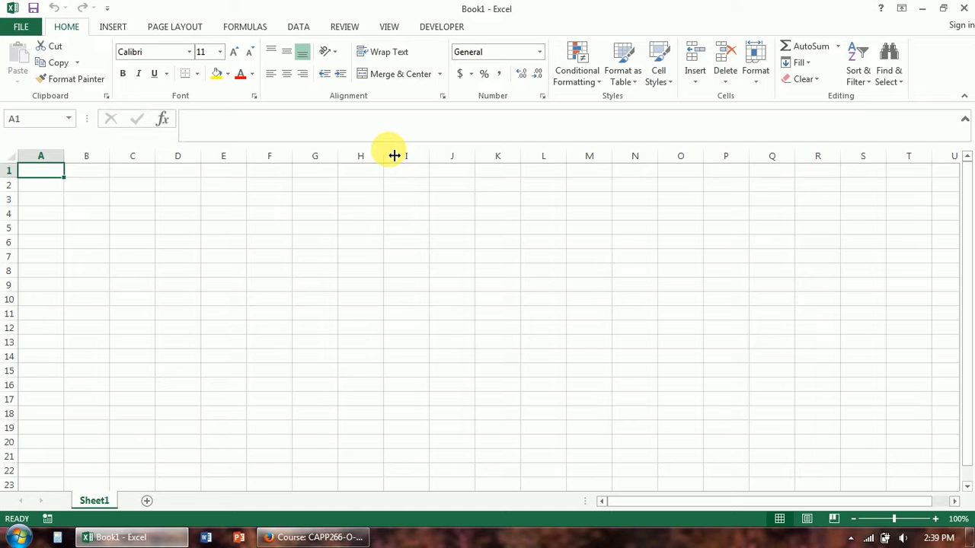
mouse_move(308, 26)
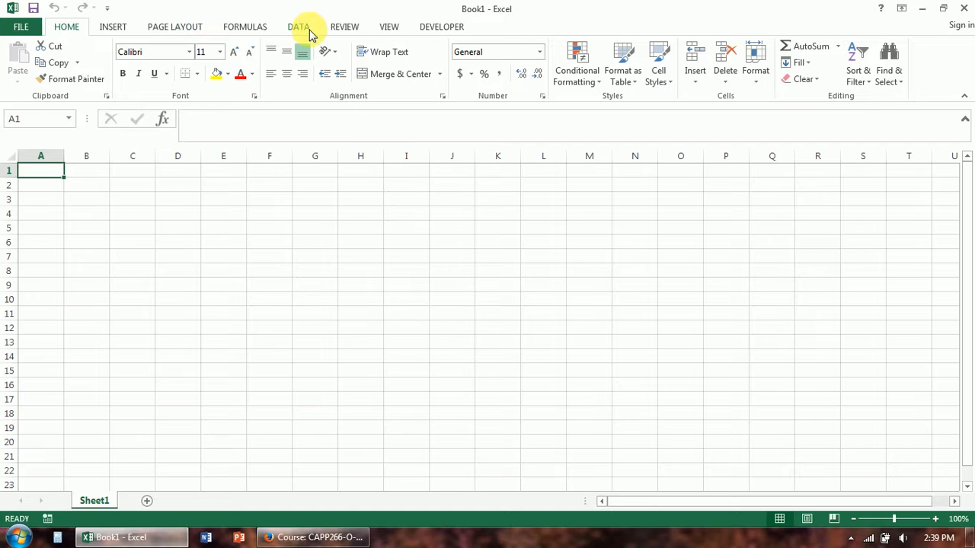
- Import Apparel L3Start.xml from the Desktop via From XML Data Import, accepting schema creation
click(299, 26)
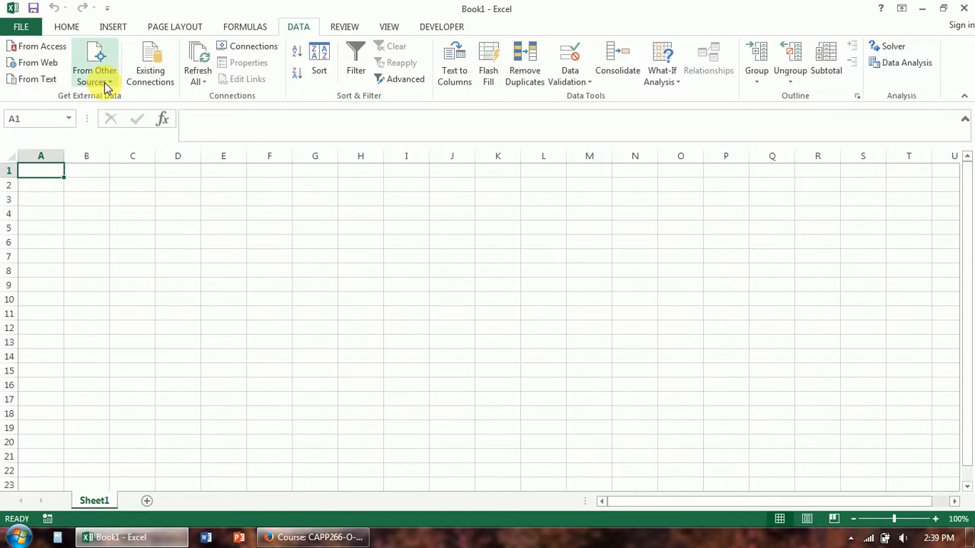
click(95, 68)
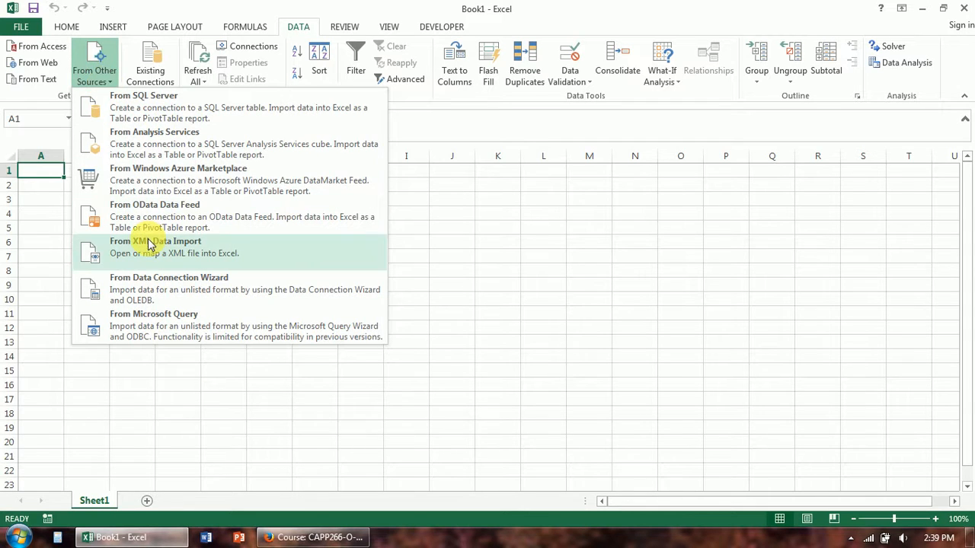
mouse_move(150, 253)
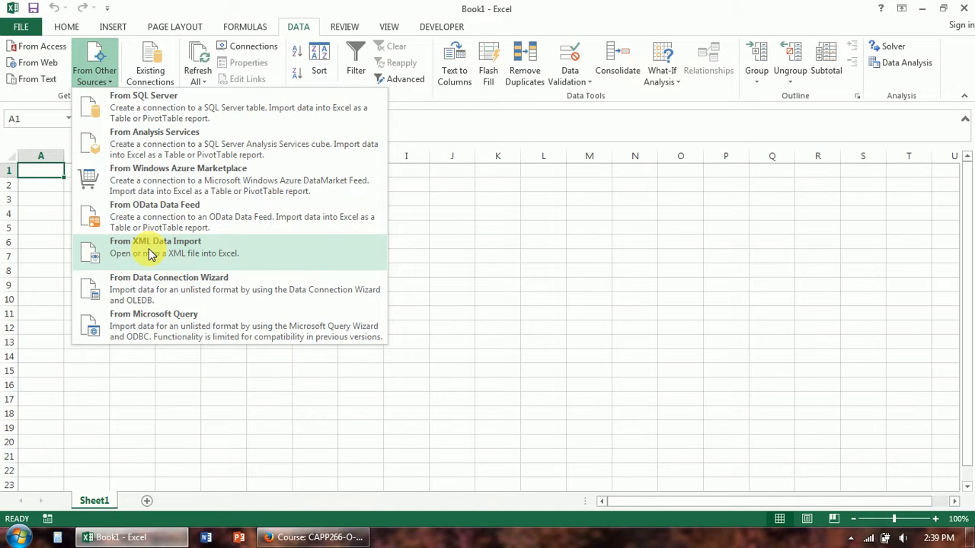
click(155, 247)
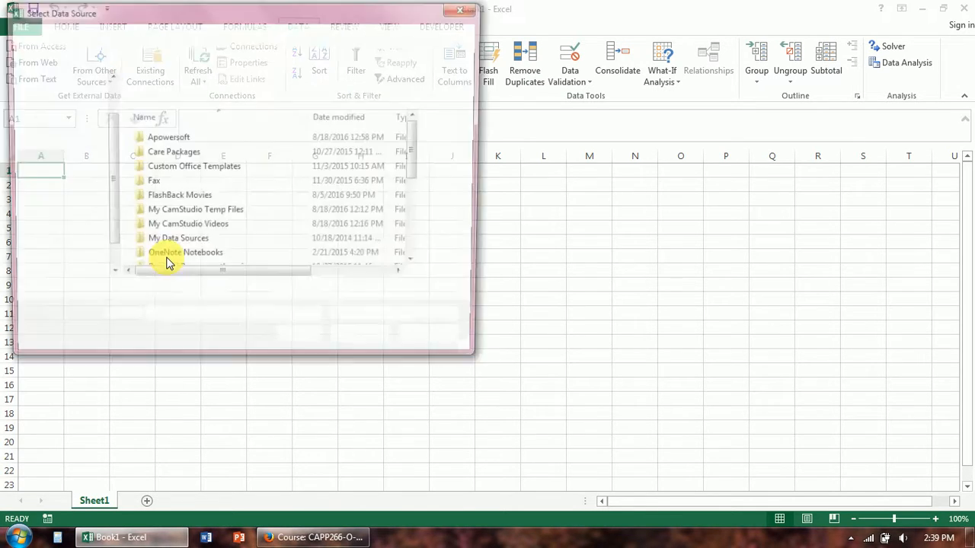
click(57, 127)
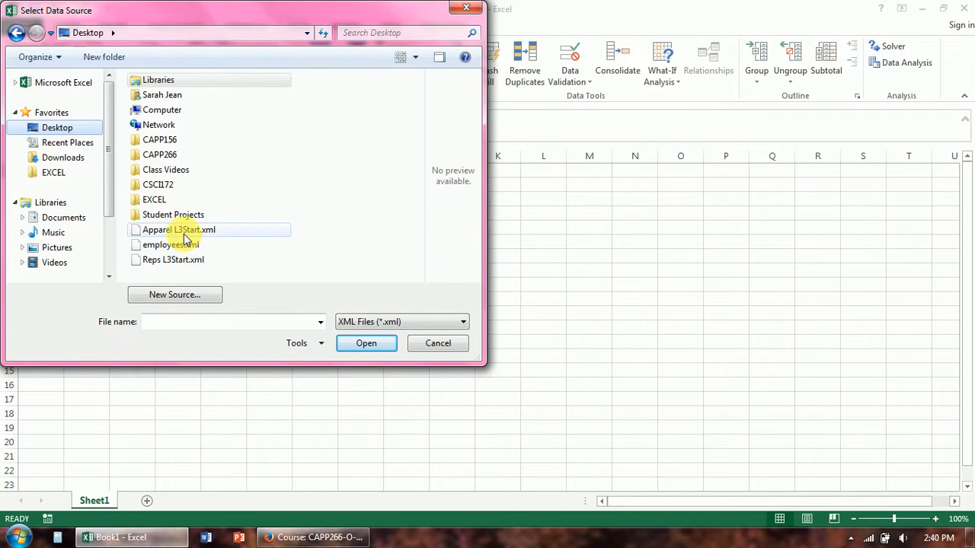
click(366, 343)
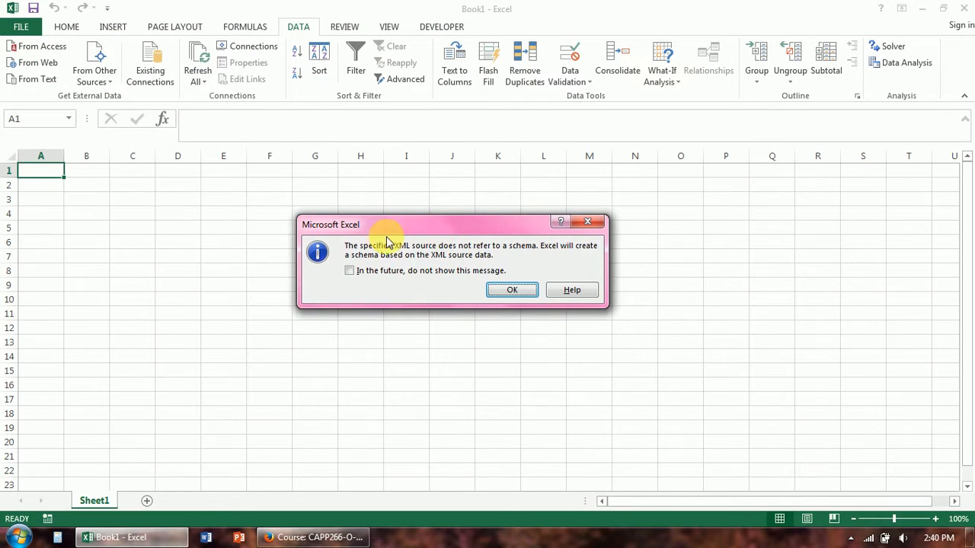
mouse_move(517, 253)
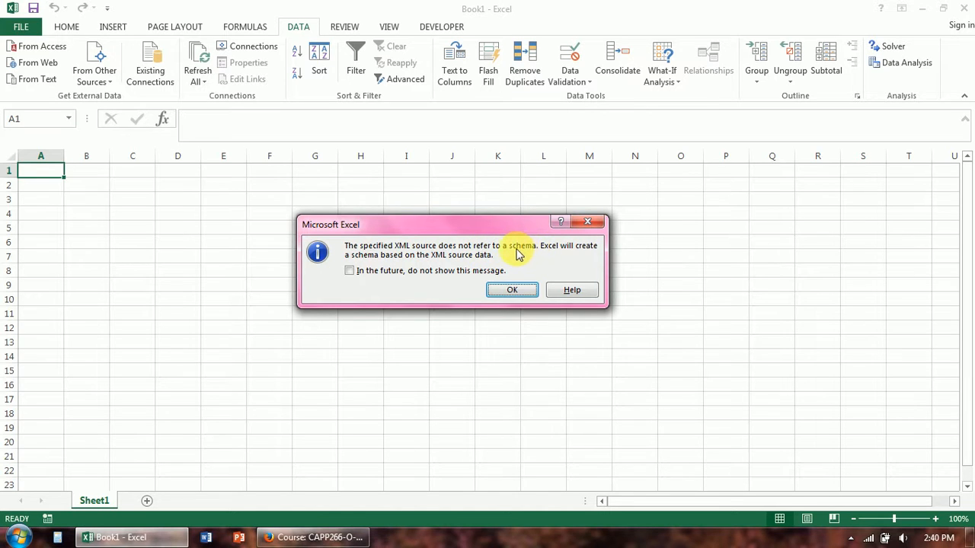
mouse_move(423, 274)
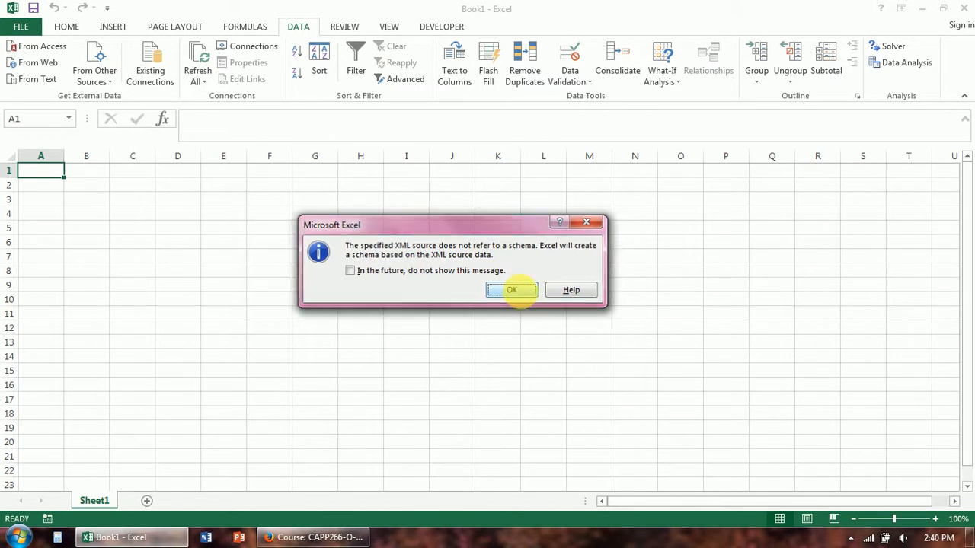
click(512, 289)
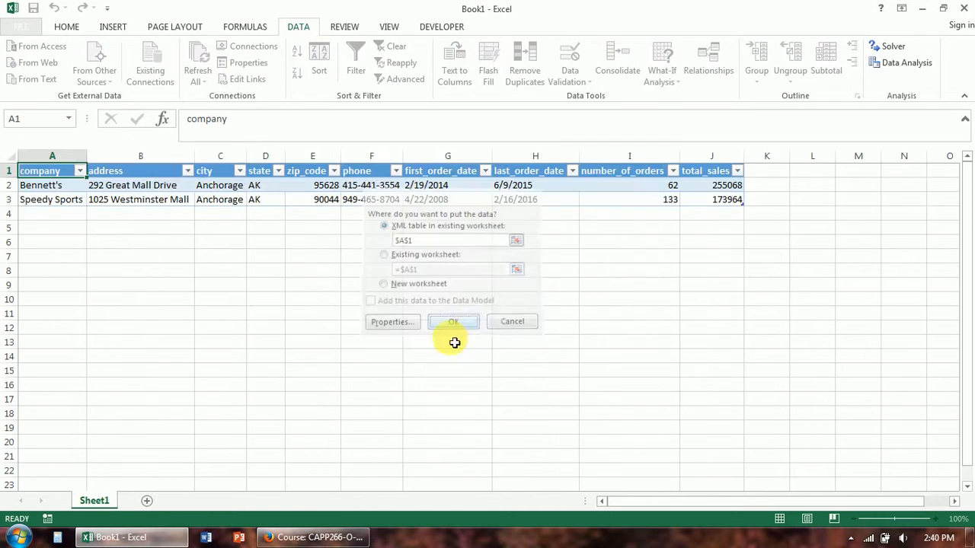
- Place the XML table at $A$1, check the Bennett's and Speedy Sports rows, then minimize Excel
click(453, 322)
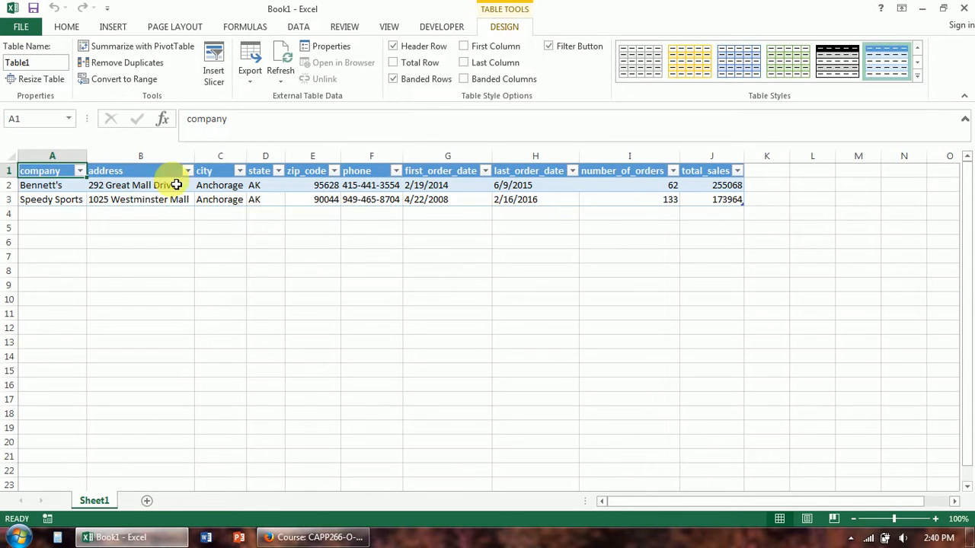
mouse_move(704, 189)
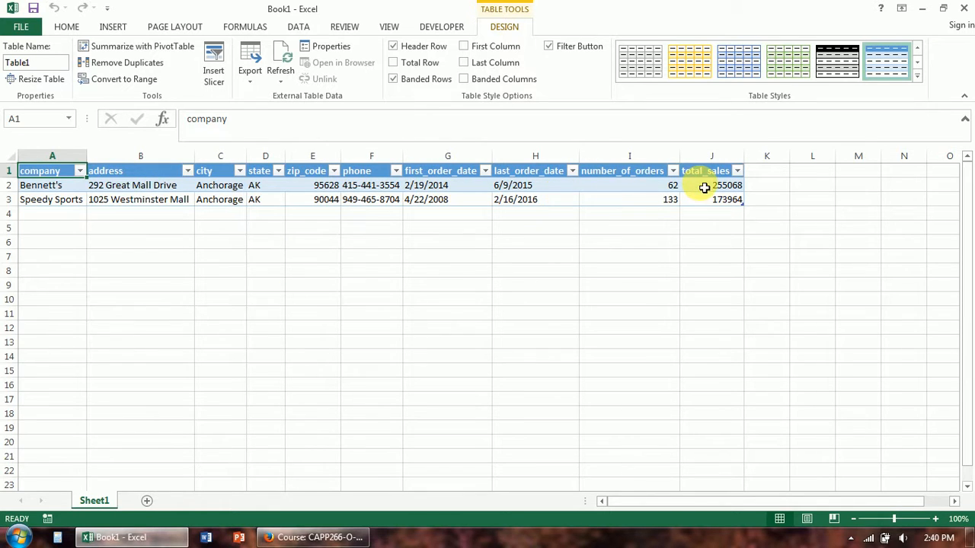
mouse_move(527, 219)
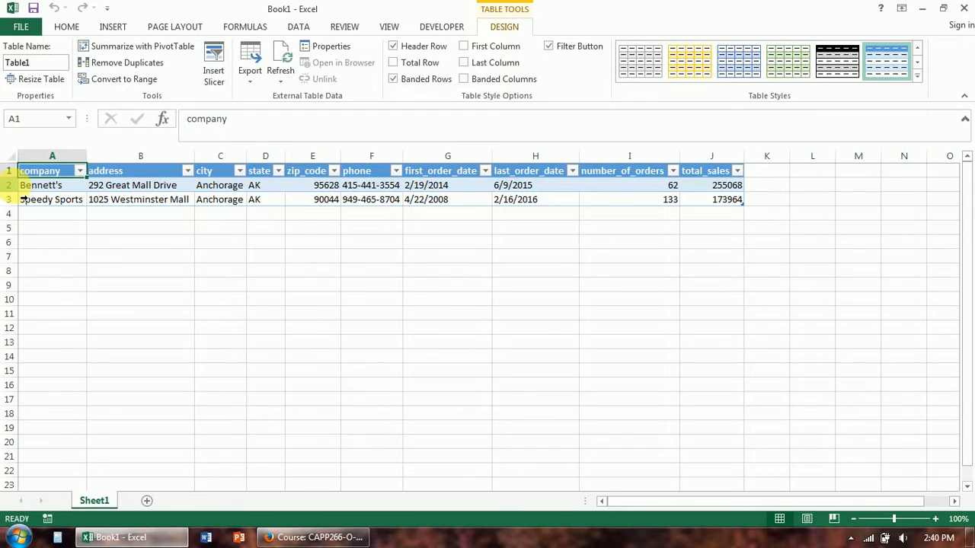
click(41, 185)
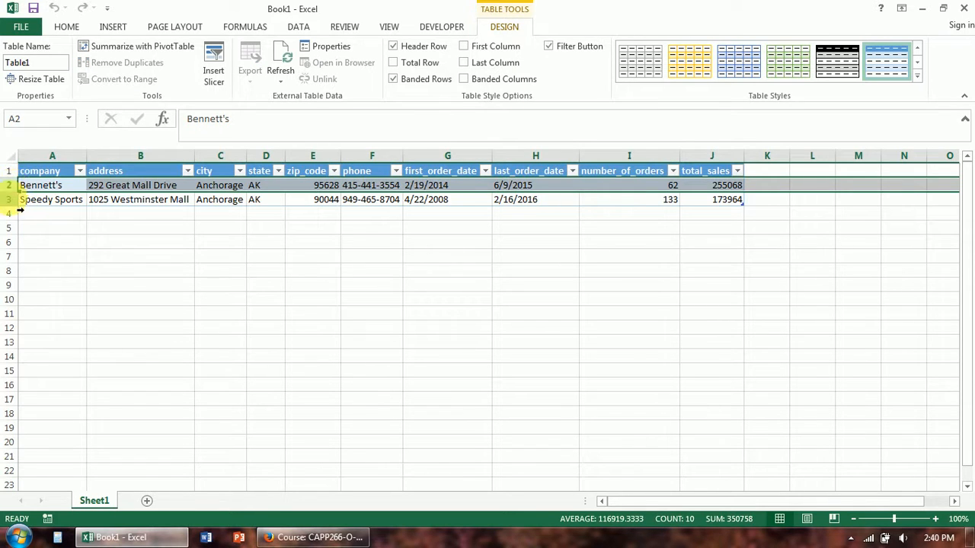
click(51, 199)
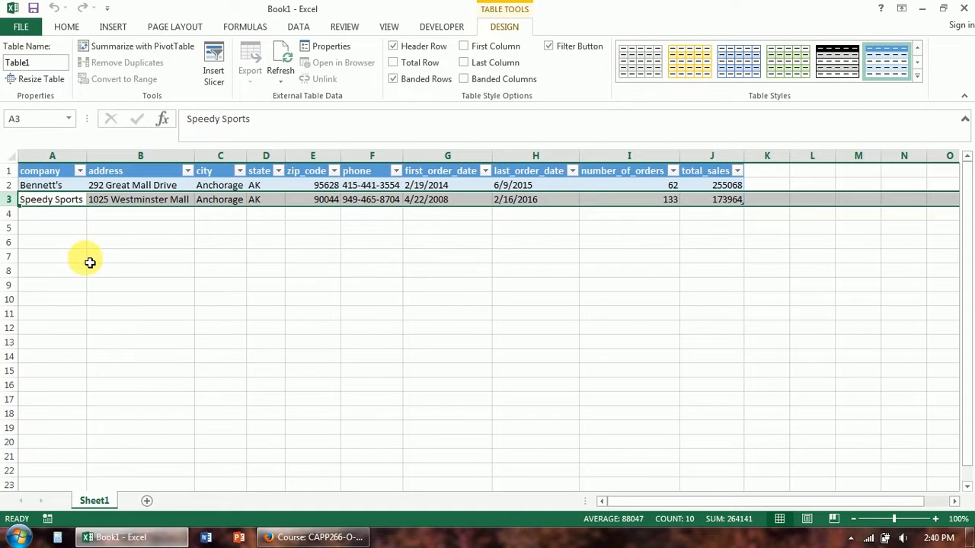
click(41, 186)
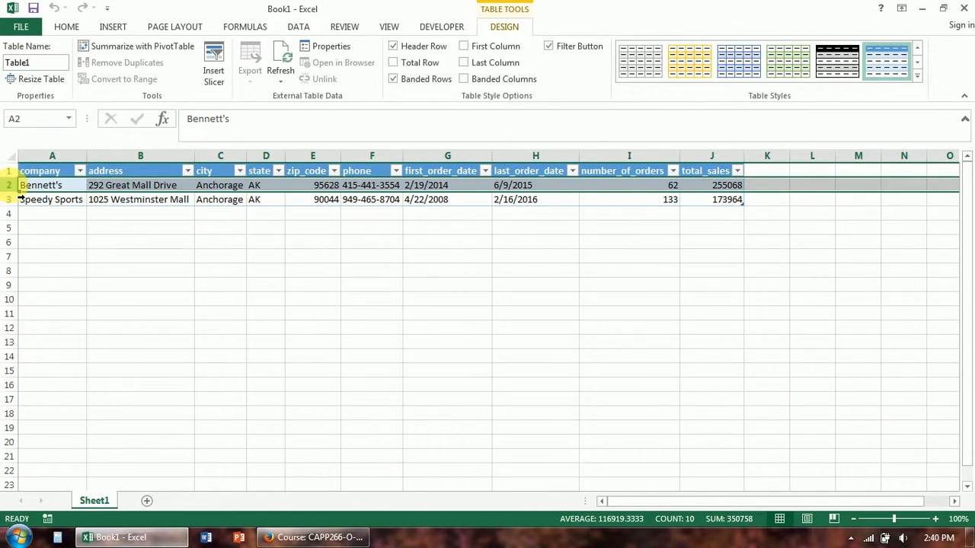
mouse_move(305, 224)
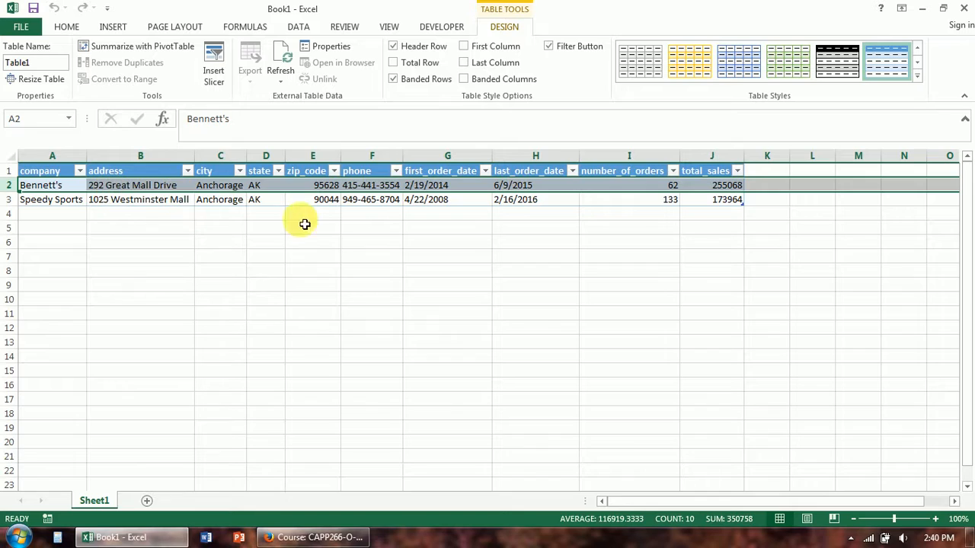
click(372, 242)
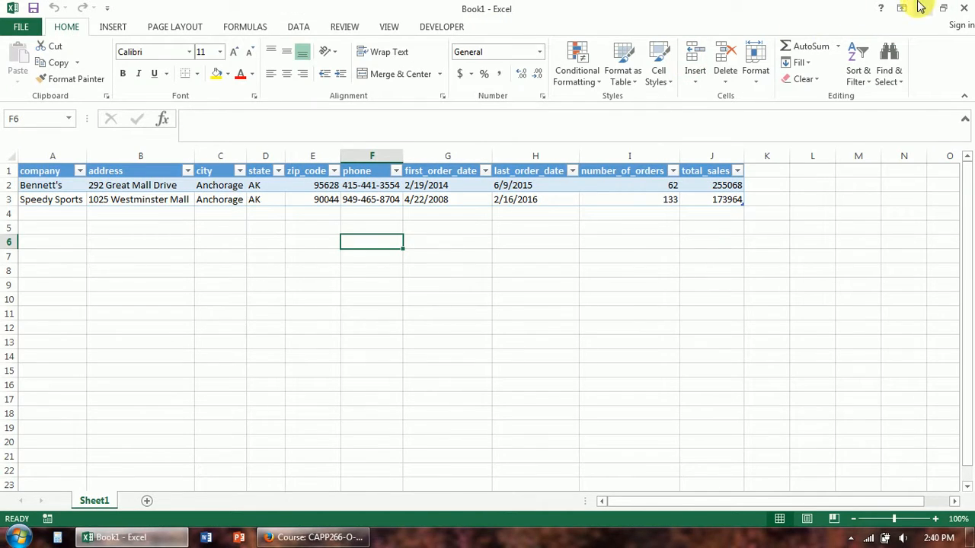
click(922, 8)
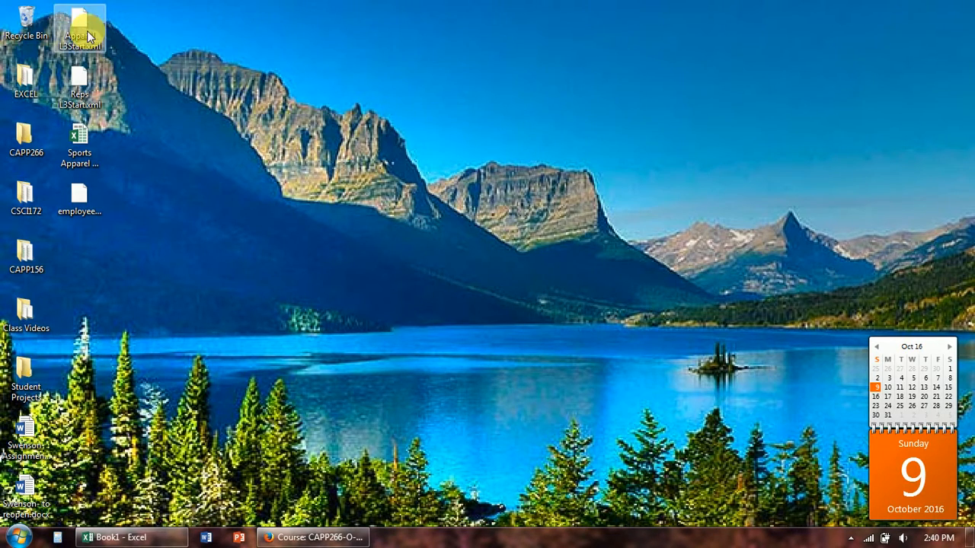
- Open Apparel L3Start.xml in Notepad, check the Bennett's and Speedy Sports records, then return to Excel
right_click(79, 26)
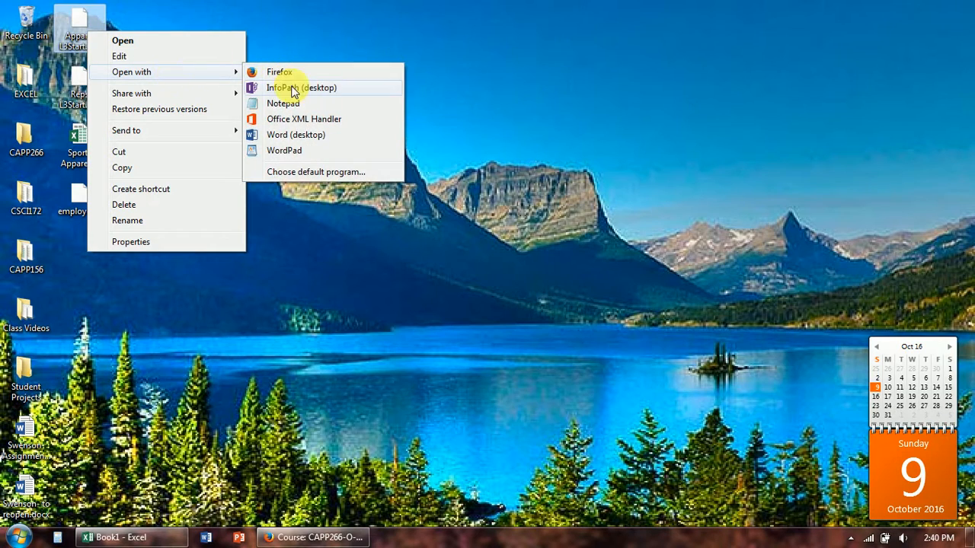
click(283, 103)
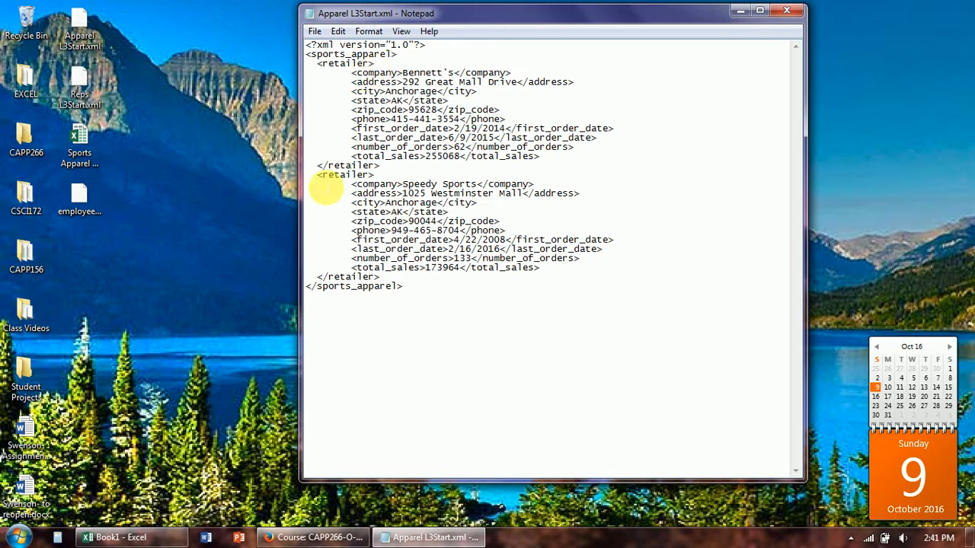
double_click(424, 72)
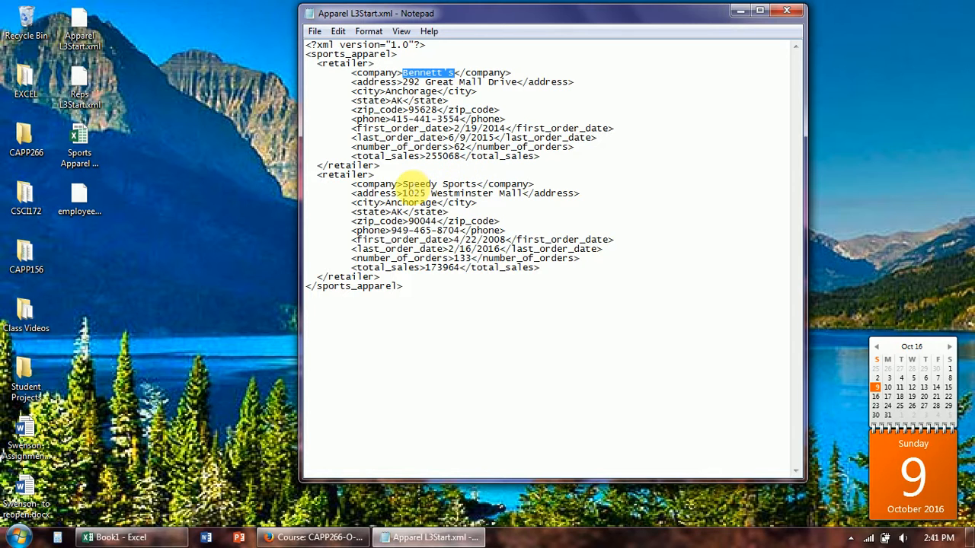
double_click(419, 184)
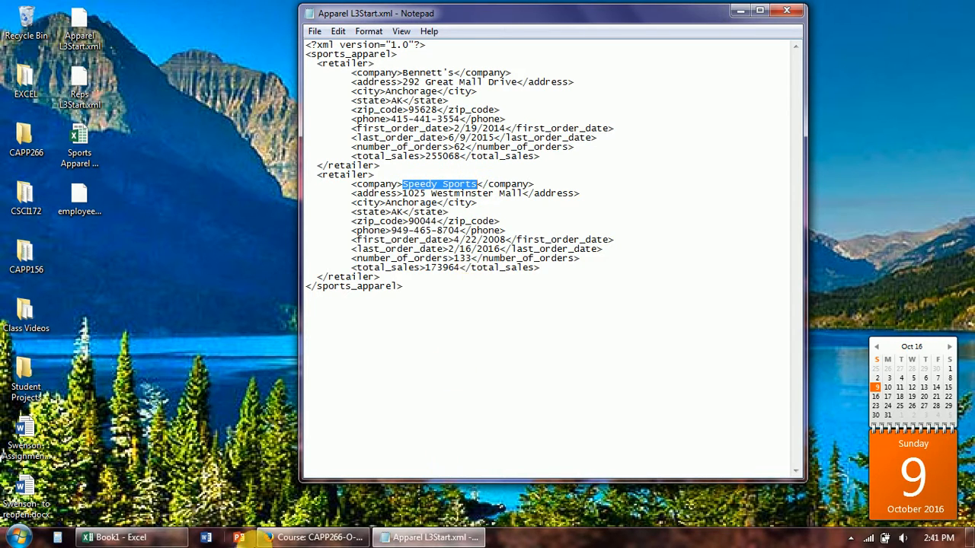
click(118, 537)
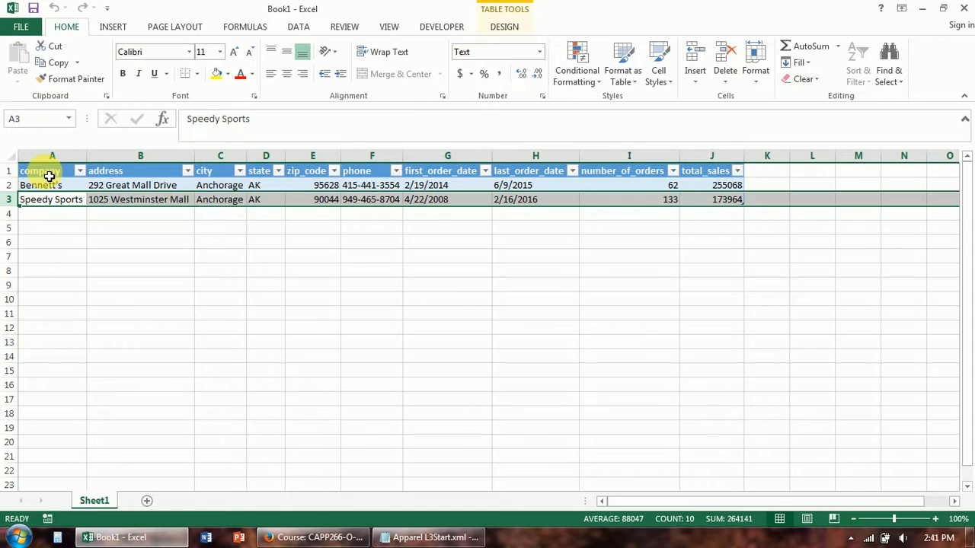
click(40, 170)
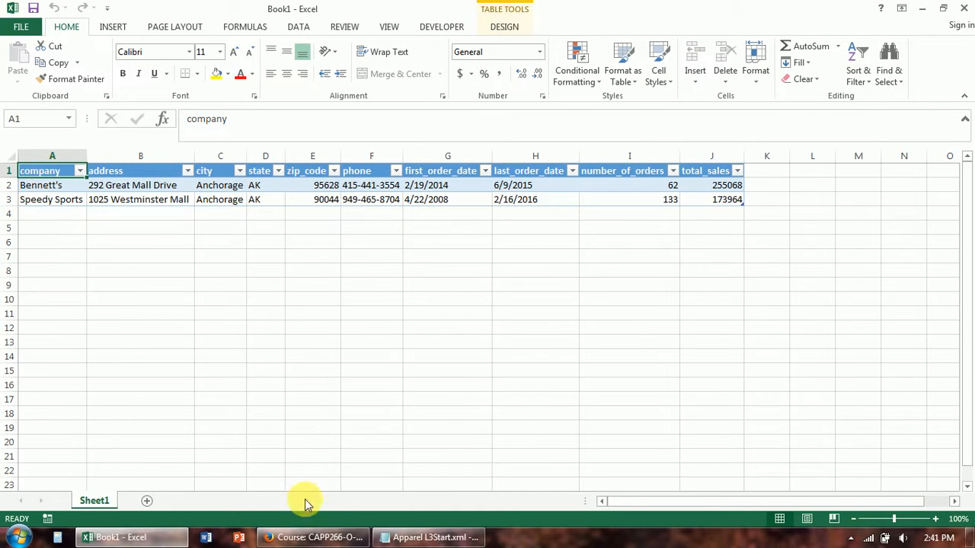
click(429, 537)
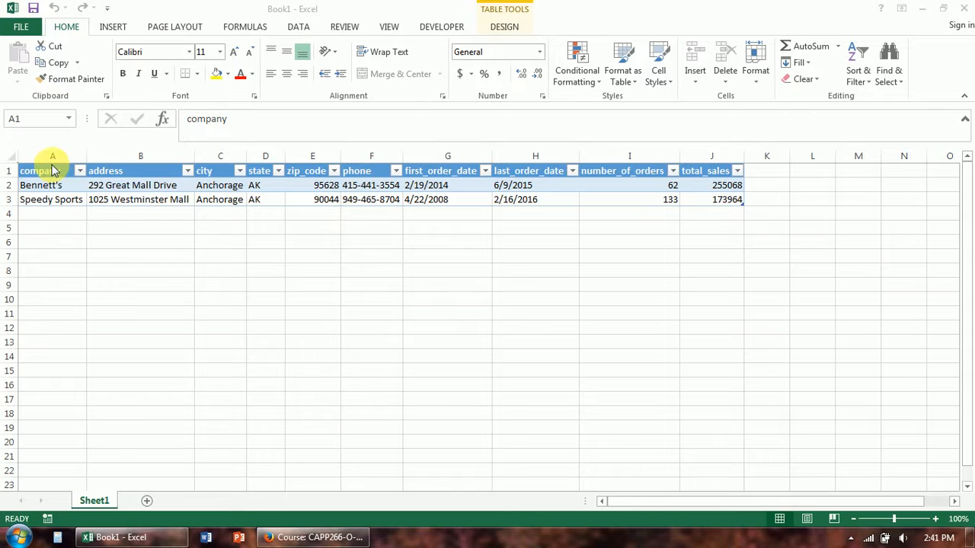
click(140, 155)
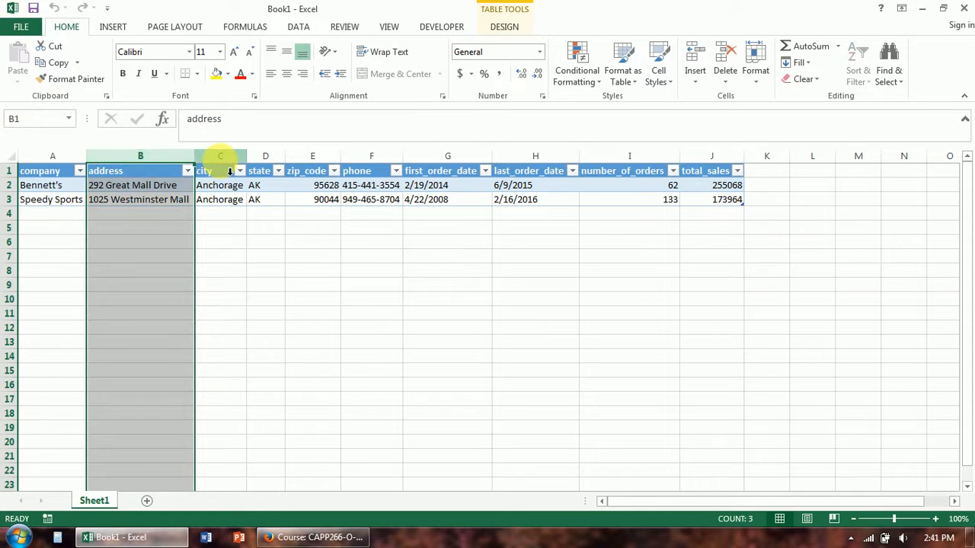
click(372, 242)
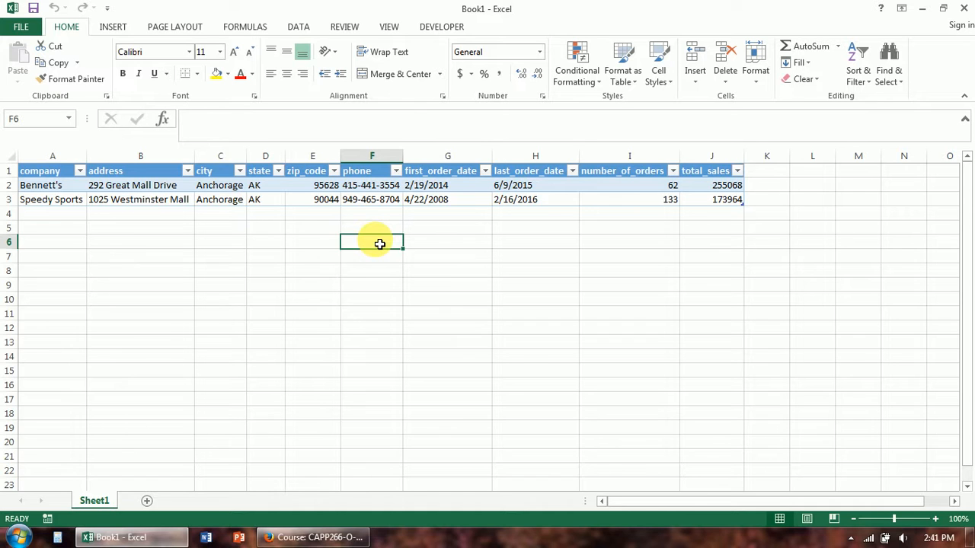
click(371, 199)
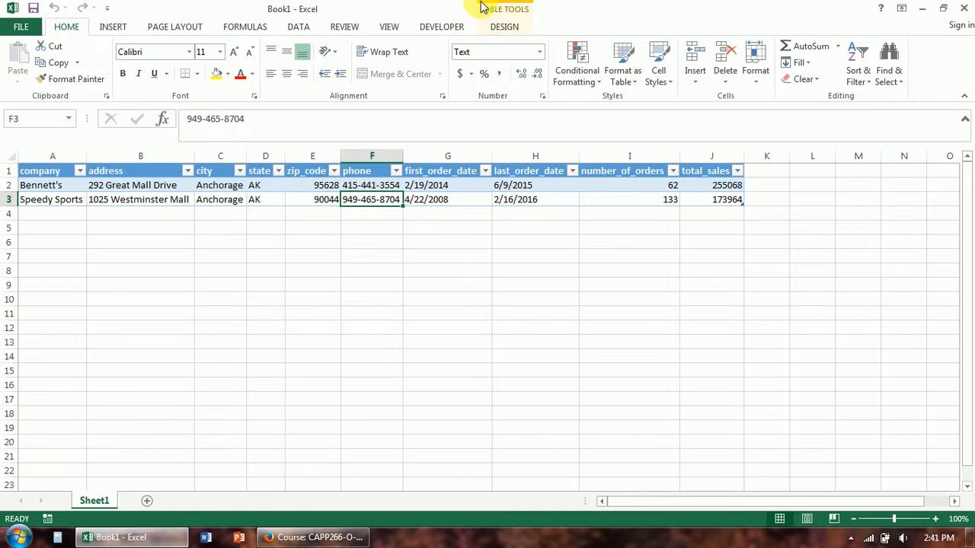
mouse_move(416, 14)
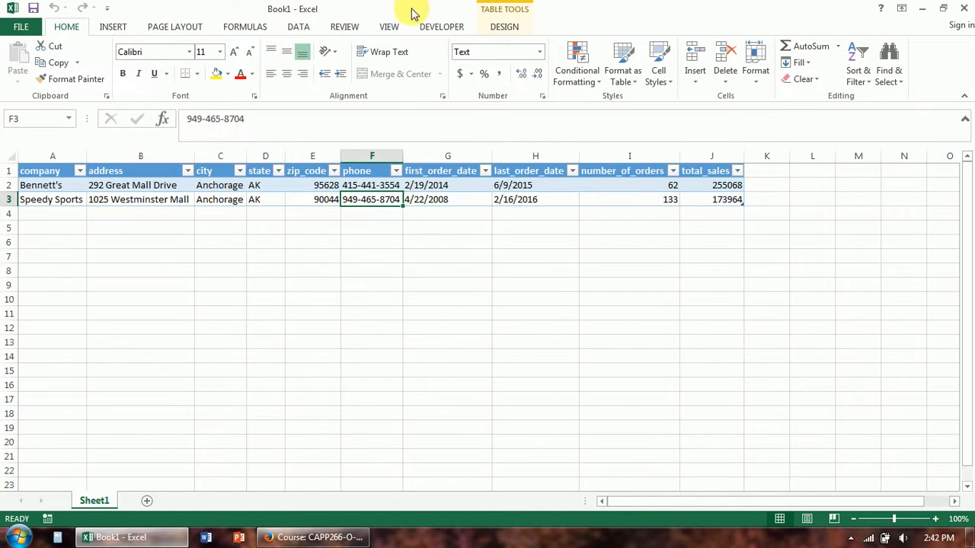
click(441, 26)
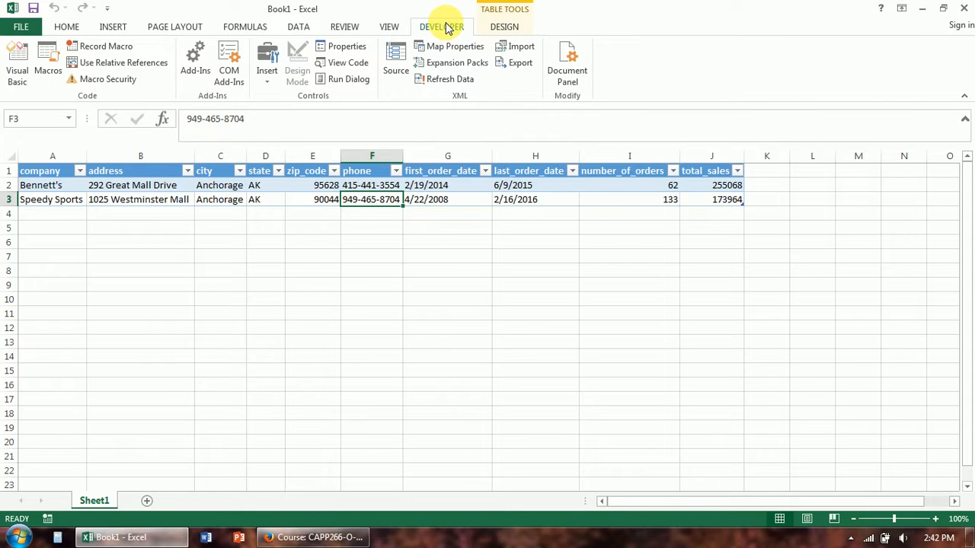
mouse_move(265, 26)
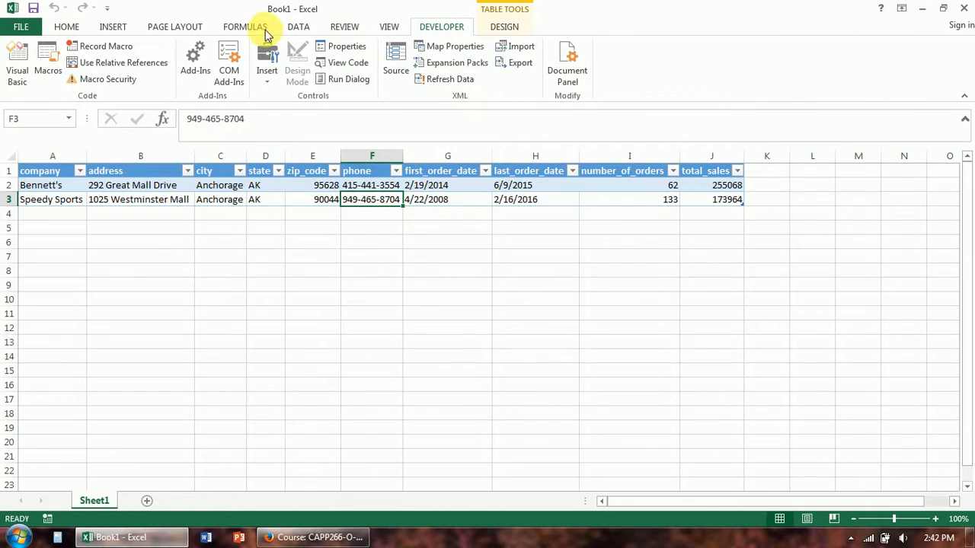
mouse_move(288, 34)
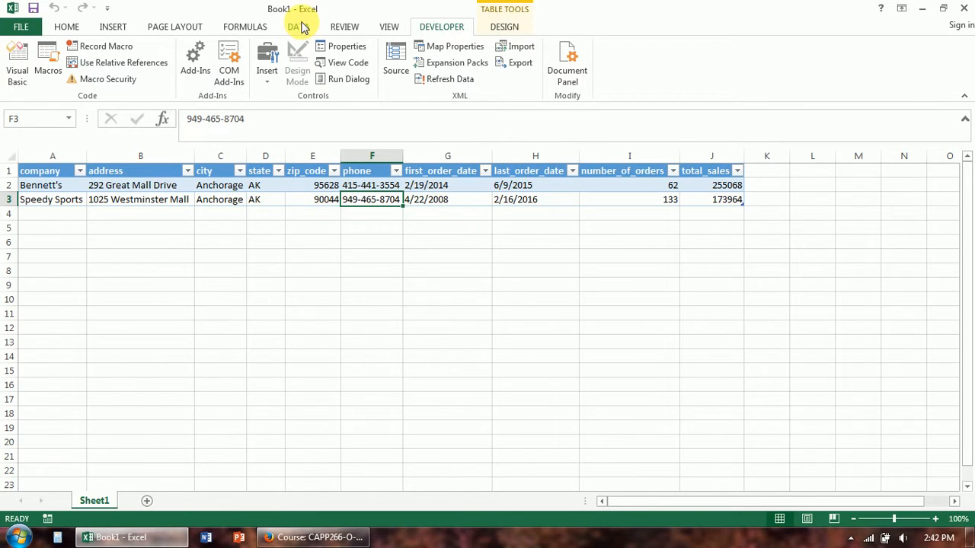
click(298, 25)
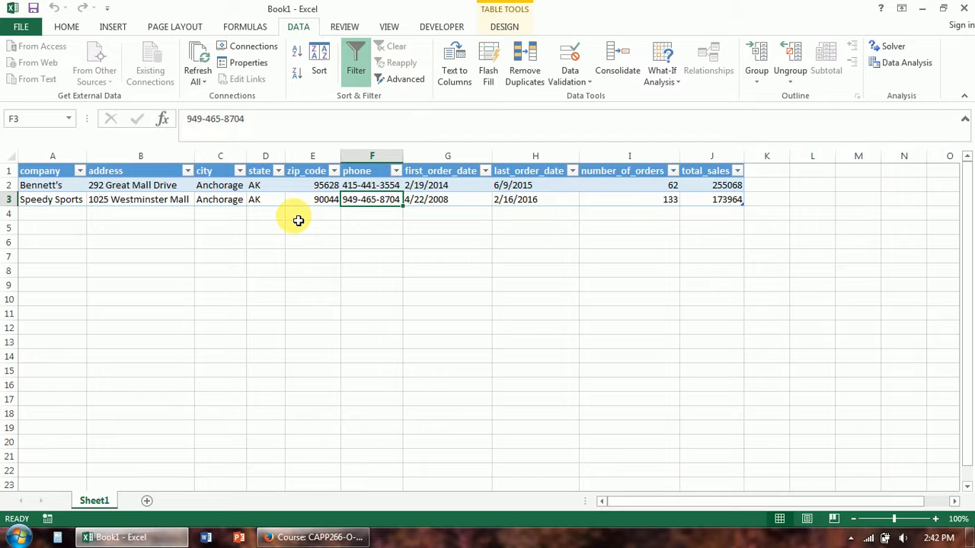
mouse_move(436, 227)
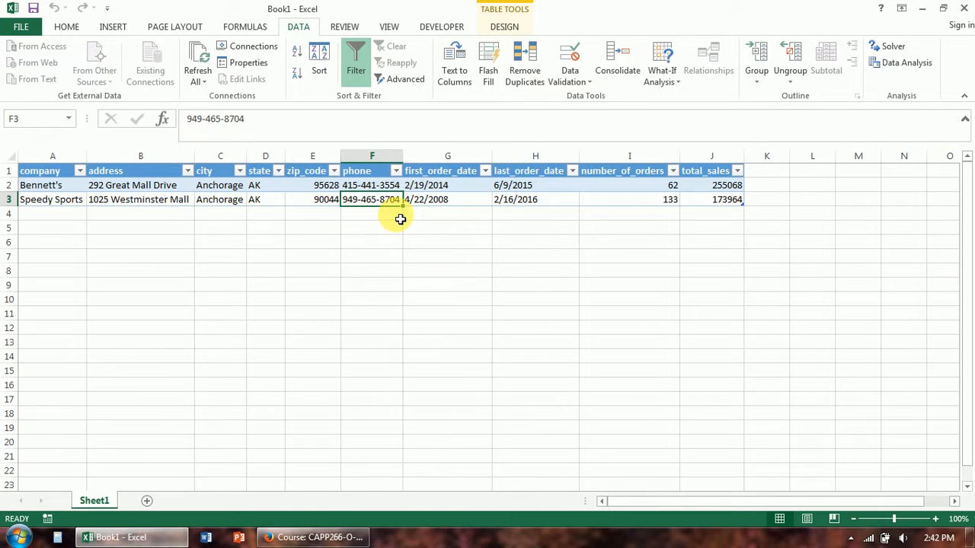
mouse_move(502, 171)
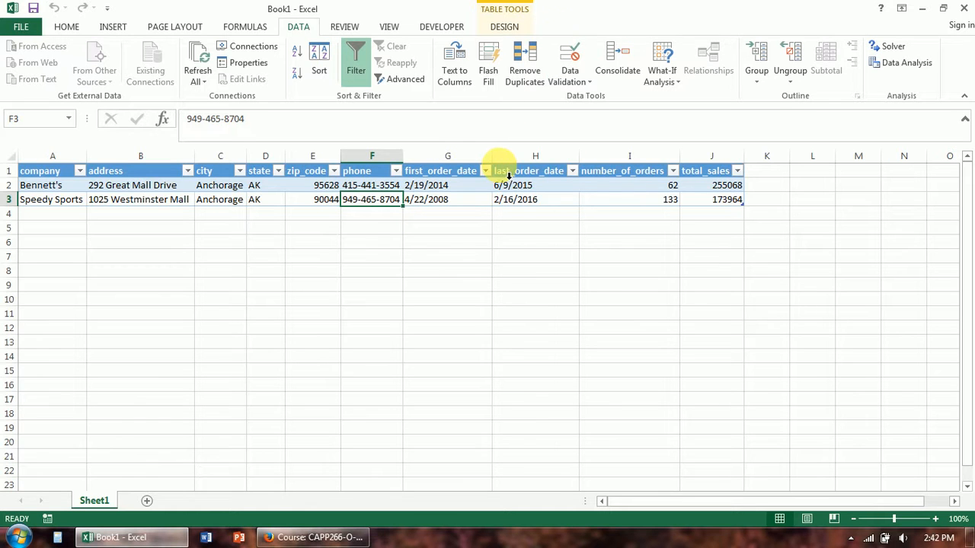
mouse_move(447, 226)
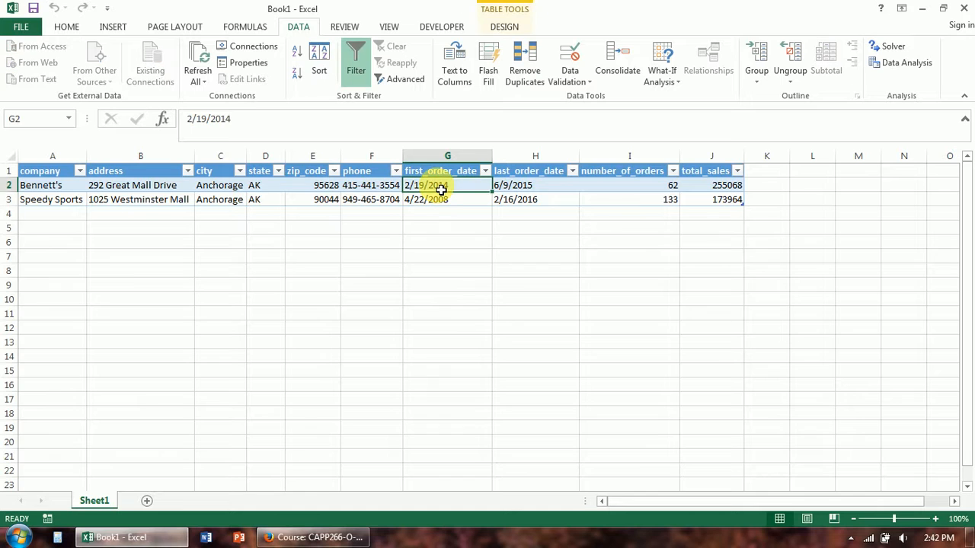
click(441, 26)
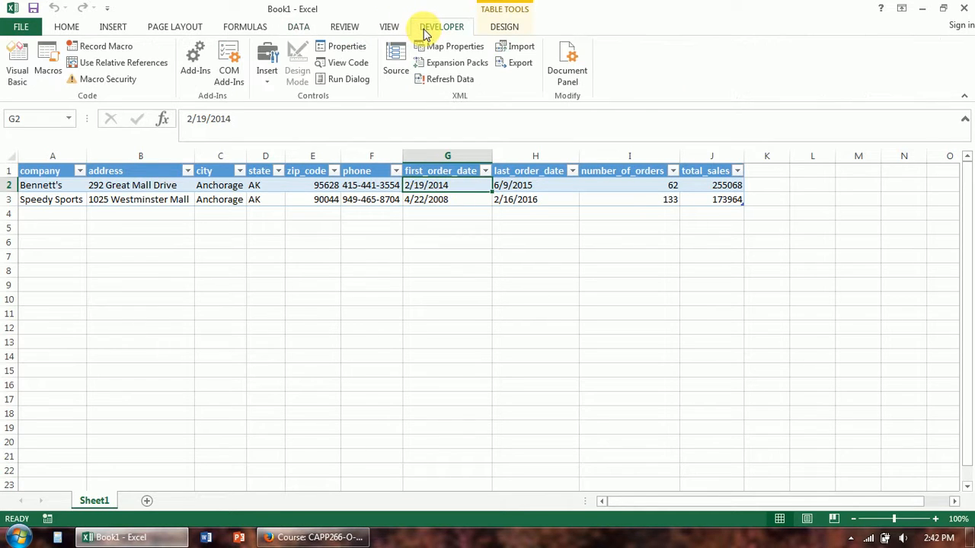
mouse_move(424, 74)
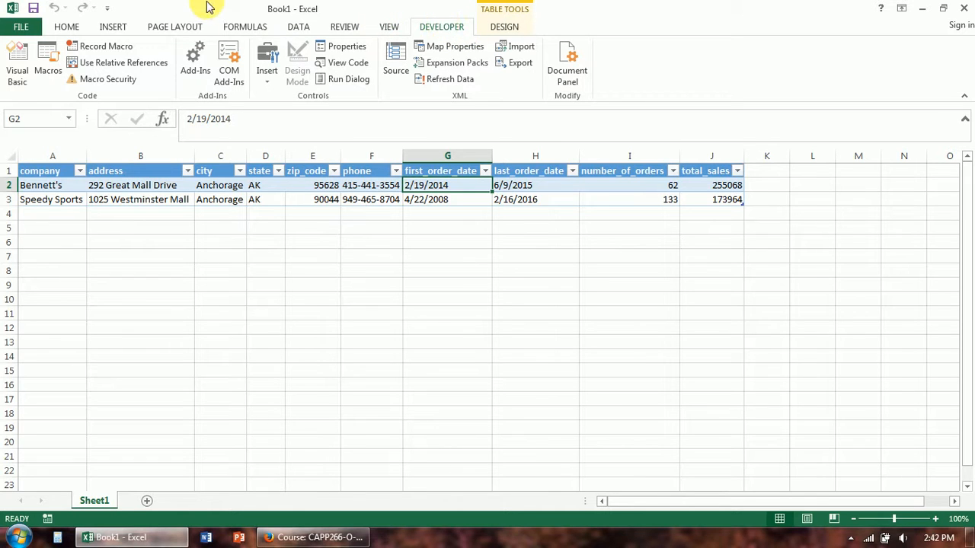
click(20, 26)
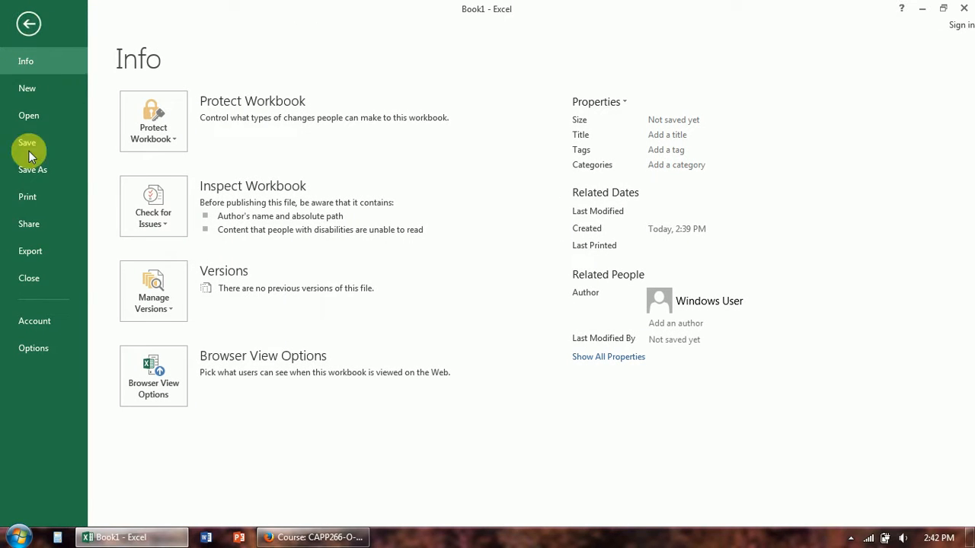
click(33, 349)
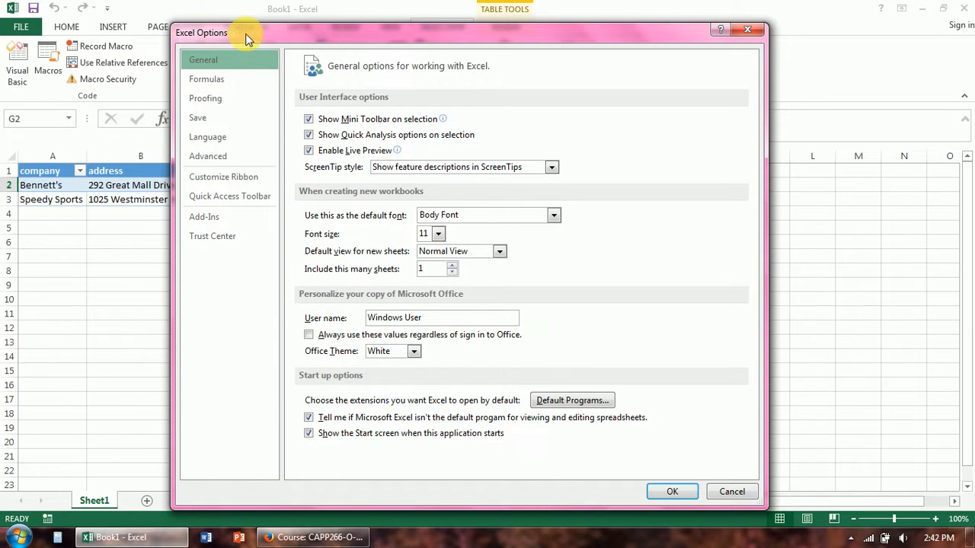
click(223, 176)
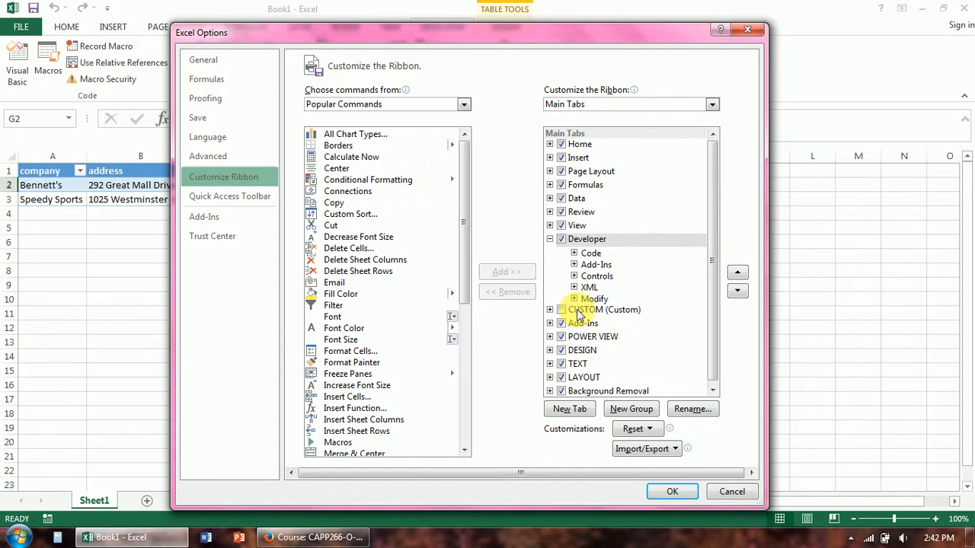
click(592, 253)
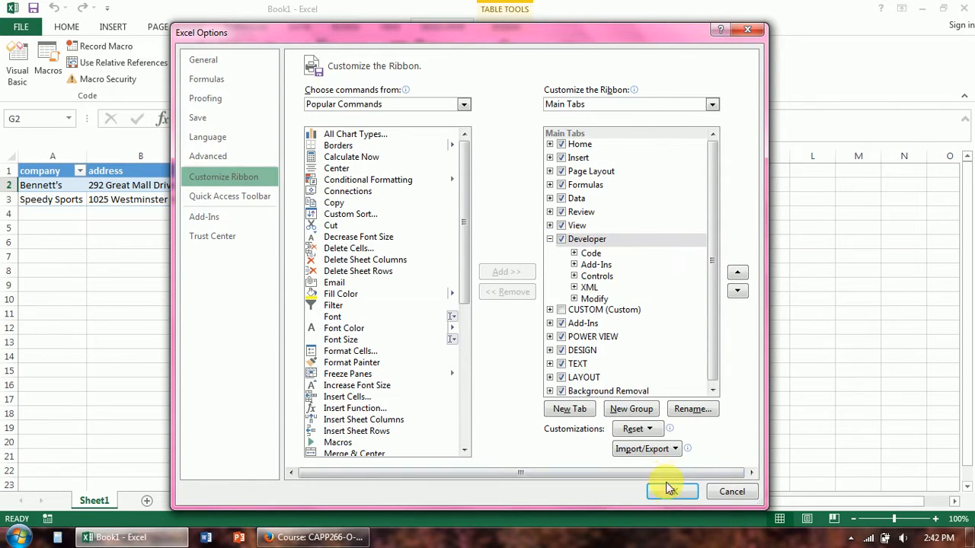
click(672, 491)
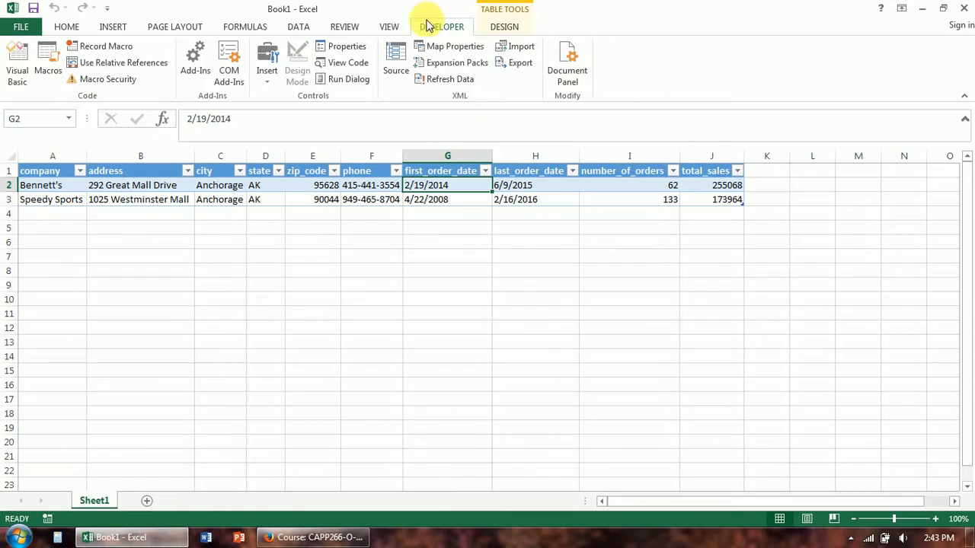
mouse_move(441, 27)
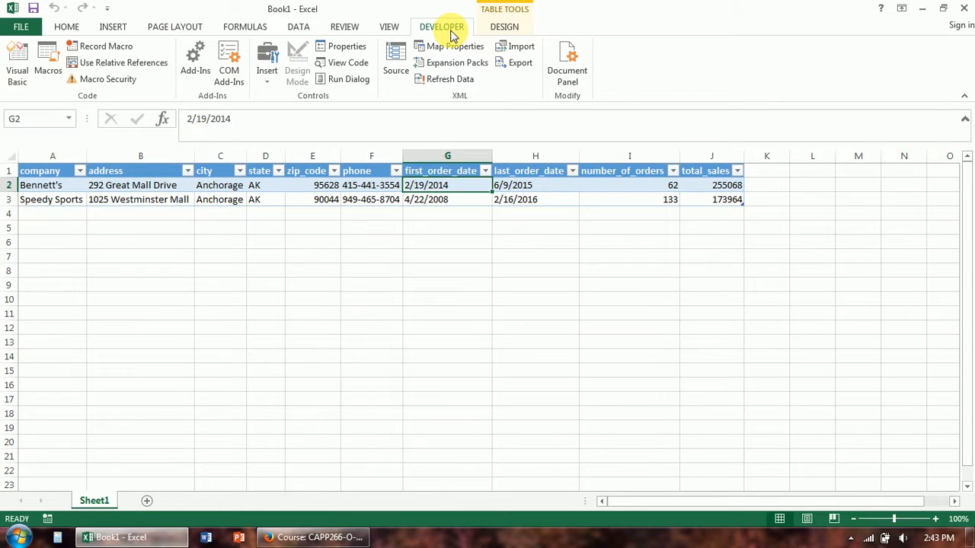
mouse_move(448, 105)
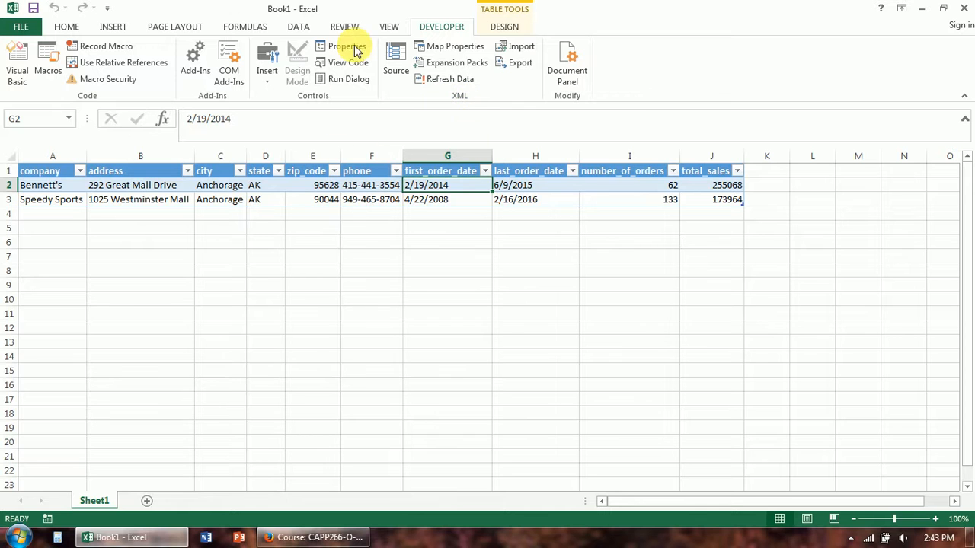
mouse_move(395, 63)
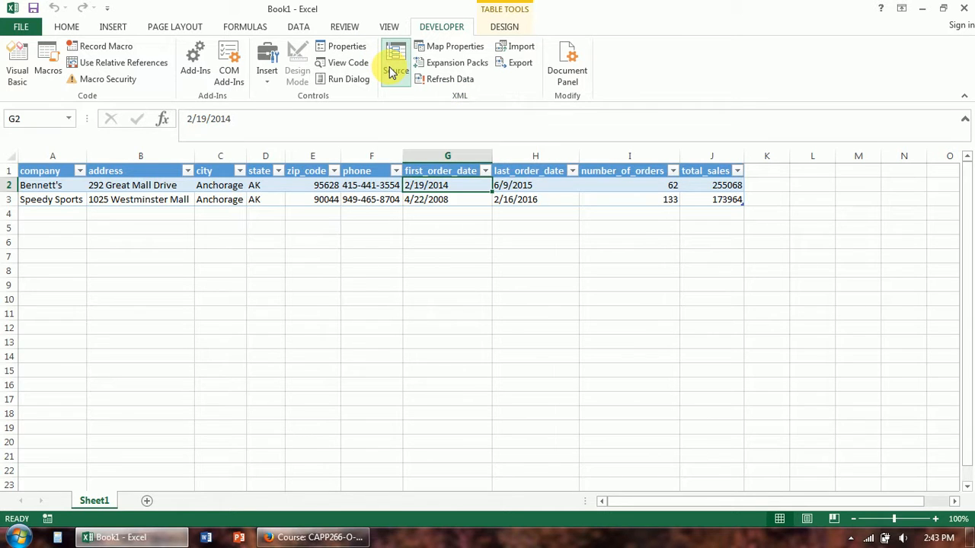
- Show the XML Source pane with the sports_apparel_Map elements, then select empty cell H10
click(395, 58)
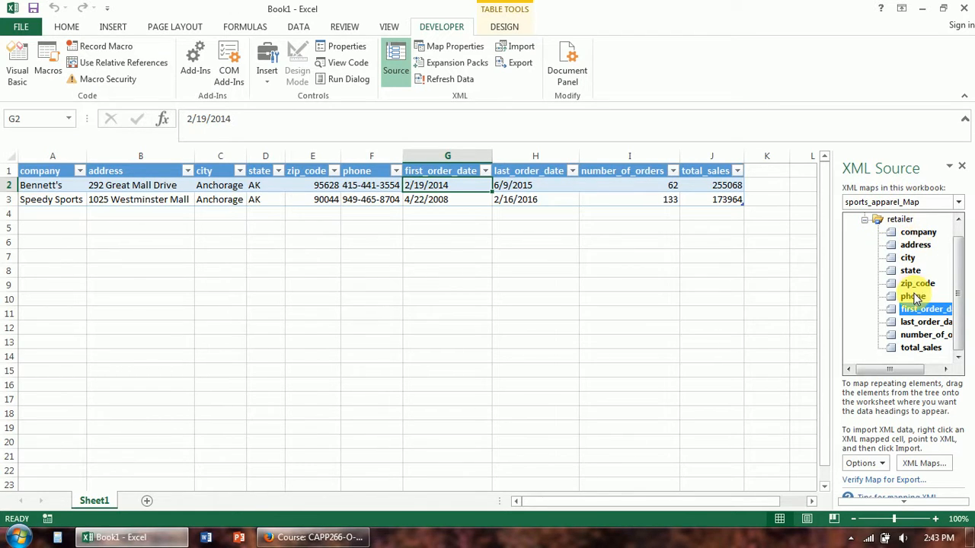
mouse_move(921, 347)
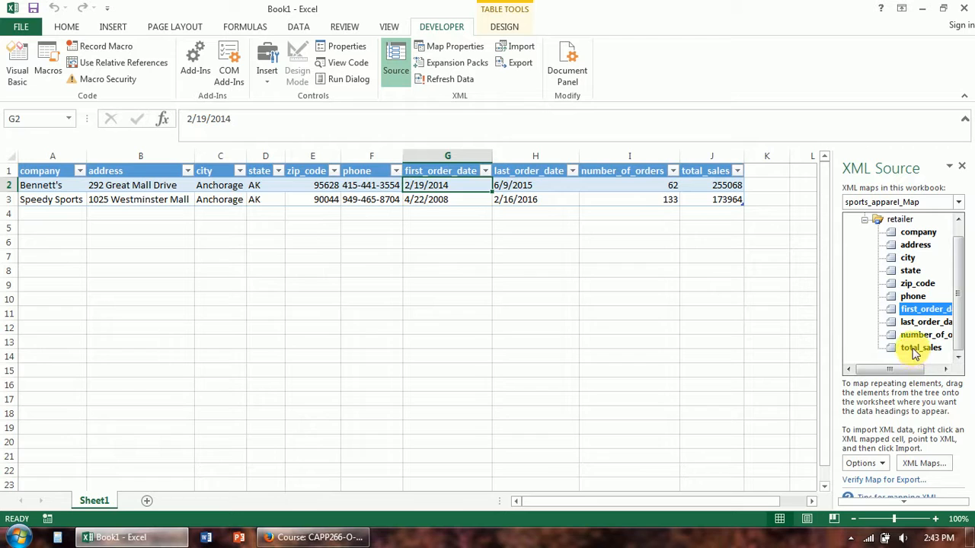
mouse_move(866, 223)
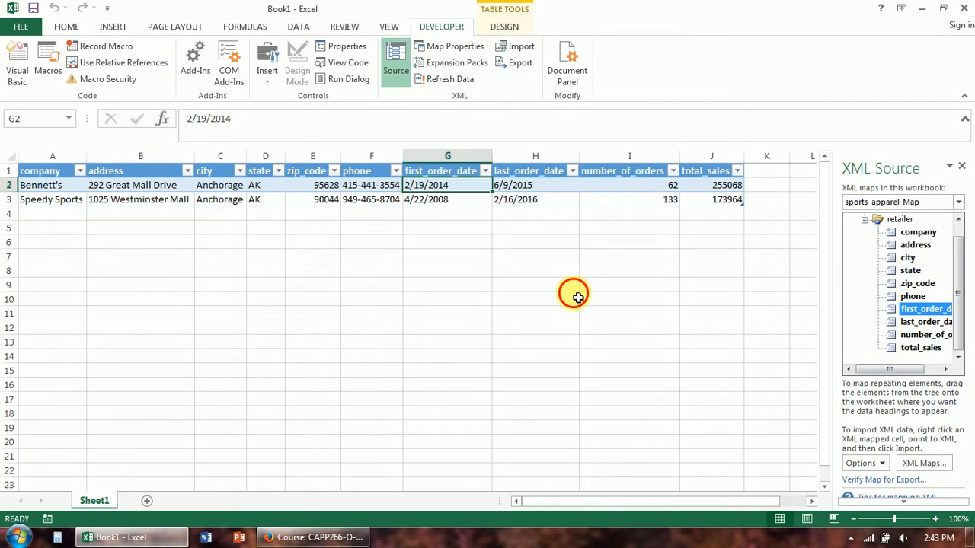
click(535, 297)
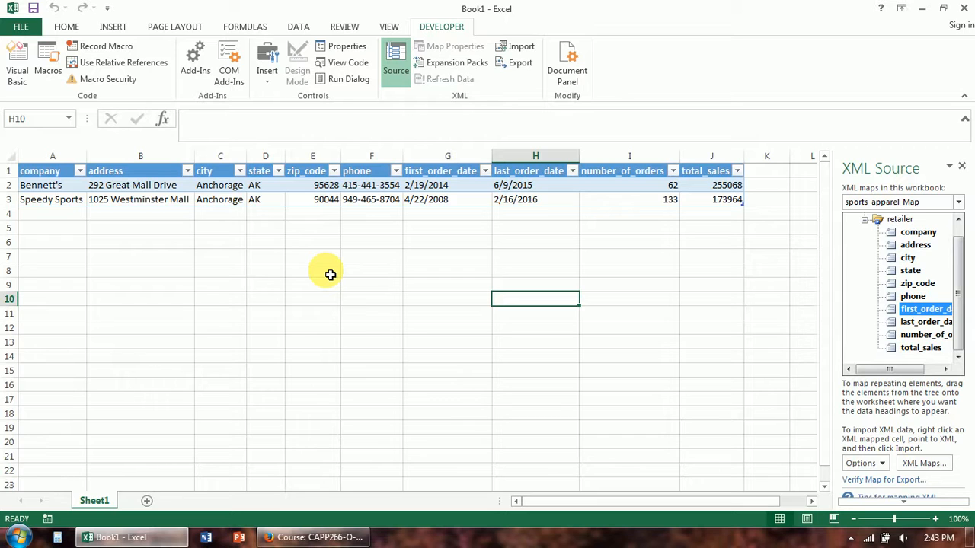
mouse_move(66, 268)
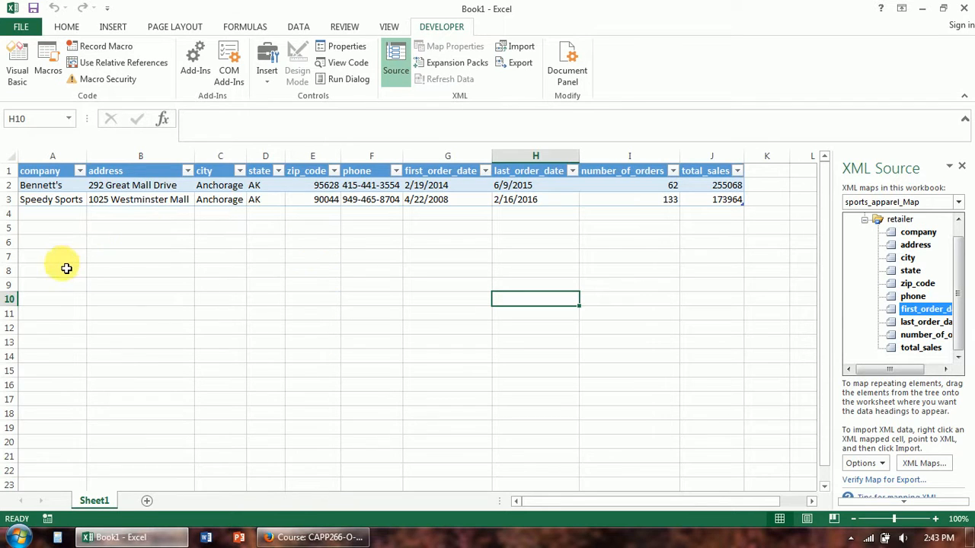
mouse_move(817, 244)
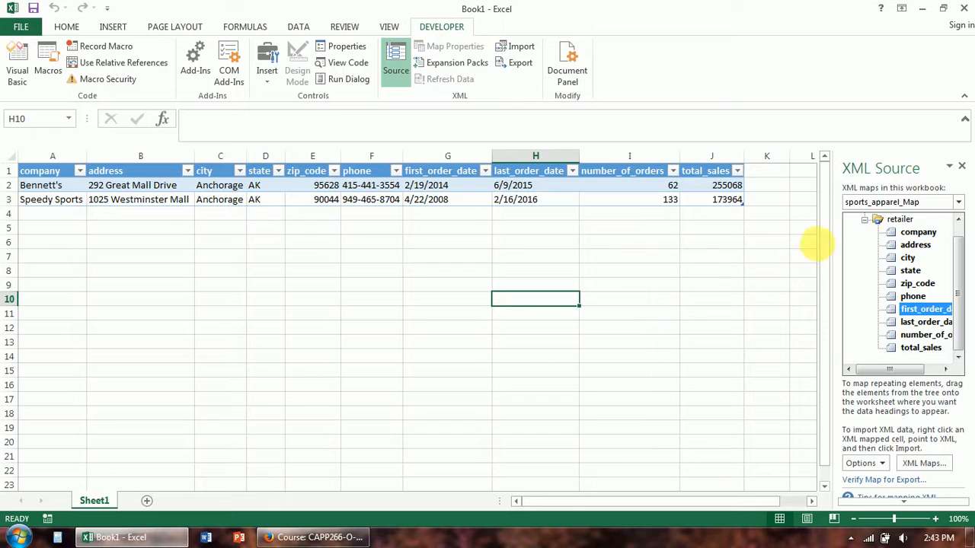
mouse_move(893, 461)
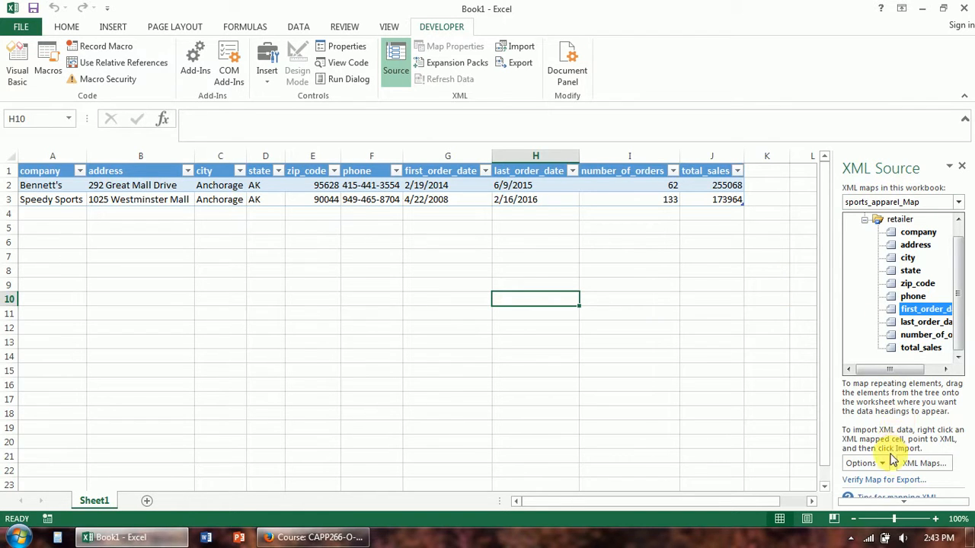
- Add rep_info_Map from Reps L3Start.xml, accepting the schema notice
click(922, 463)
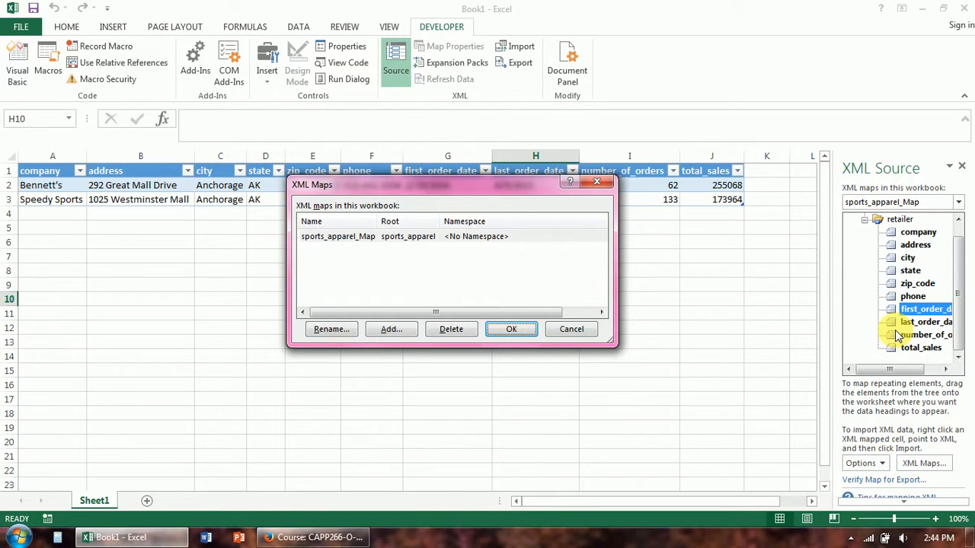
mouse_move(899, 371)
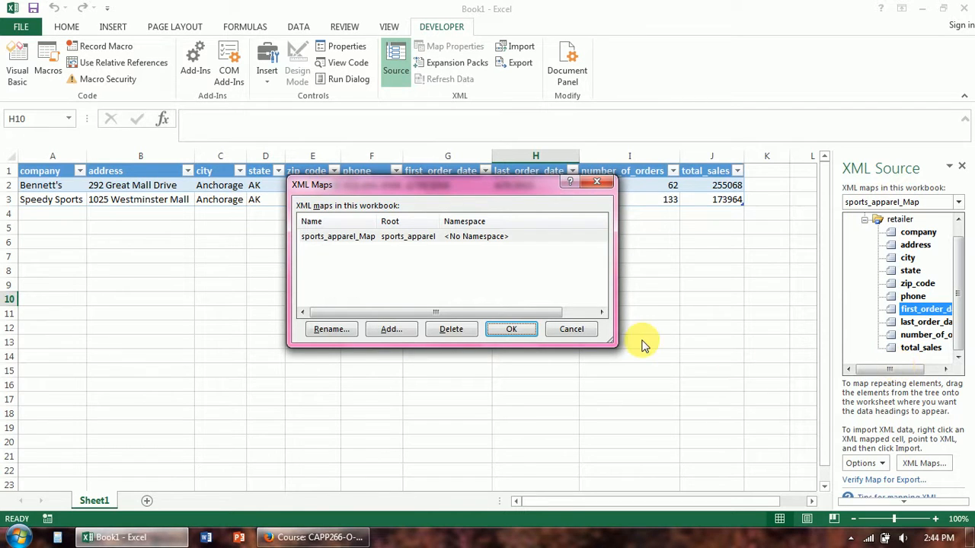
mouse_move(242, 167)
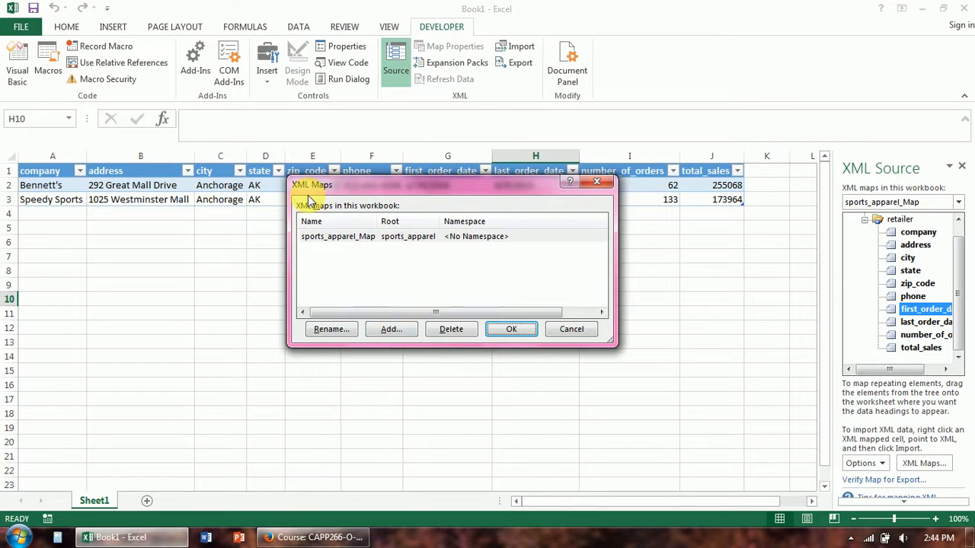
mouse_move(391, 329)
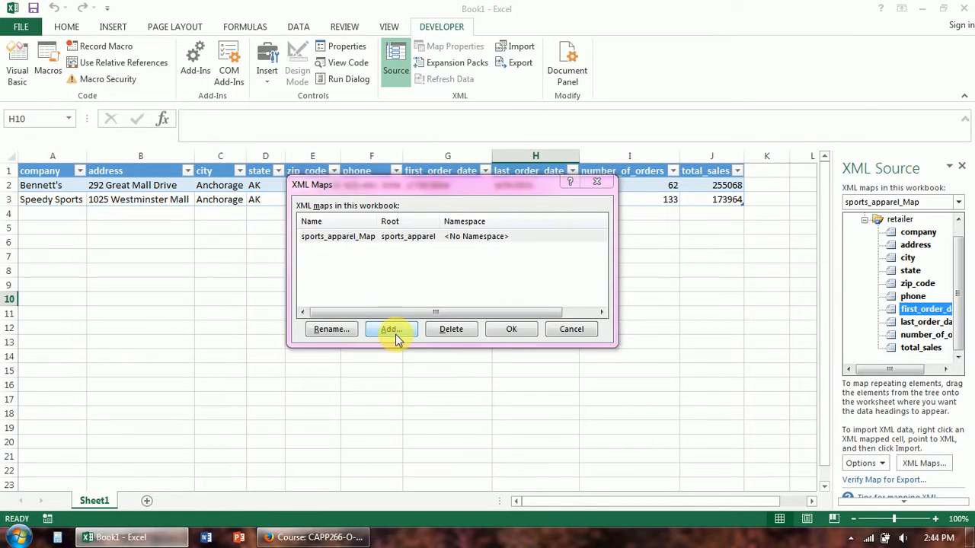
click(390, 329)
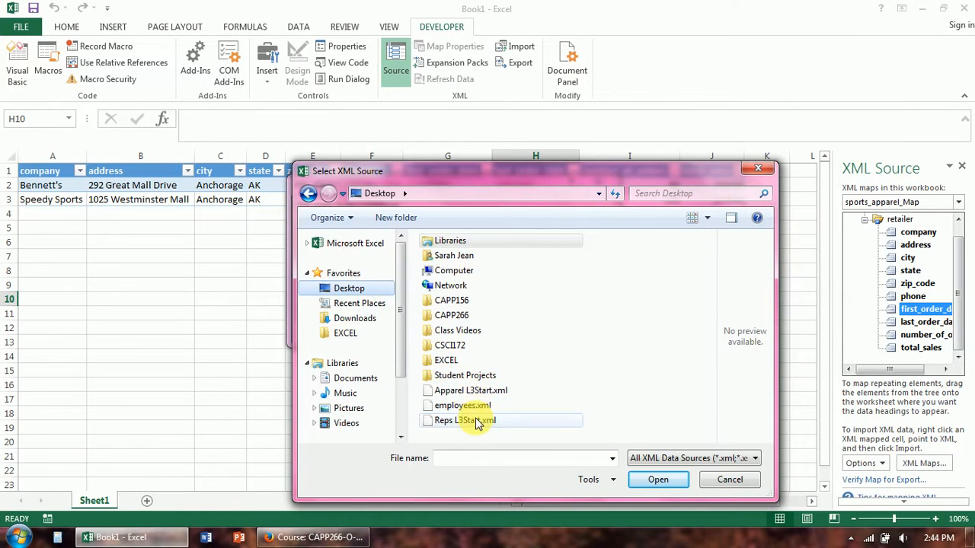
mouse_move(465, 427)
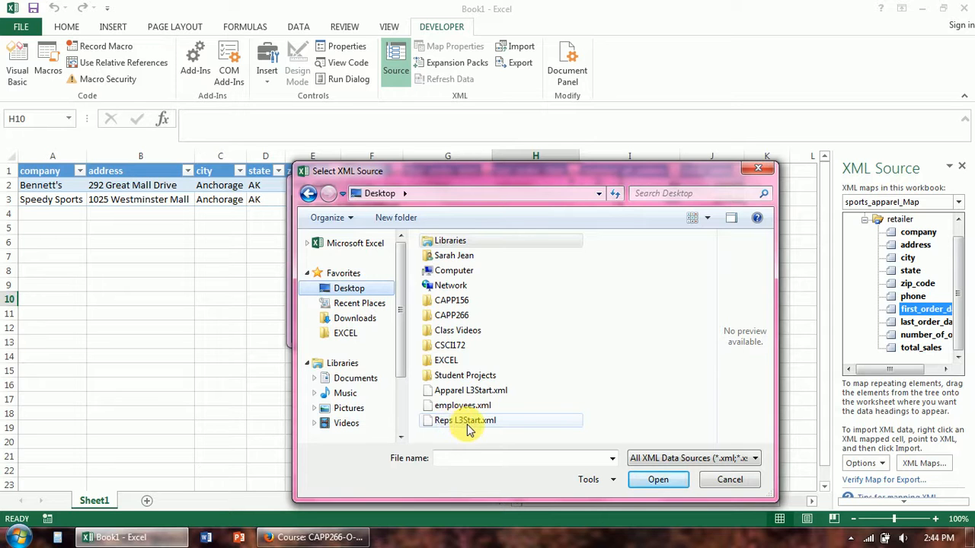
click(657, 479)
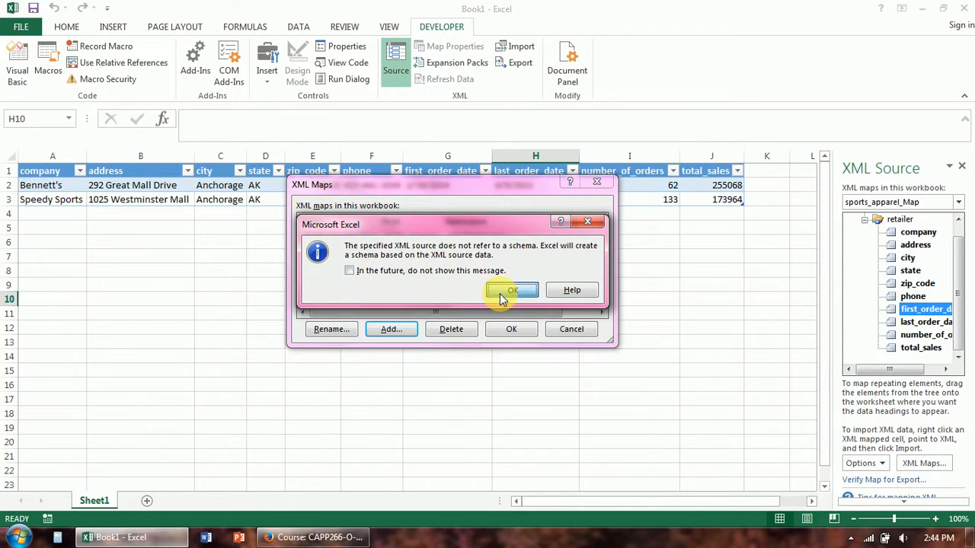
click(512, 290)
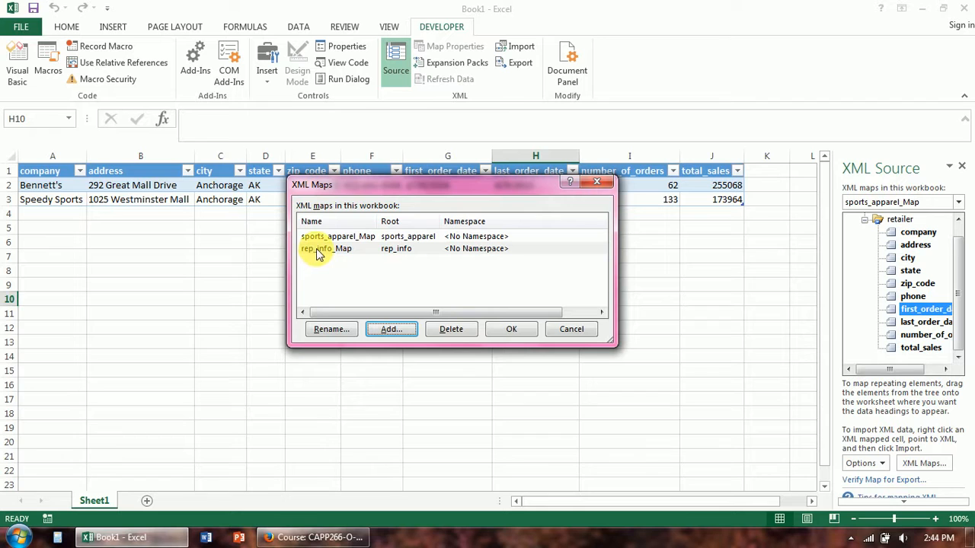
mouse_move(369, 271)
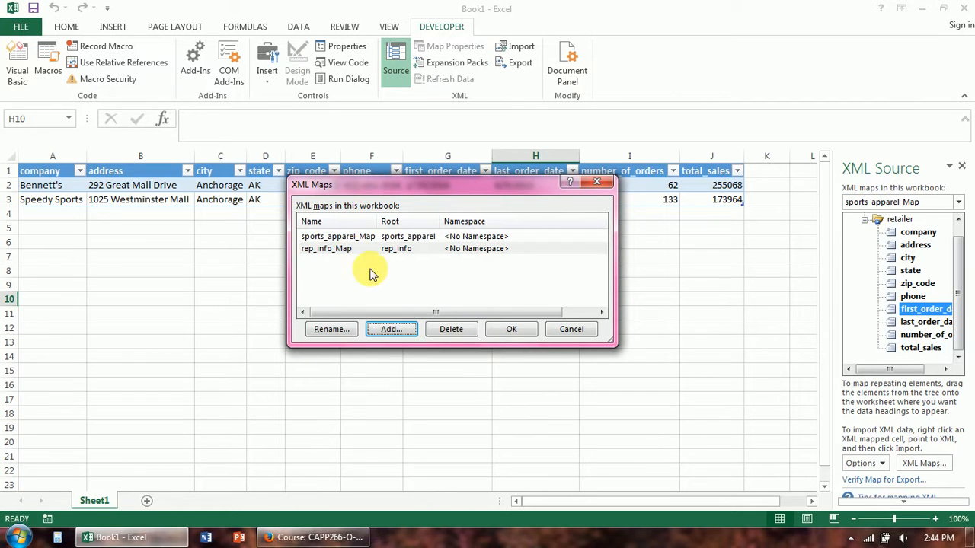
click(511, 329)
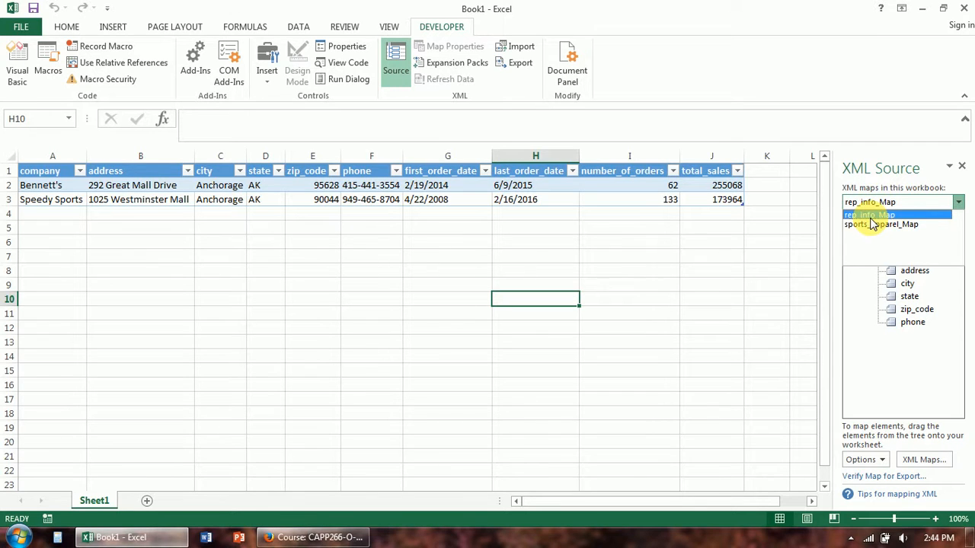
- Switch the XML Source pane to rep_info_Map and select its first_name element
click(868, 214)
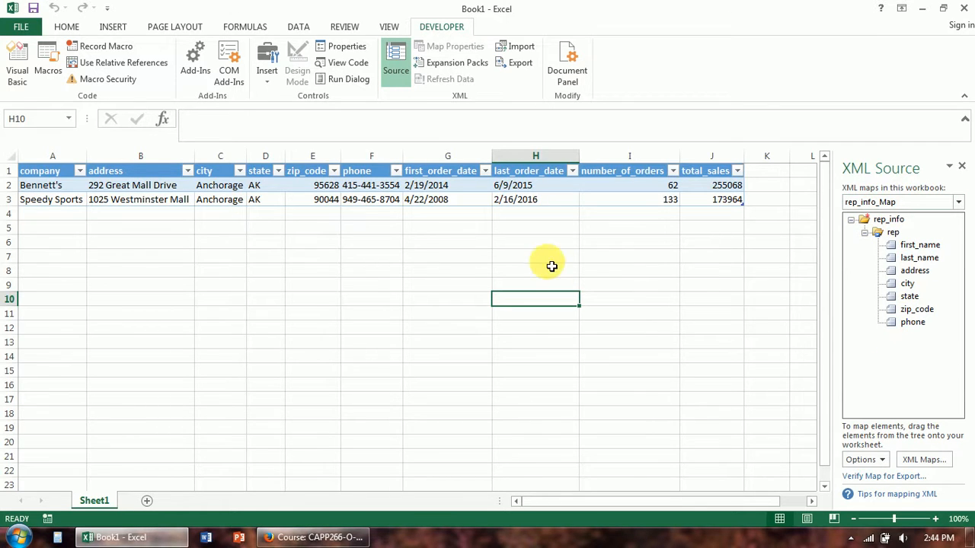
mouse_move(817, 257)
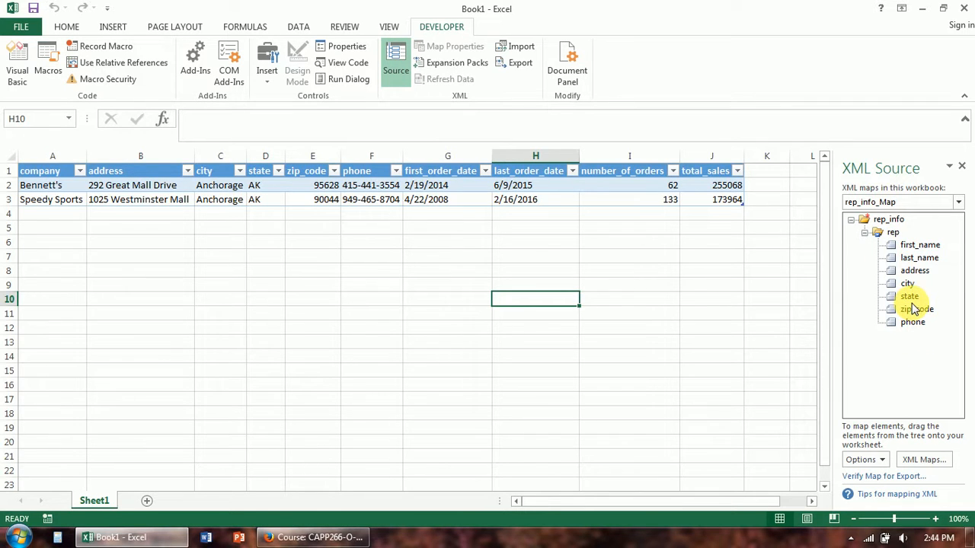
mouse_move(929, 395)
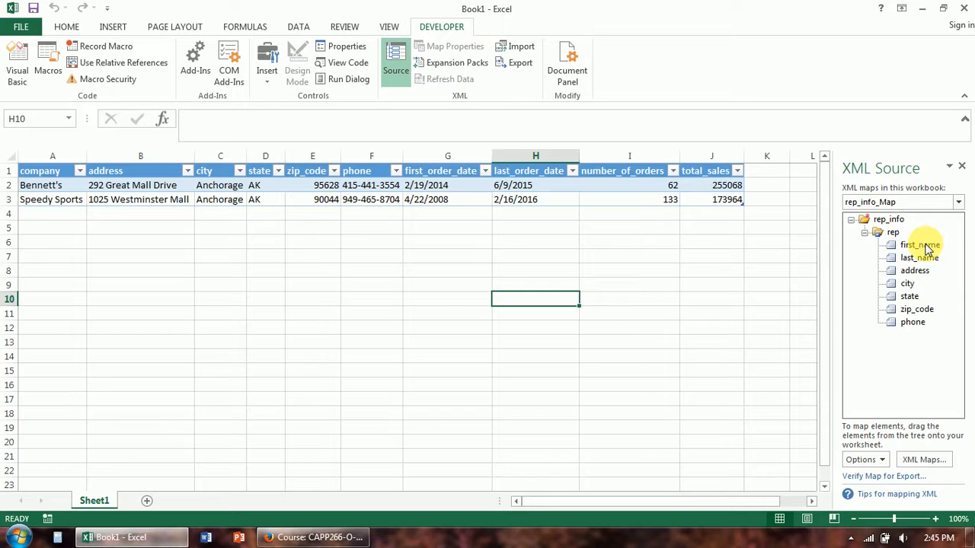
click(920, 245)
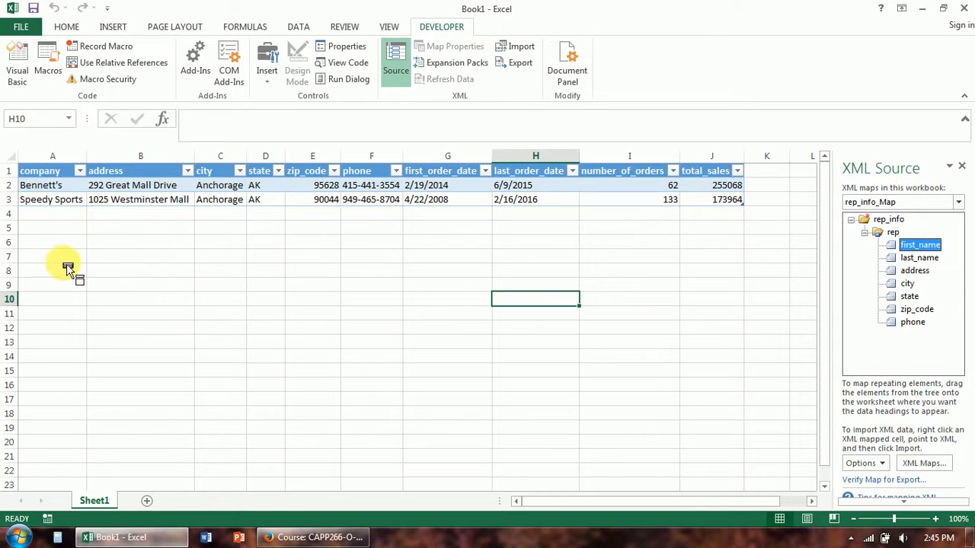
- Map the rep_info fields from first_name through state into row 8 from B8, then minimize Excel
drag(920, 244, 119, 271)
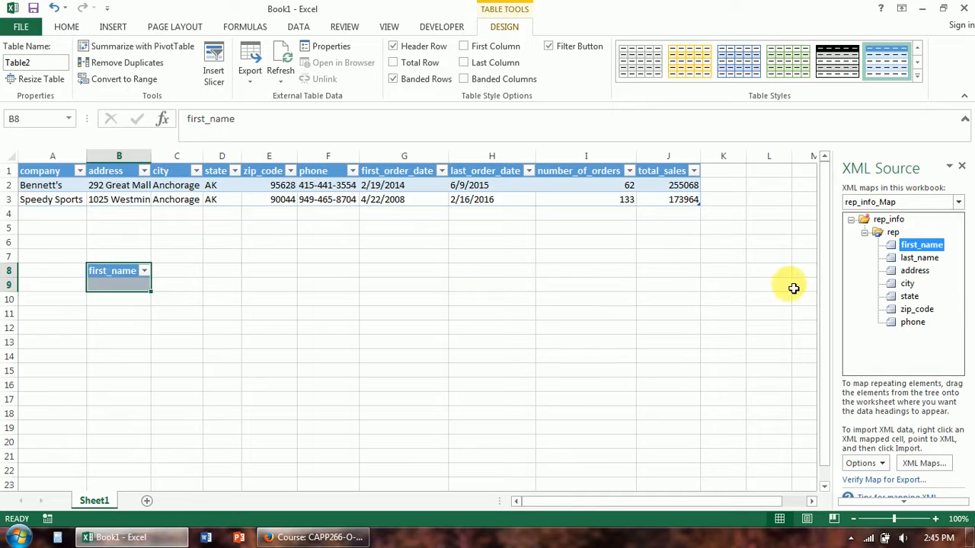
click(919, 257)
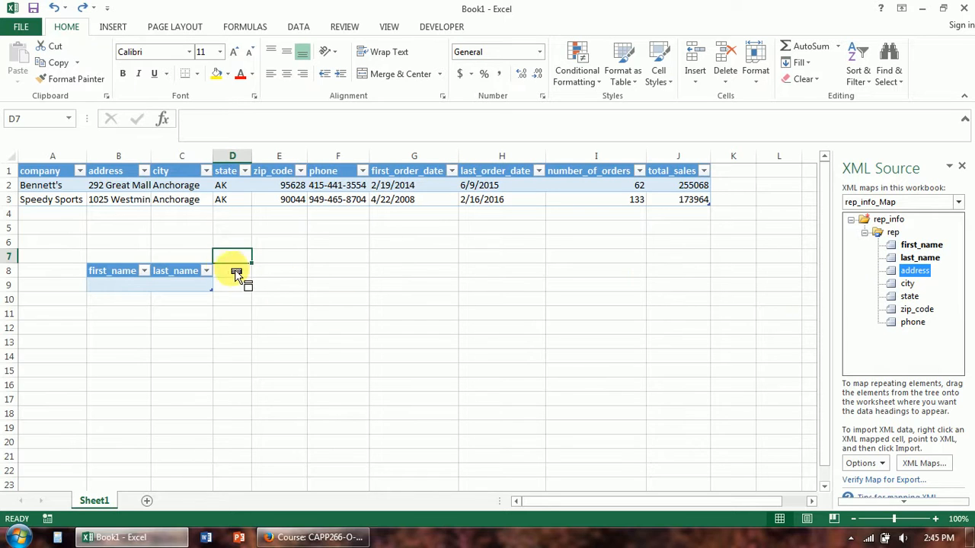
drag(915, 270, 237, 270)
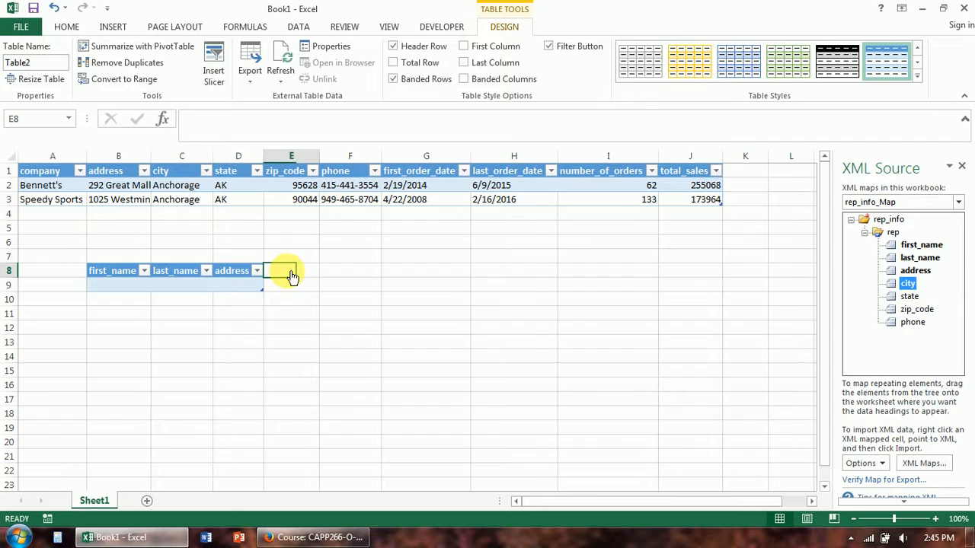
drag(907, 283, 289, 271)
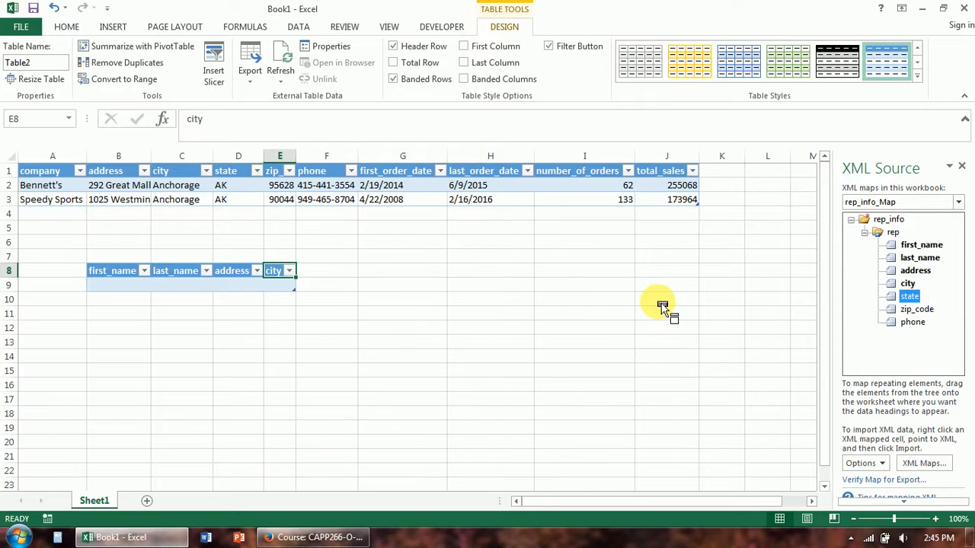
drag(909, 296, 314, 270)
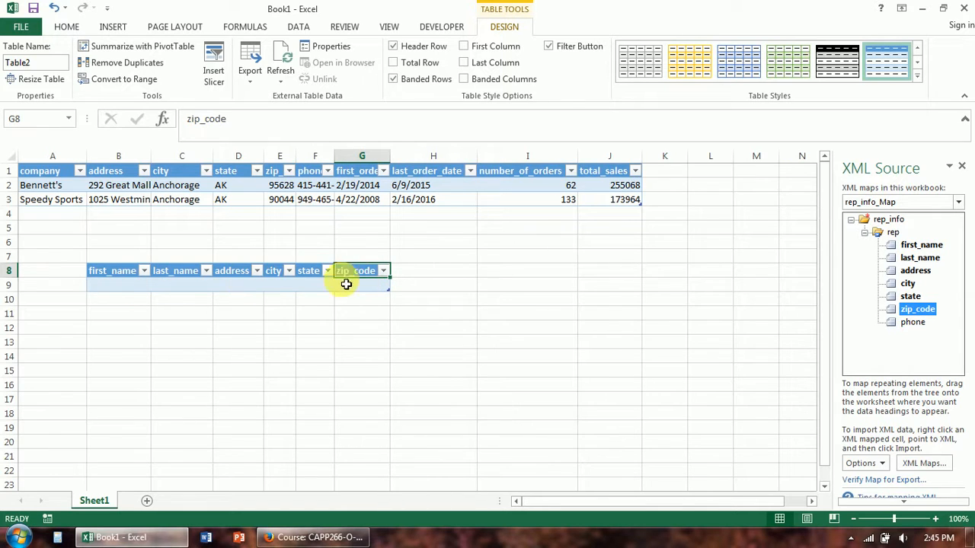
mouse_move(390, 286)
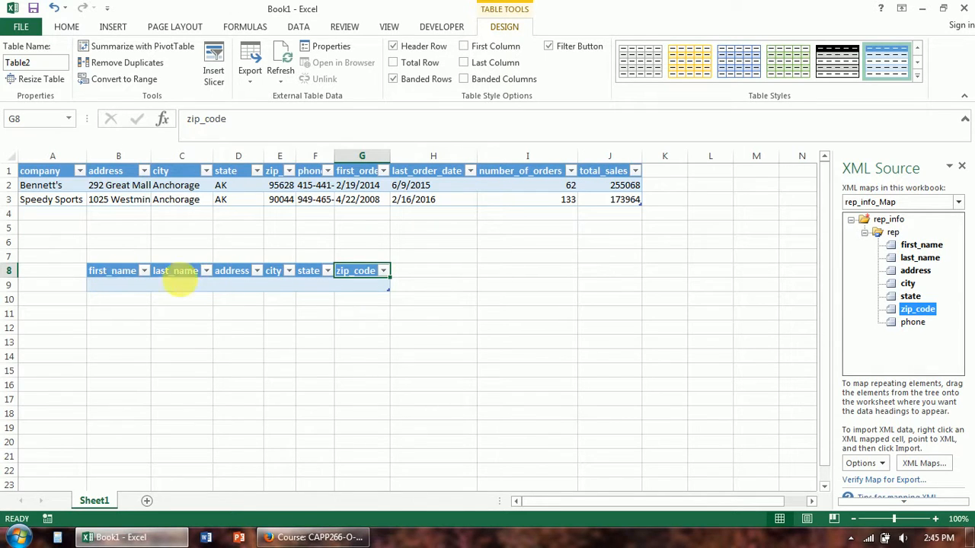
mouse_move(279, 289)
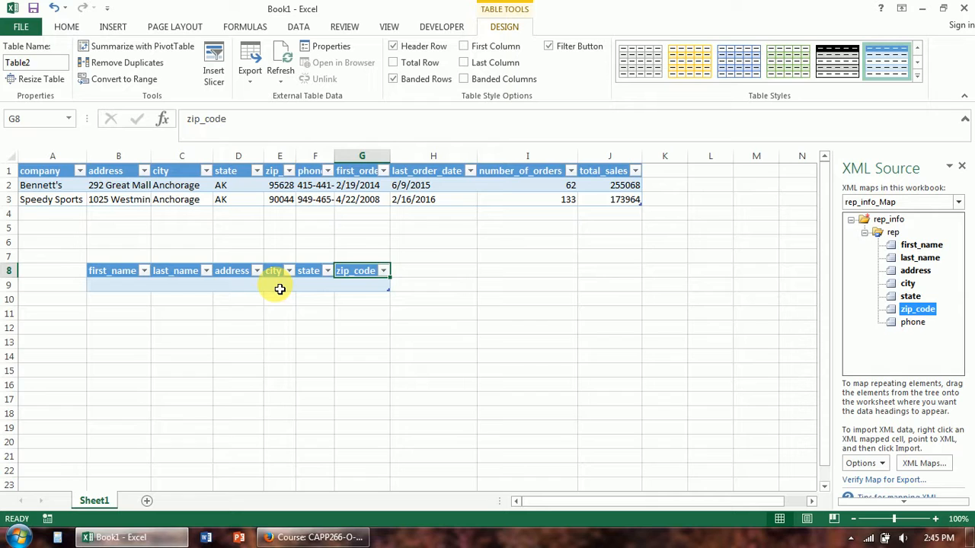
click(119, 284)
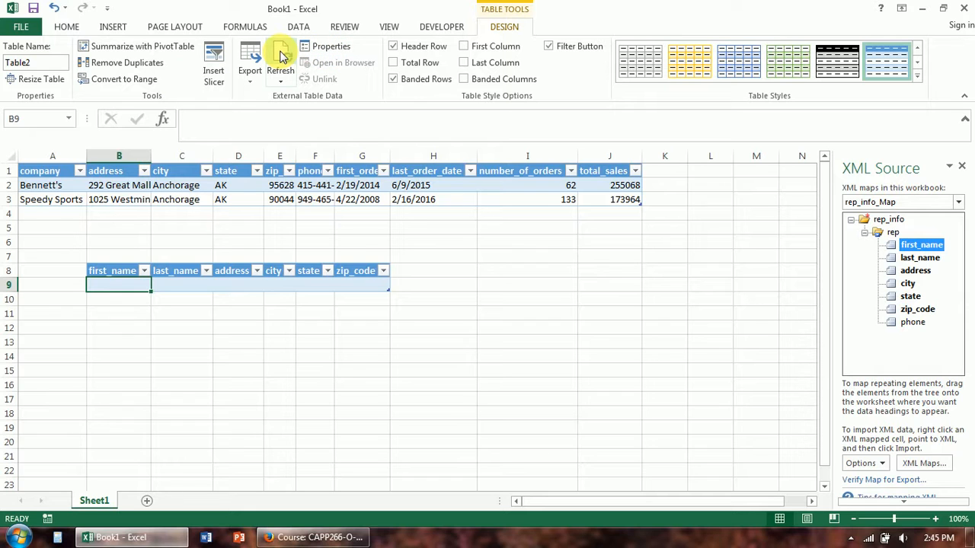
click(281, 61)
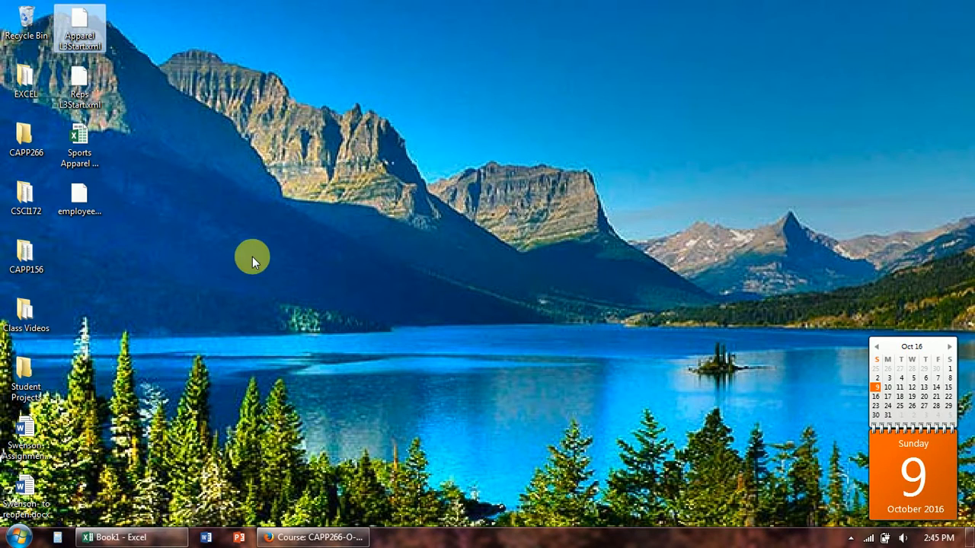
- View Reps L3Start.xml's two rep records in Notepad, then return to Excel
right_click(79, 80)
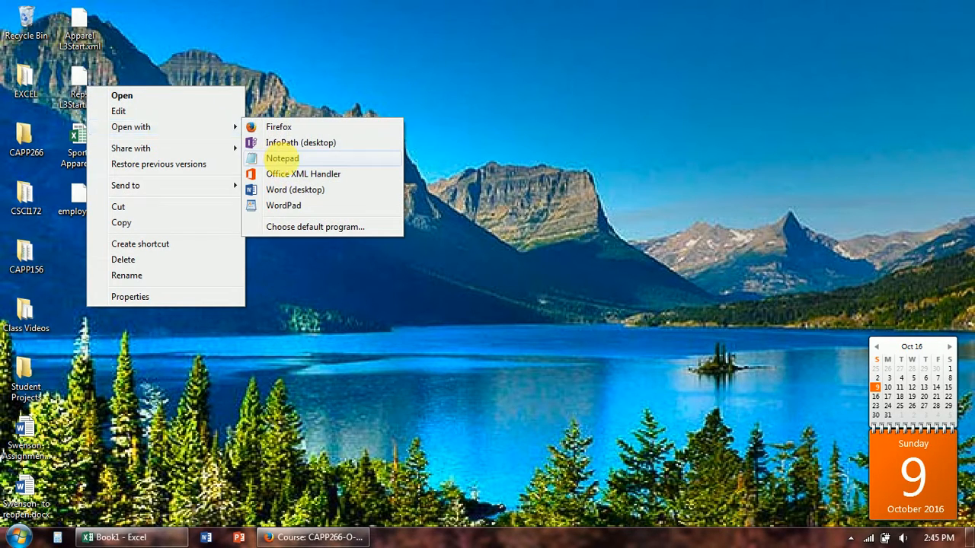
click(282, 157)
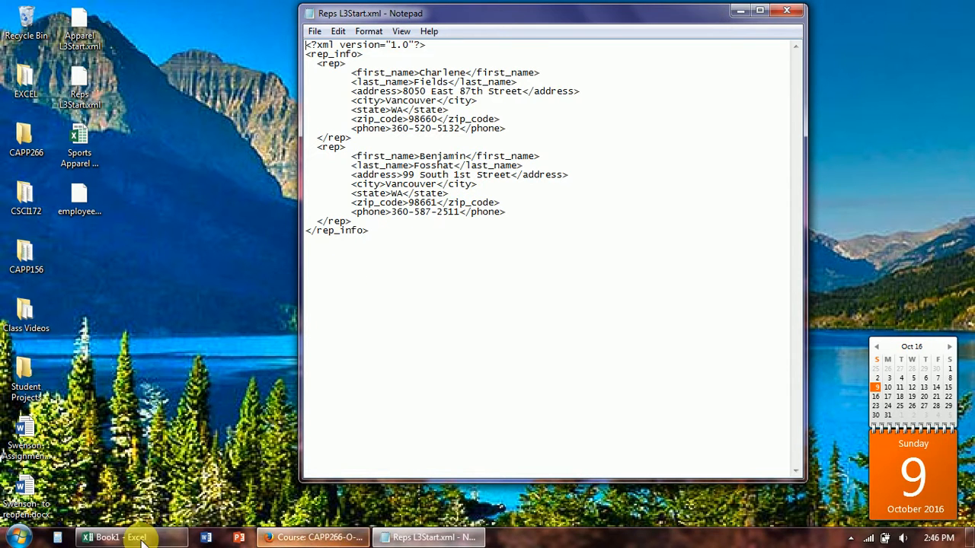
click(115, 538)
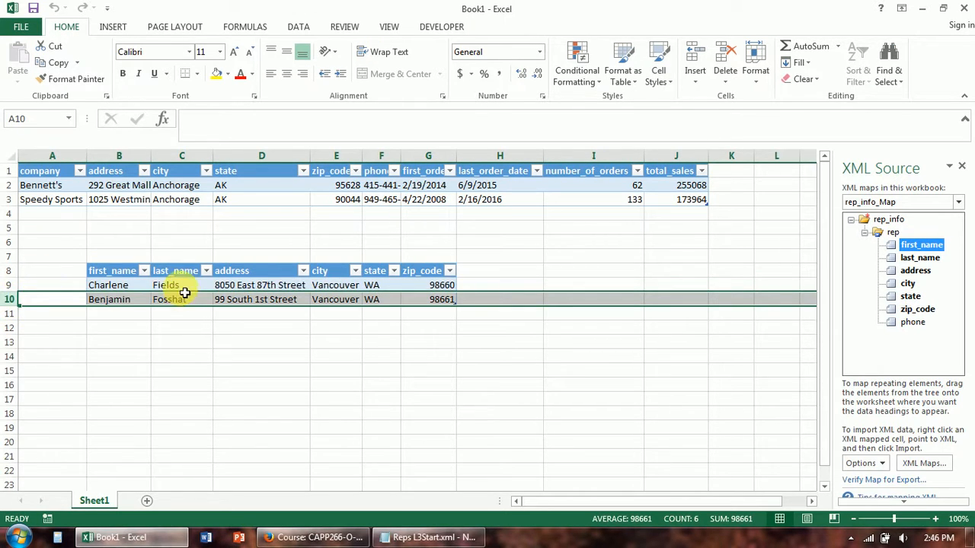
click(181, 285)
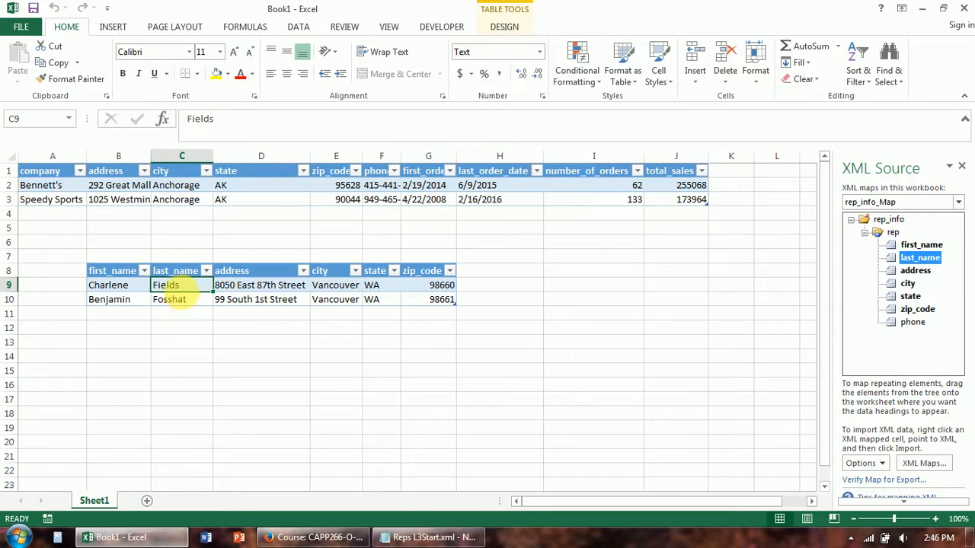
mouse_move(186, 291)
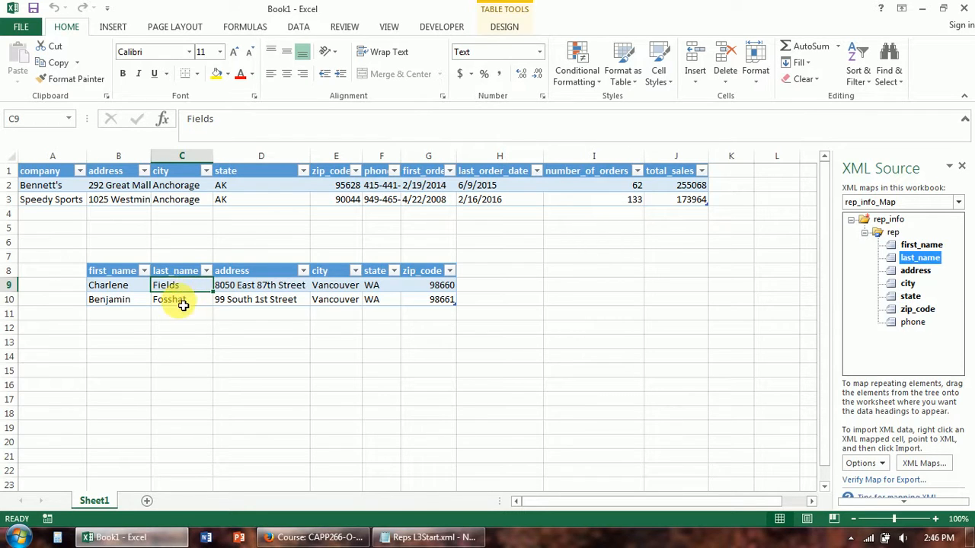
mouse_move(817, 272)
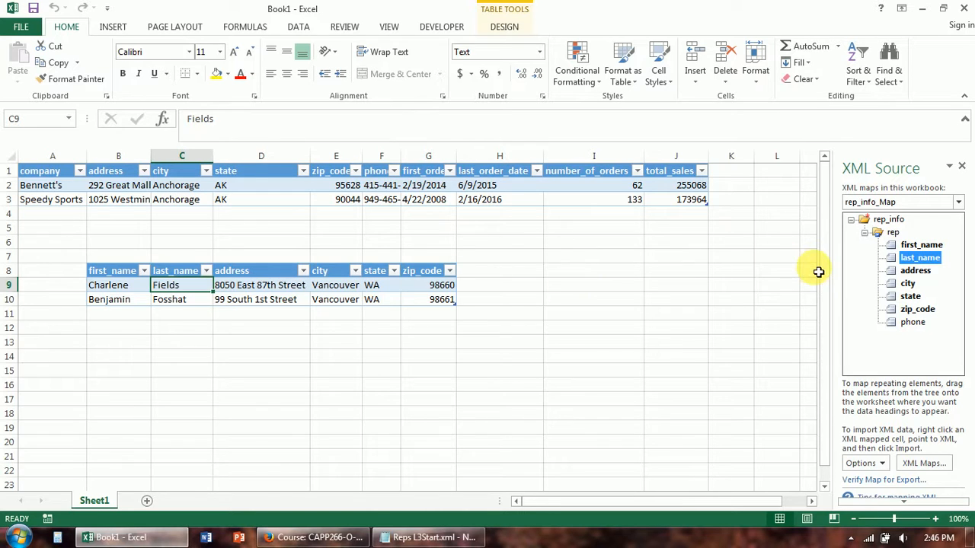
mouse_move(440, 307)
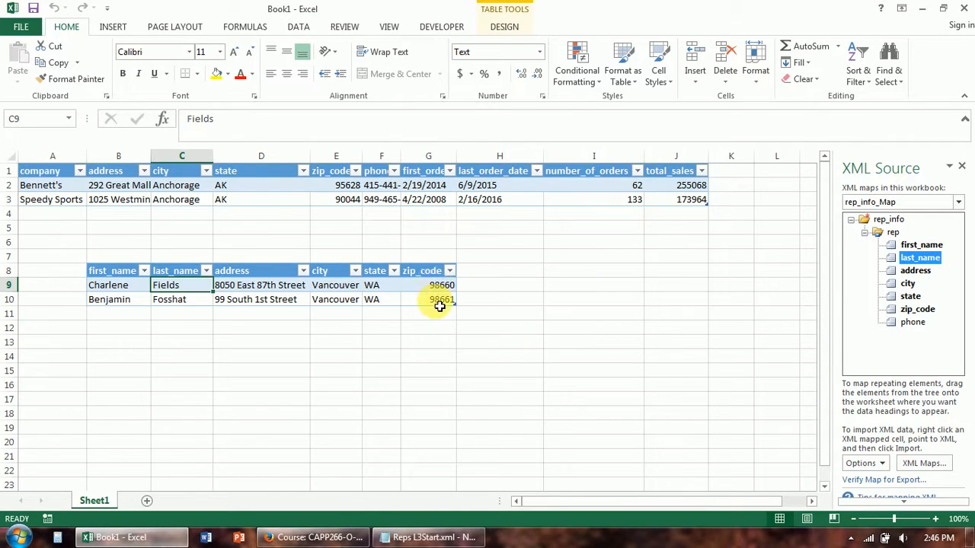
mouse_move(913, 322)
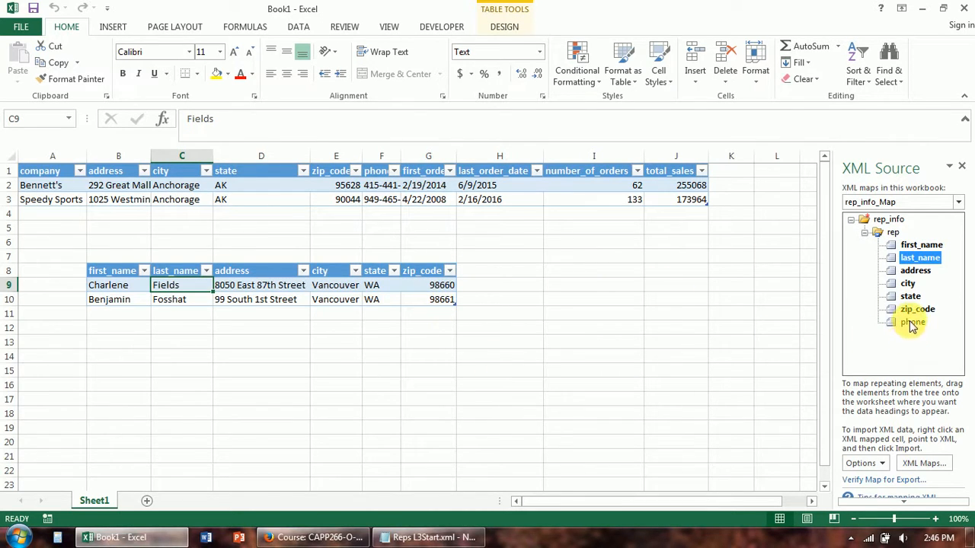
mouse_move(922, 329)
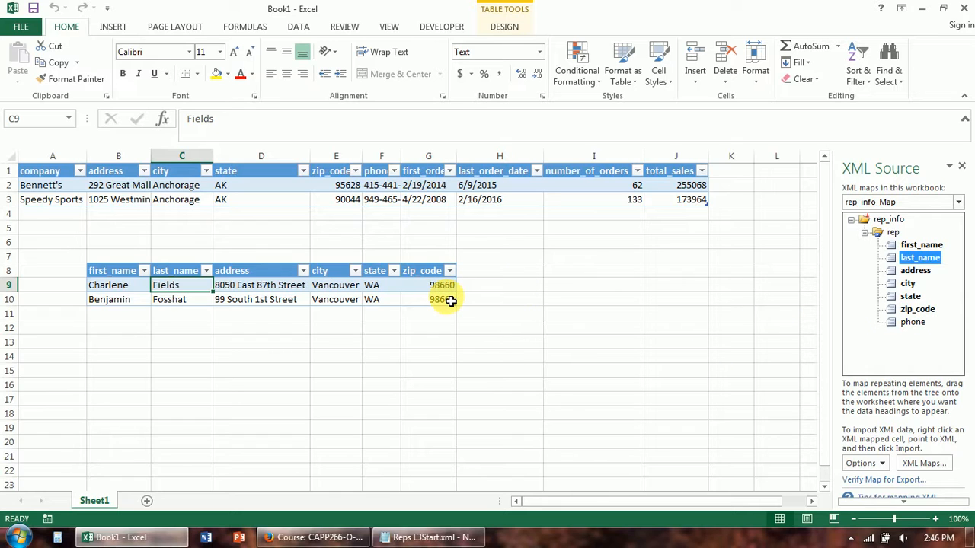
click(335, 285)
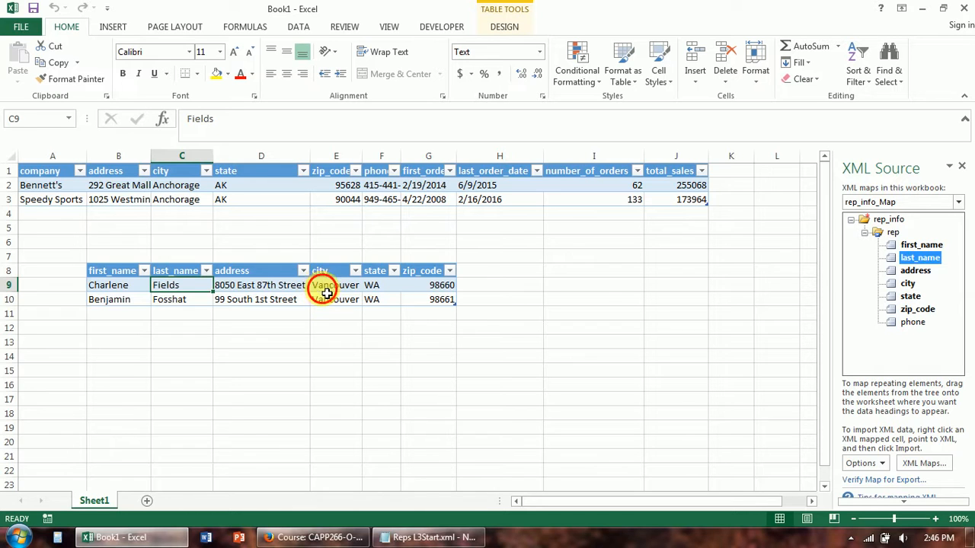
click(335, 285)
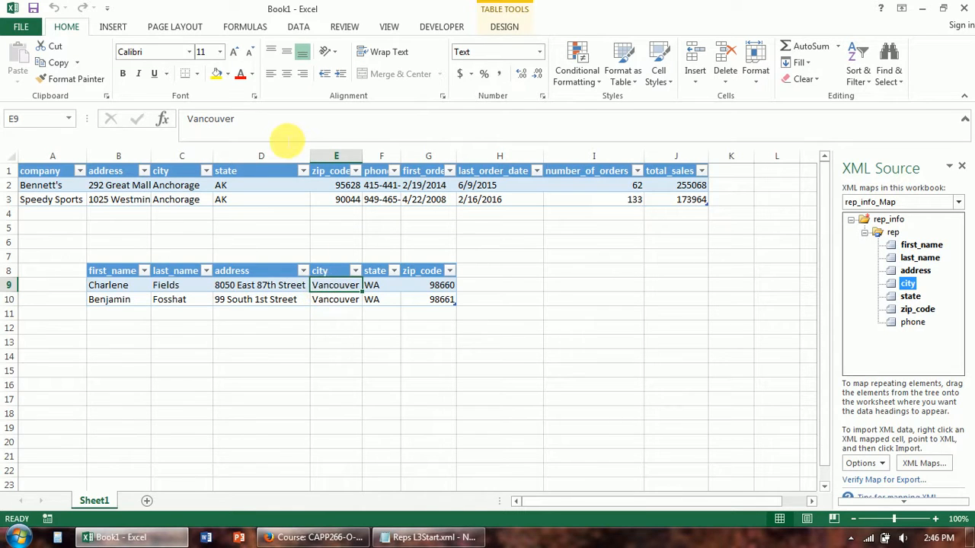
mouse_move(441, 27)
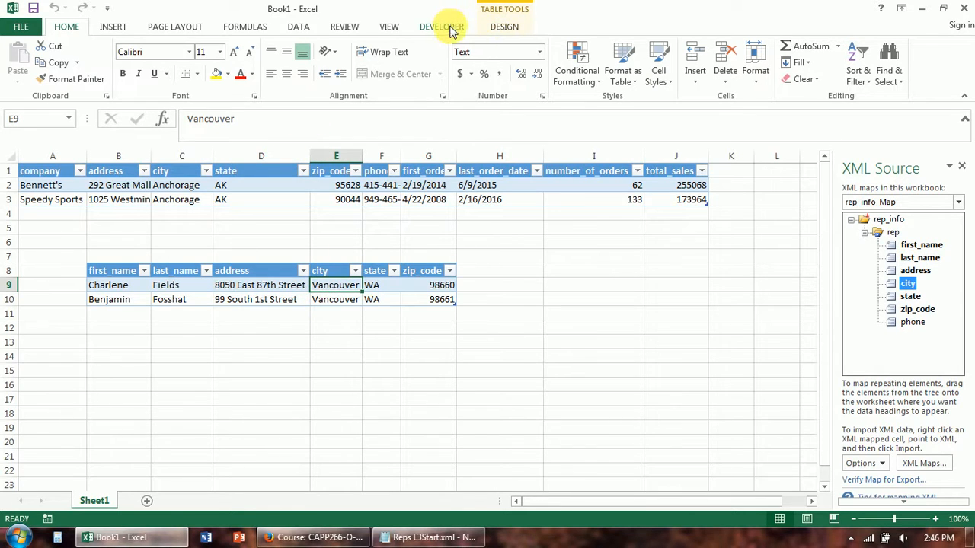
- Export the rep table's mapped data as XML file reps1 on the Desktop
click(441, 26)
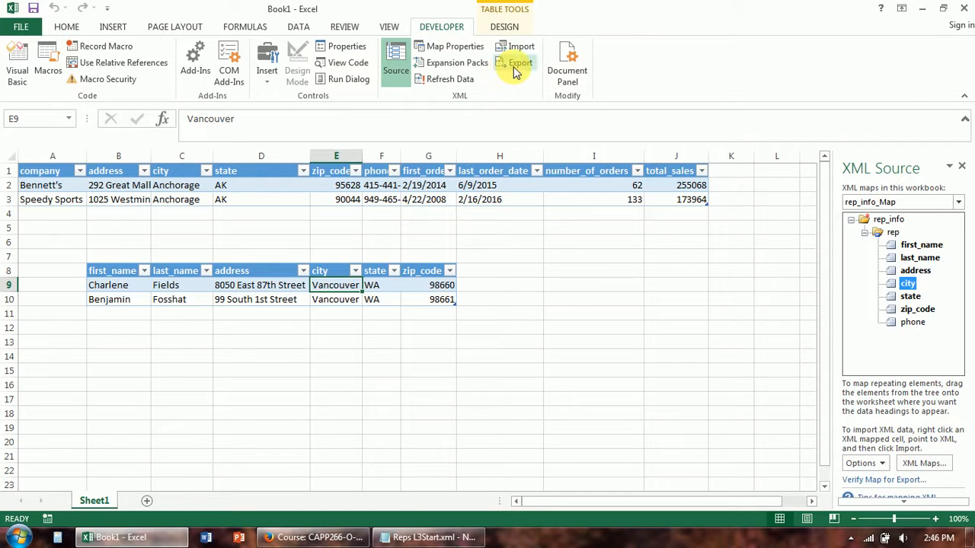
click(520, 62)
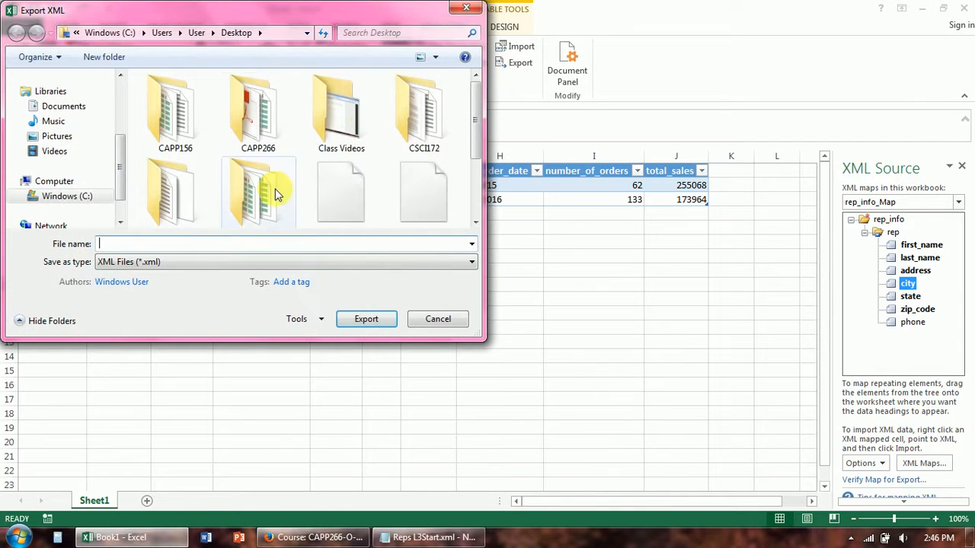
text(r)
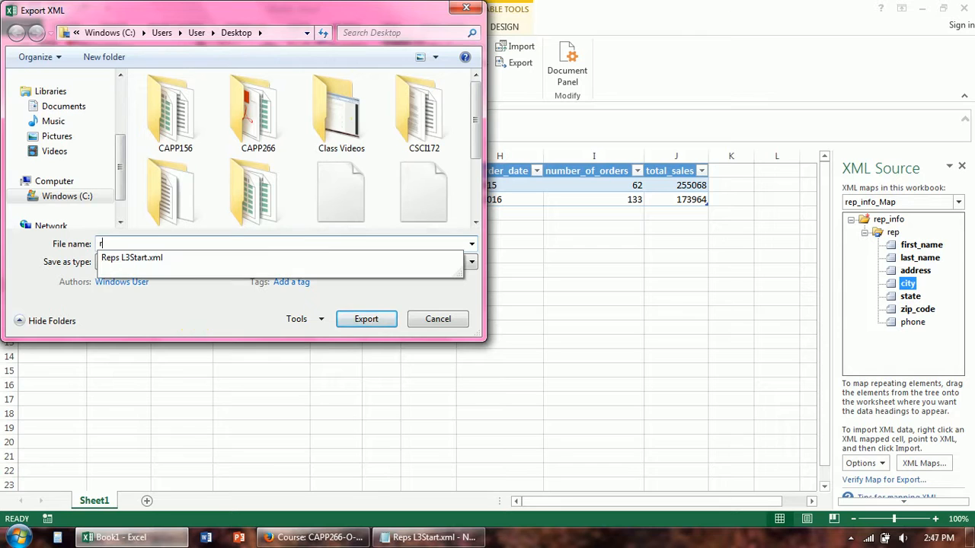
text(reps1)
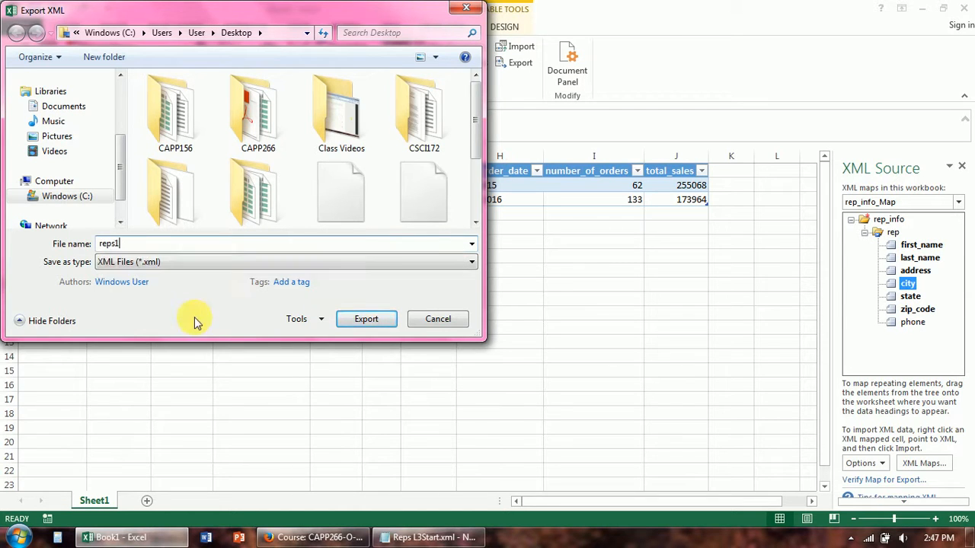
click(365, 318)
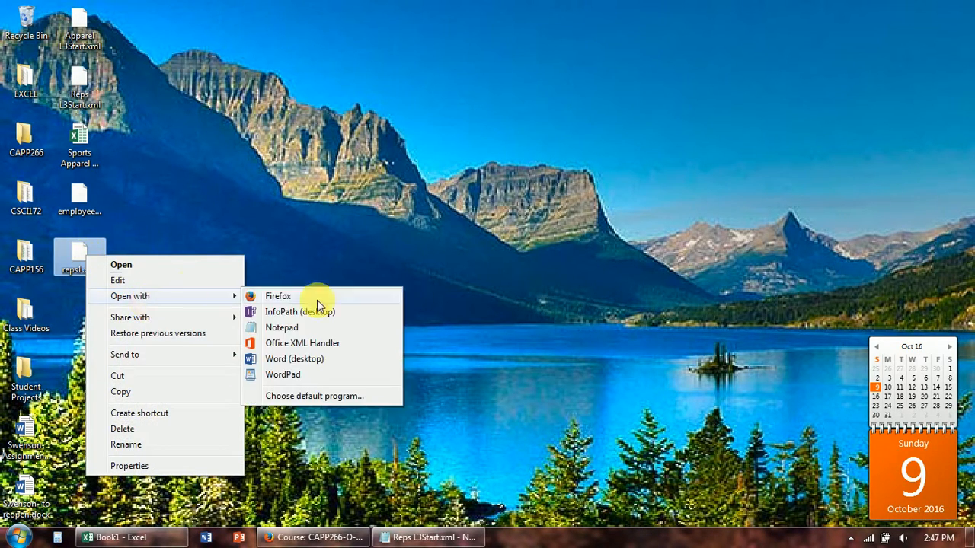
- Read reps1.xml in Notepad with Charlene and Benjamin's records, then return to Book1
click(281, 327)
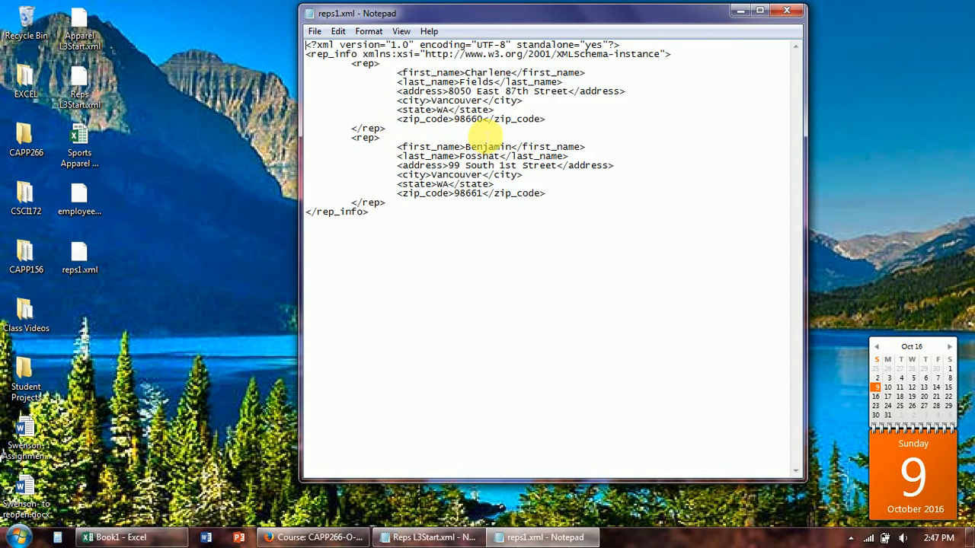
mouse_move(483, 390)
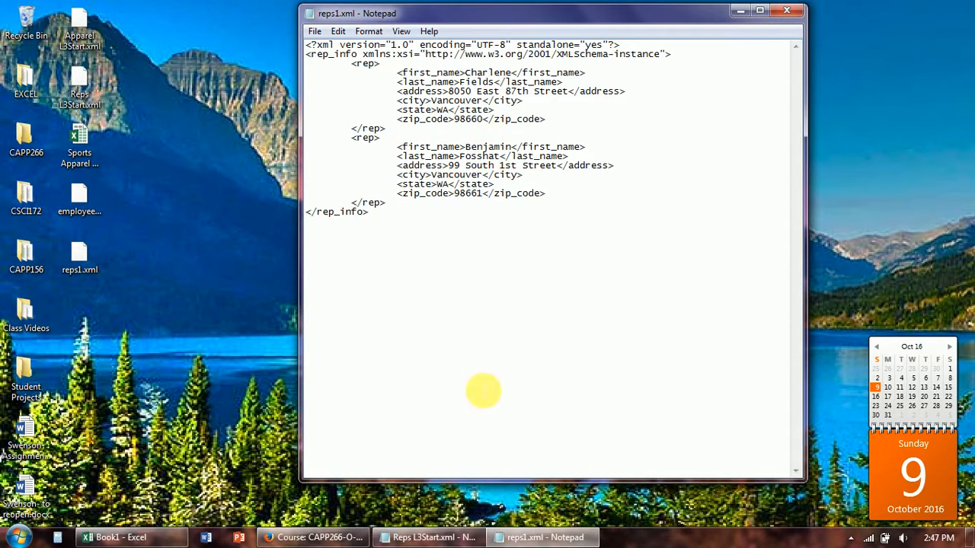
click(118, 537)
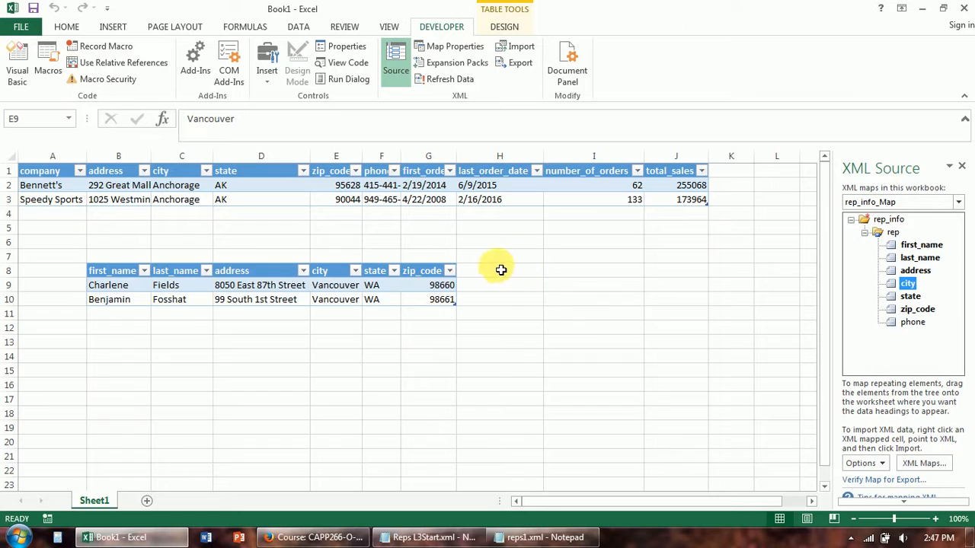
mouse_move(428, 323)
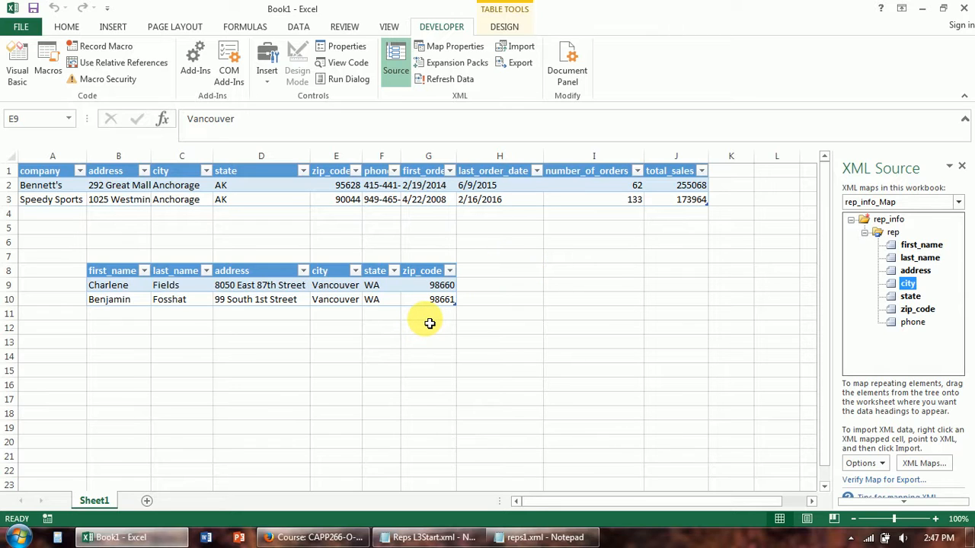
mouse_move(888, 61)
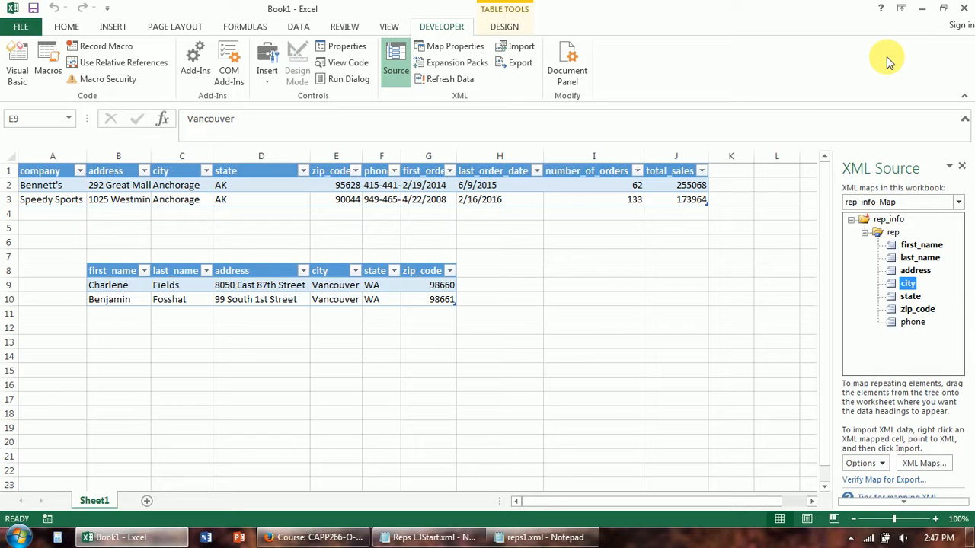
mouse_move(928, 8)
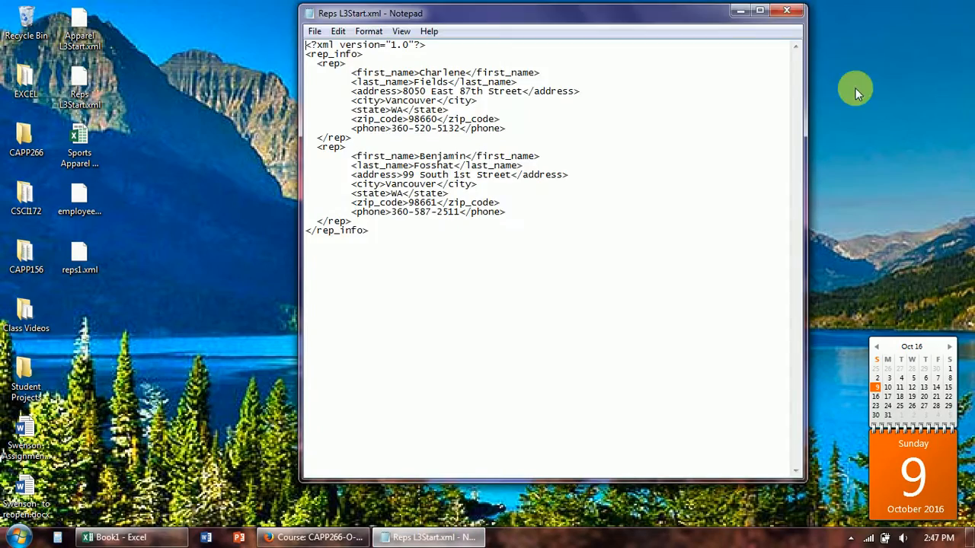
- Close the Reps L3Start.xml Notepad window
click(787, 10)
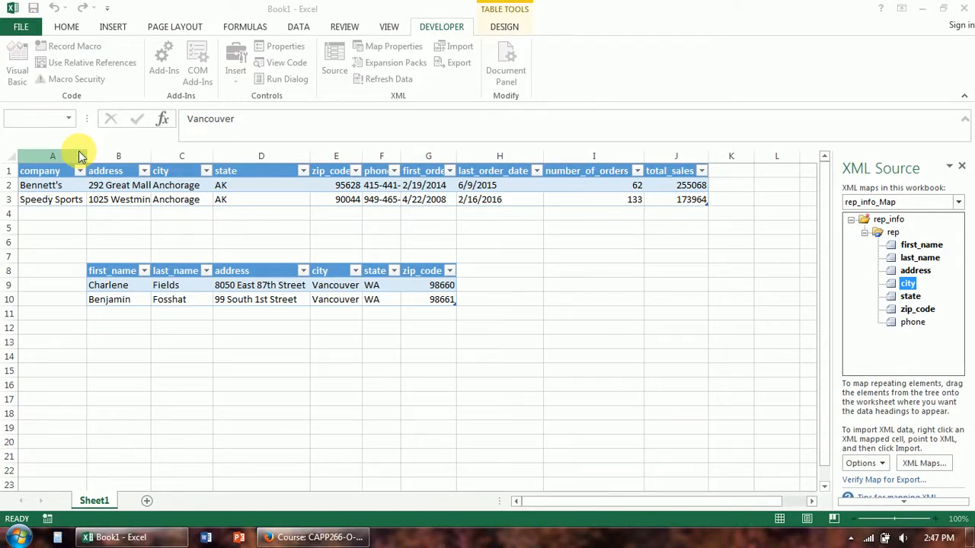
- Bring up Sports Apparel Retailers L3Start.xlsx from the taskbar and enable editing
click(245, 537)
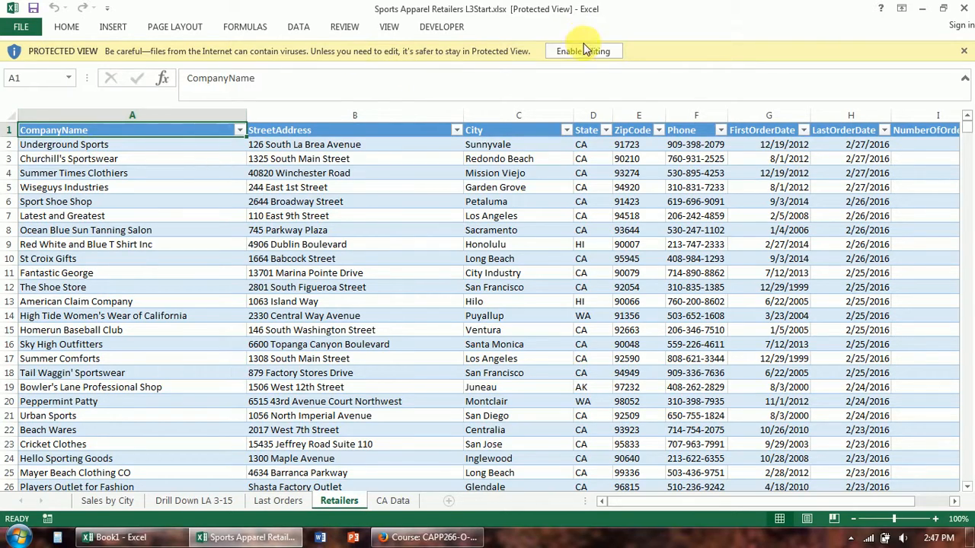
click(582, 51)
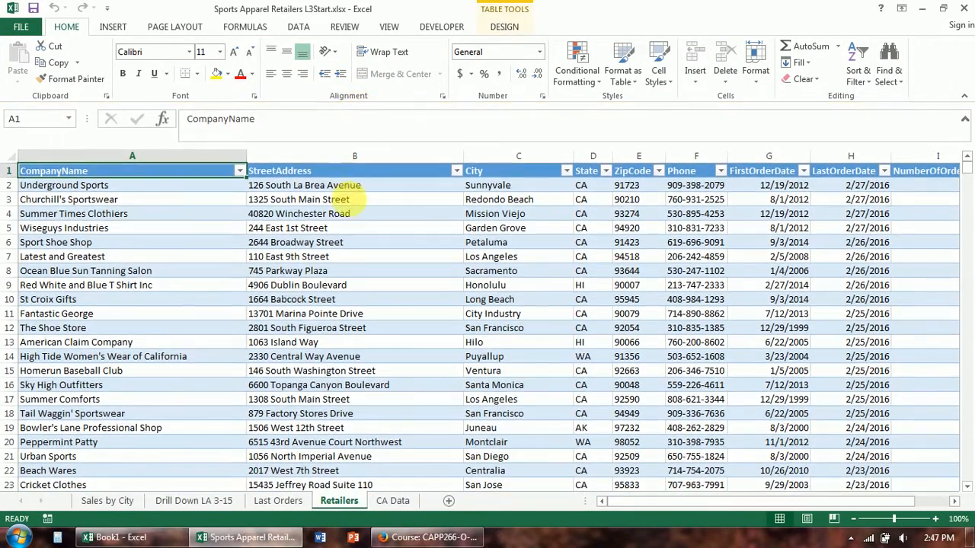
mouse_move(135, 393)
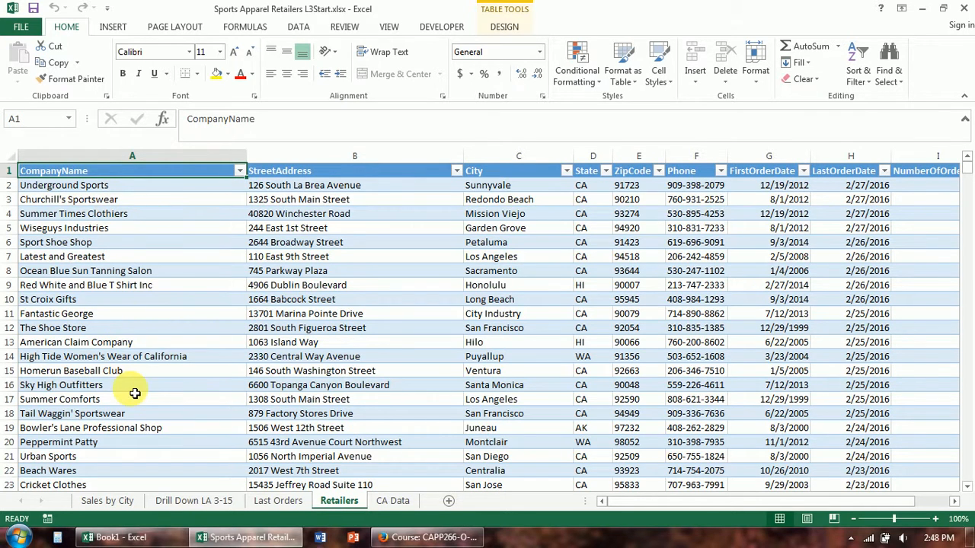
mouse_move(151, 207)
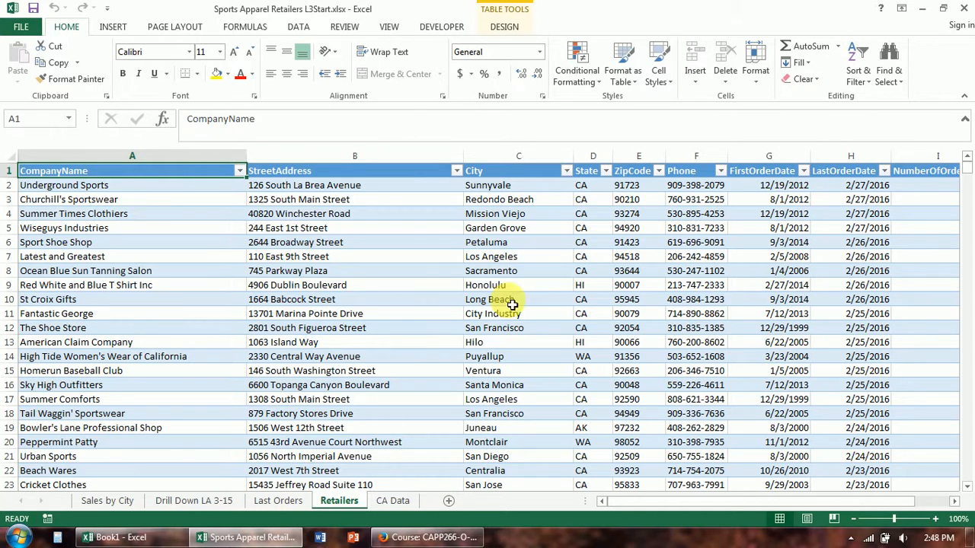
mouse_move(204, 260)
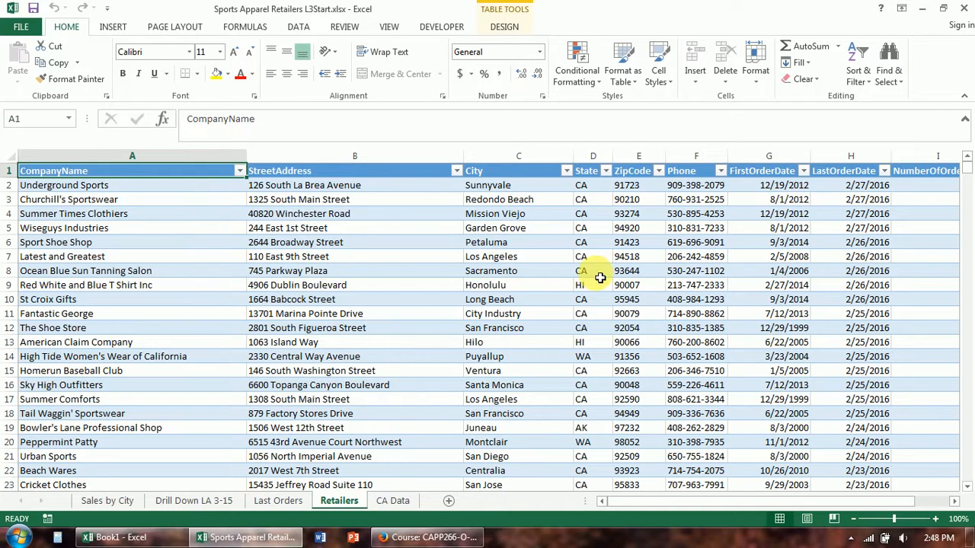
mouse_move(126, 268)
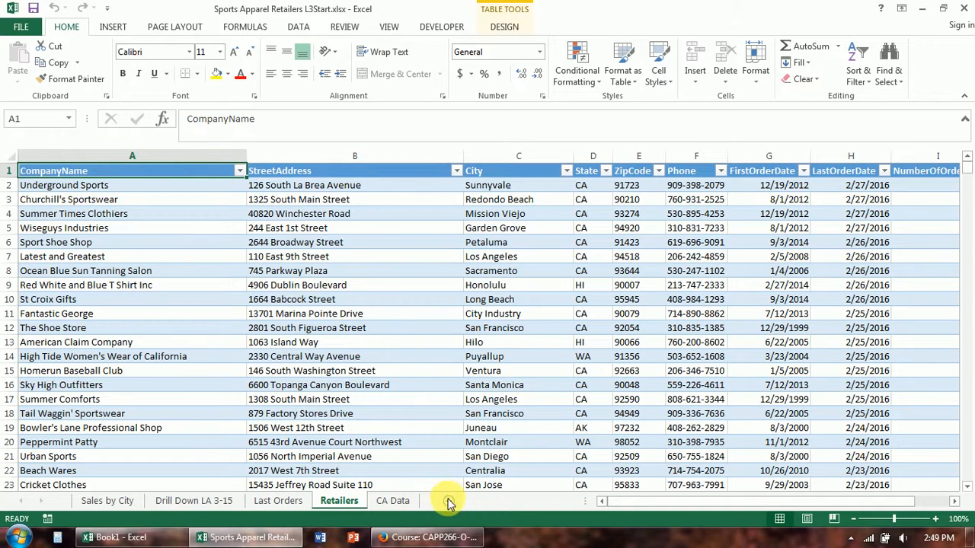
- Add a new blank Sheet1 beside the Retailers data sheet and return to it
click(494, 501)
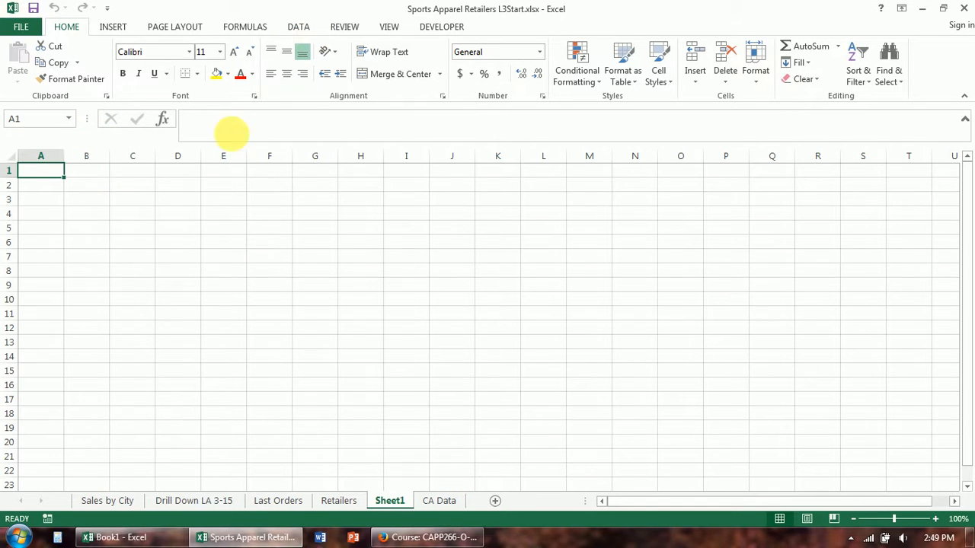
mouse_move(265, 338)
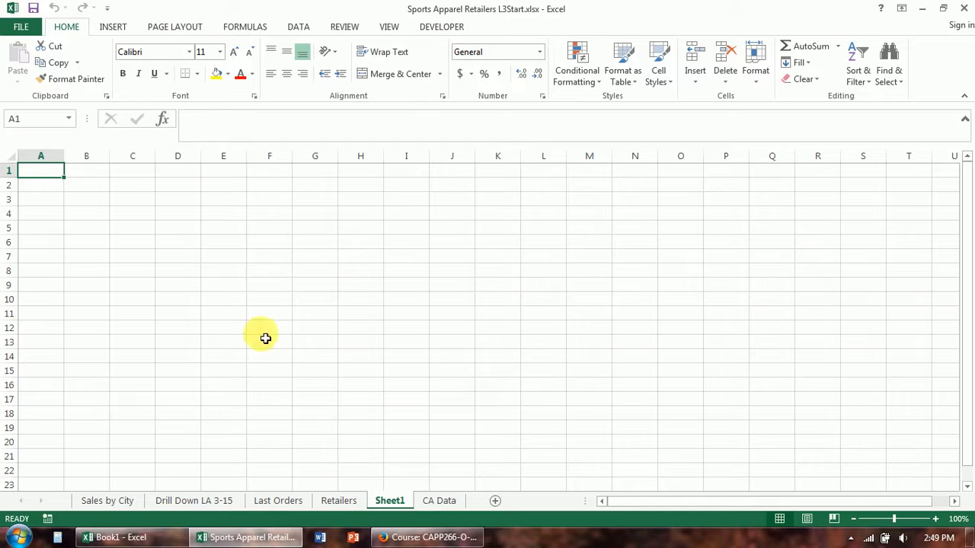
click(339, 500)
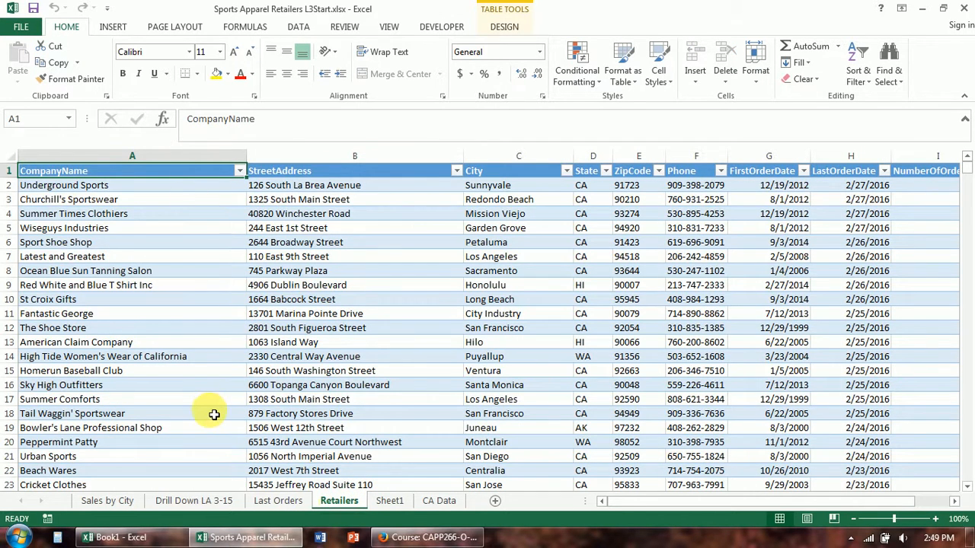
click(389, 500)
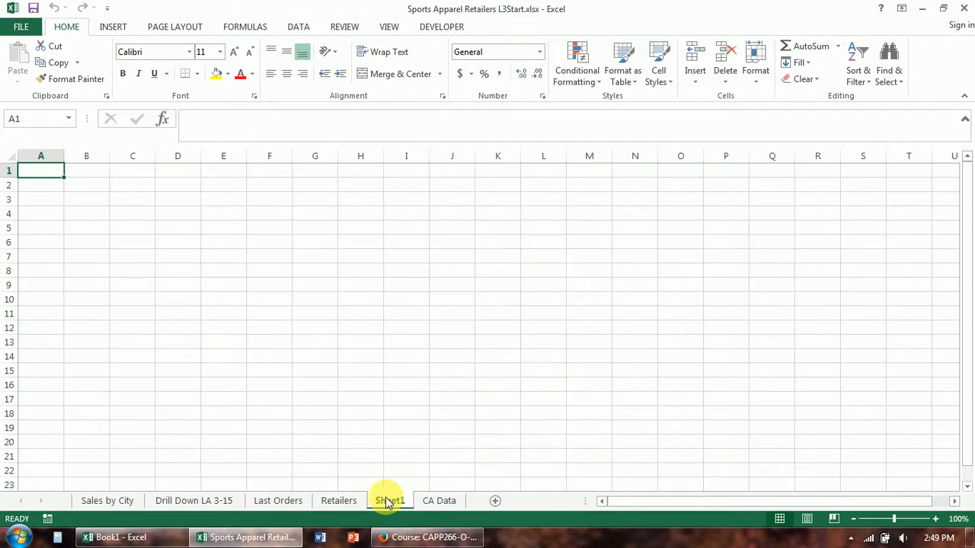
mouse_move(297, 27)
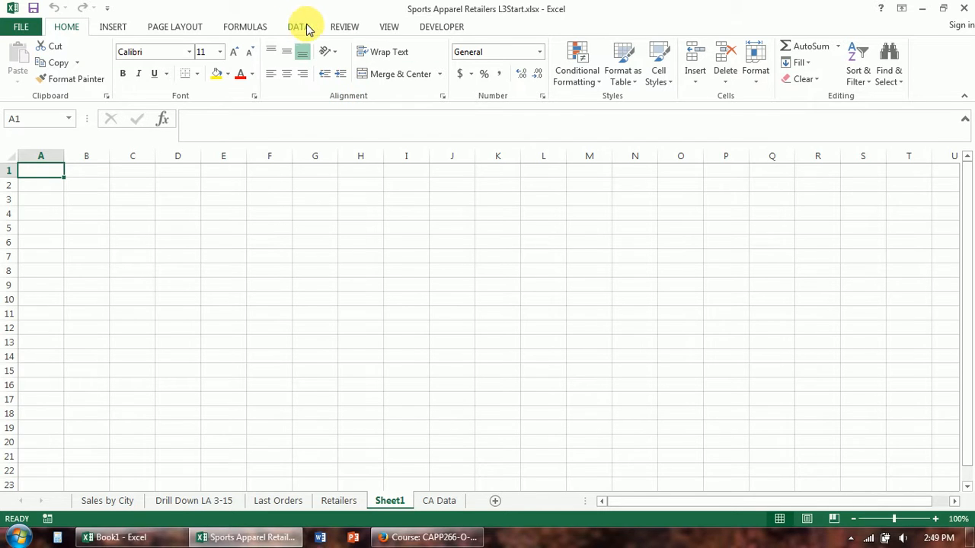
- Show the XML Source pane and open the empty XML Maps list
click(441, 27)
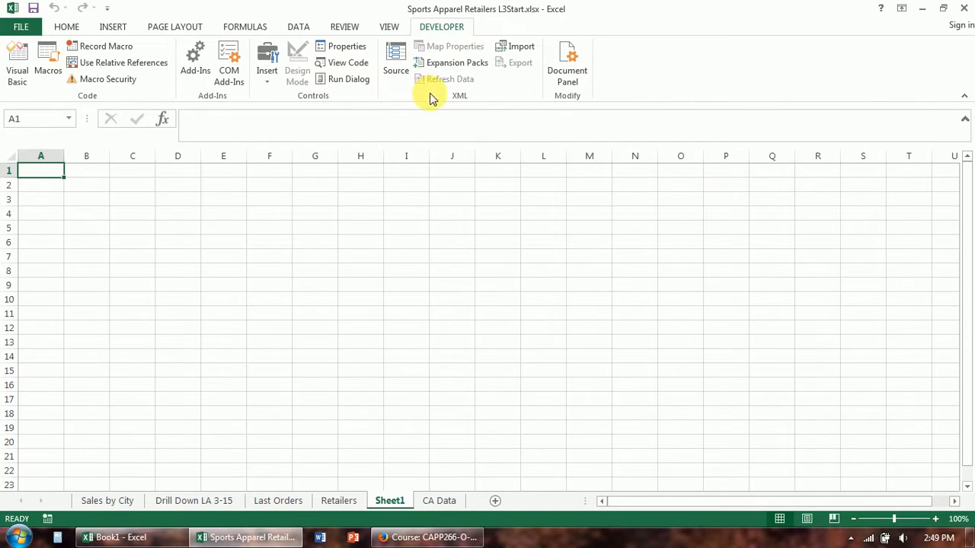
click(395, 63)
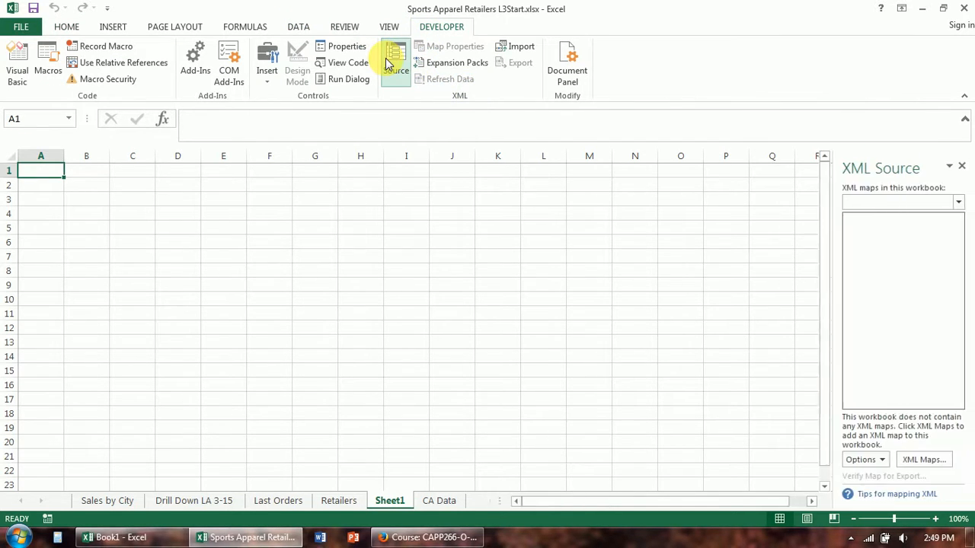
click(958, 203)
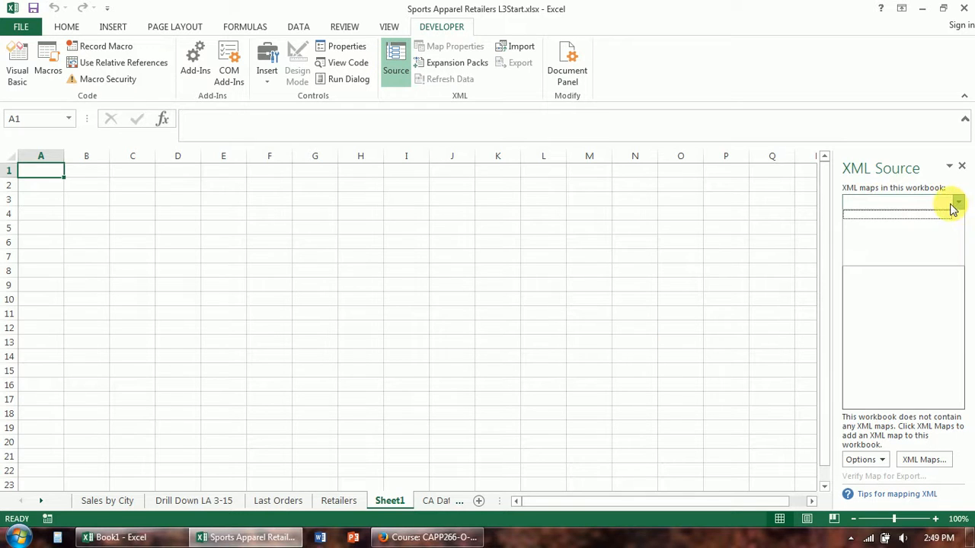
mouse_move(922, 296)
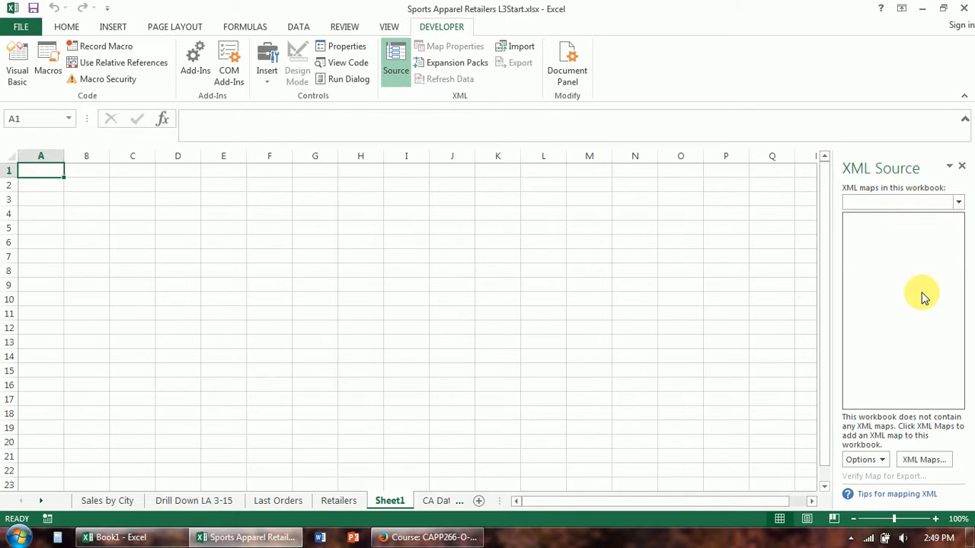
click(924, 459)
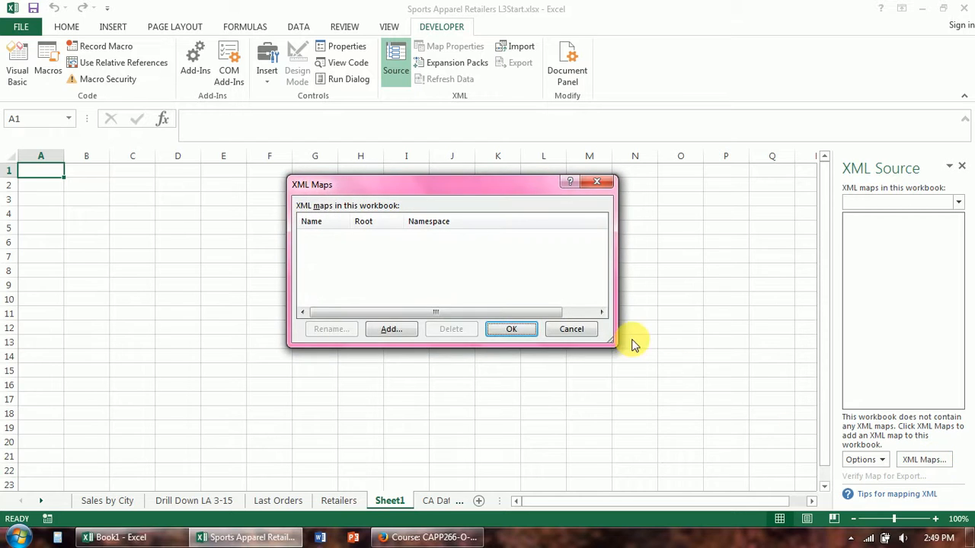
- Add Apparel L3Start.xml as an XML map, accepting schema creation from its data
click(391, 329)
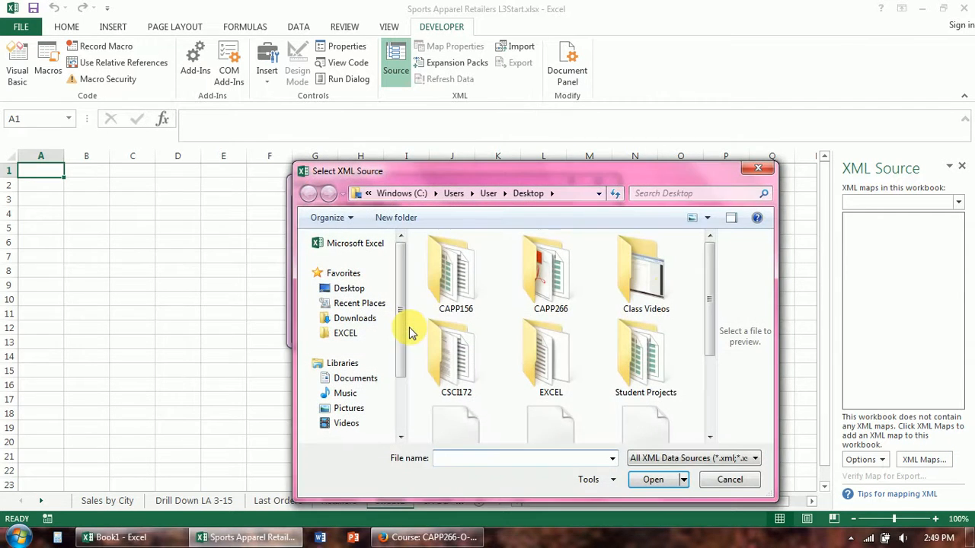
scroll(down, 3)
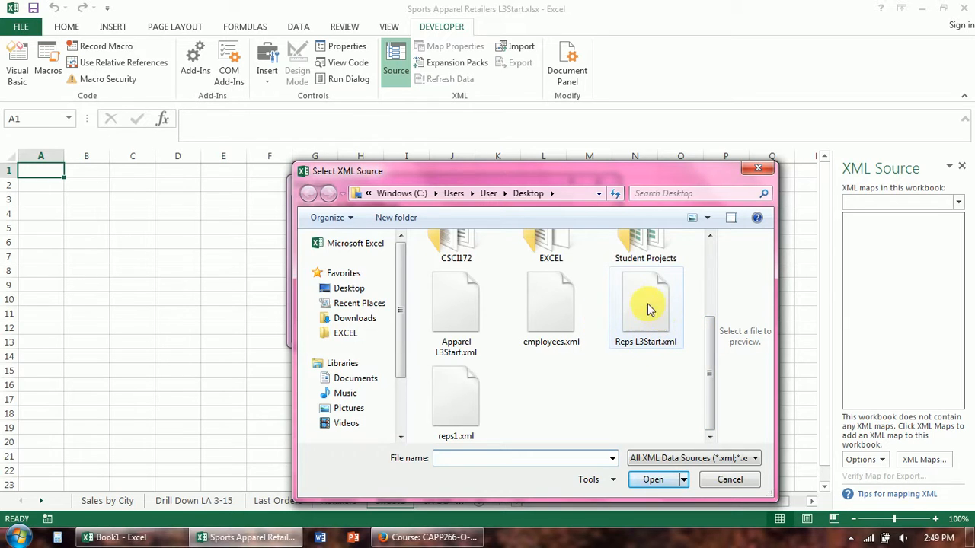
click(456, 305)
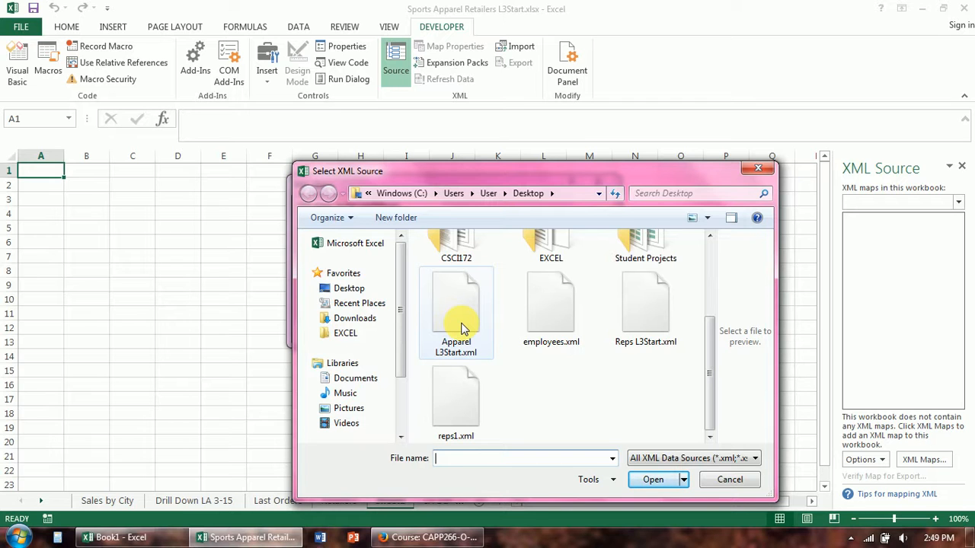
click(456, 313)
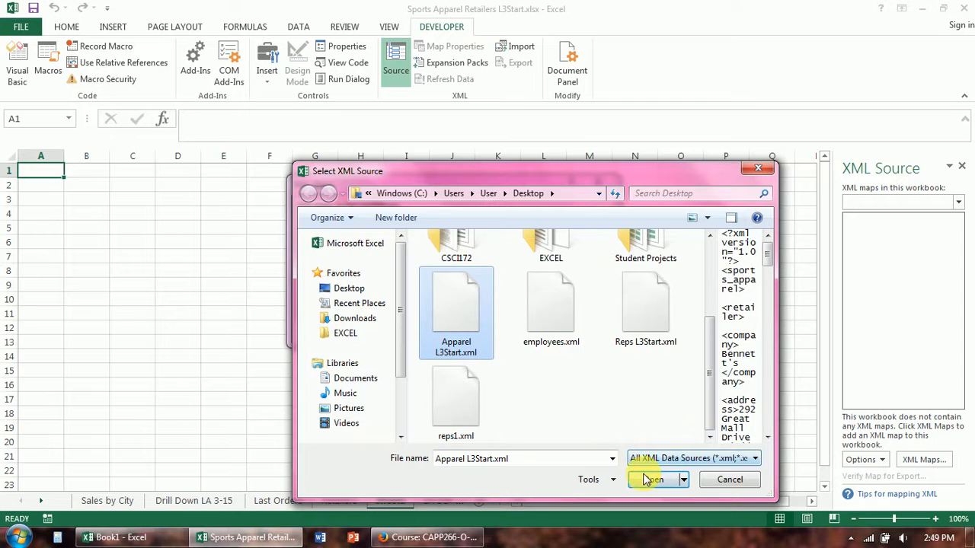
click(653, 479)
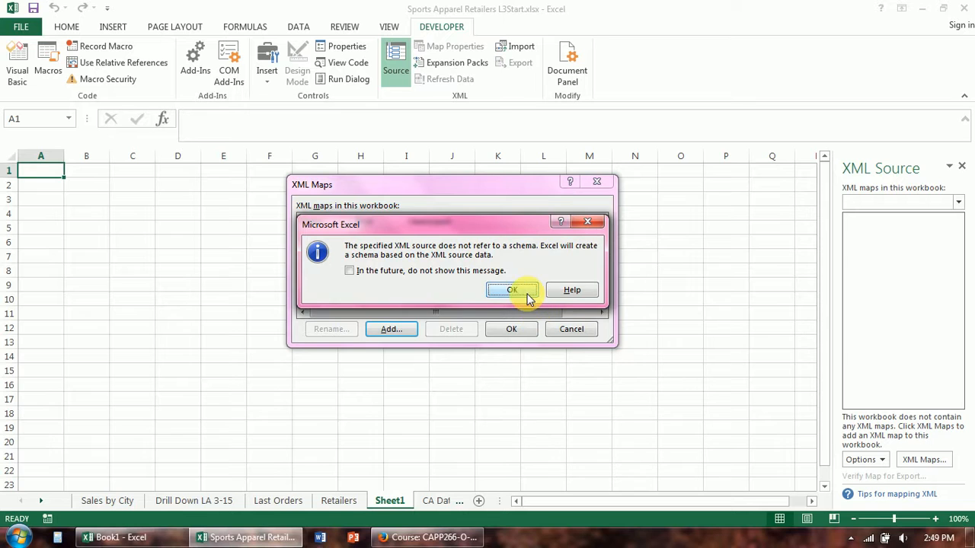
click(511, 291)
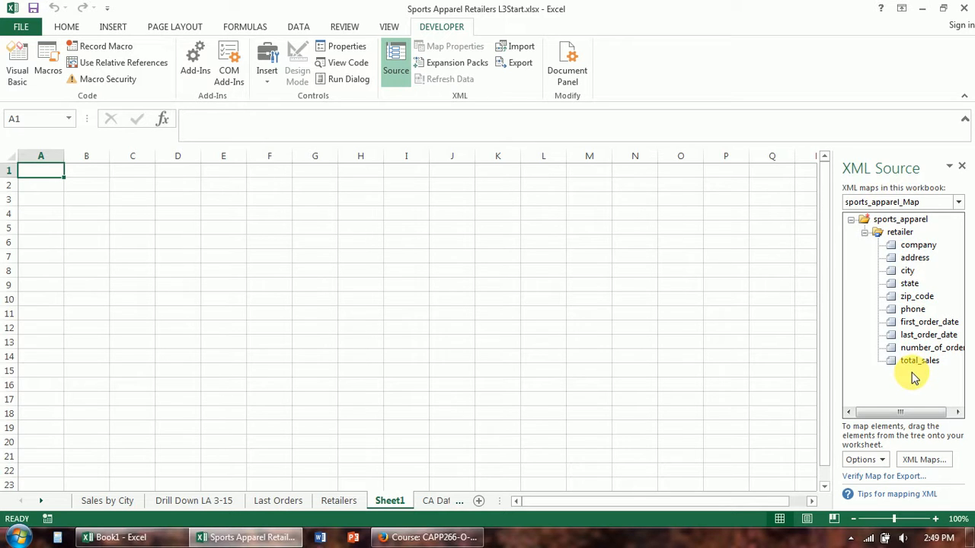
mouse_move(359, 486)
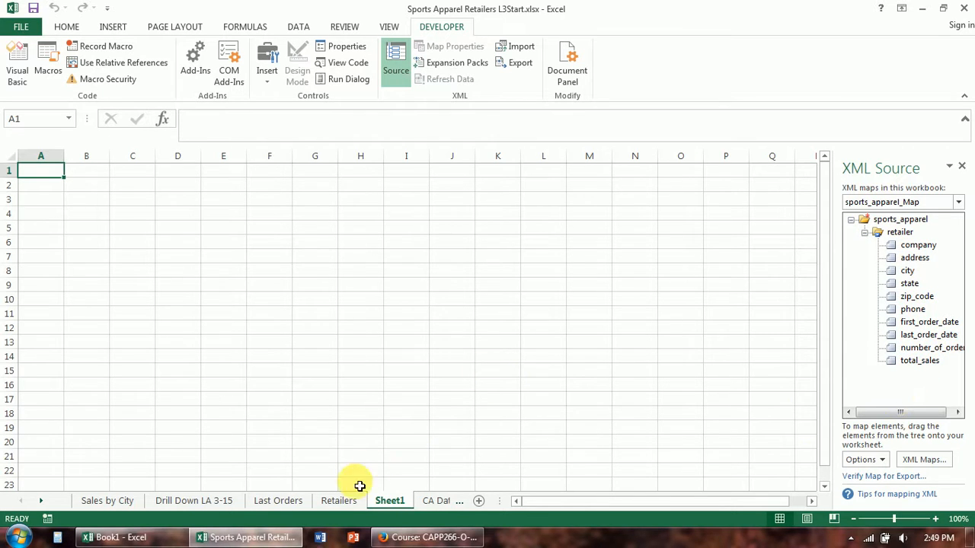
- Map the retailer elements, company through total_sales, into an empty table on Sheet1
click(338, 500)
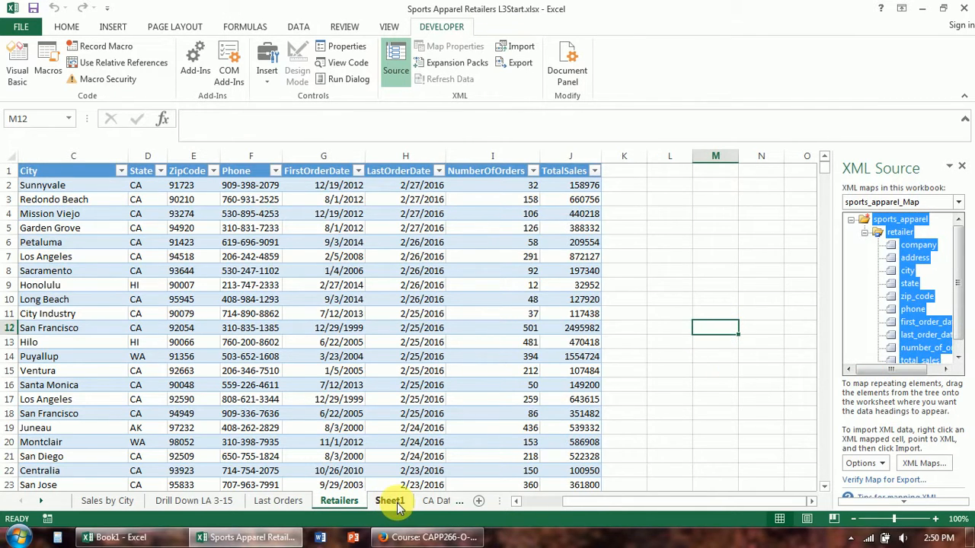
click(390, 500)
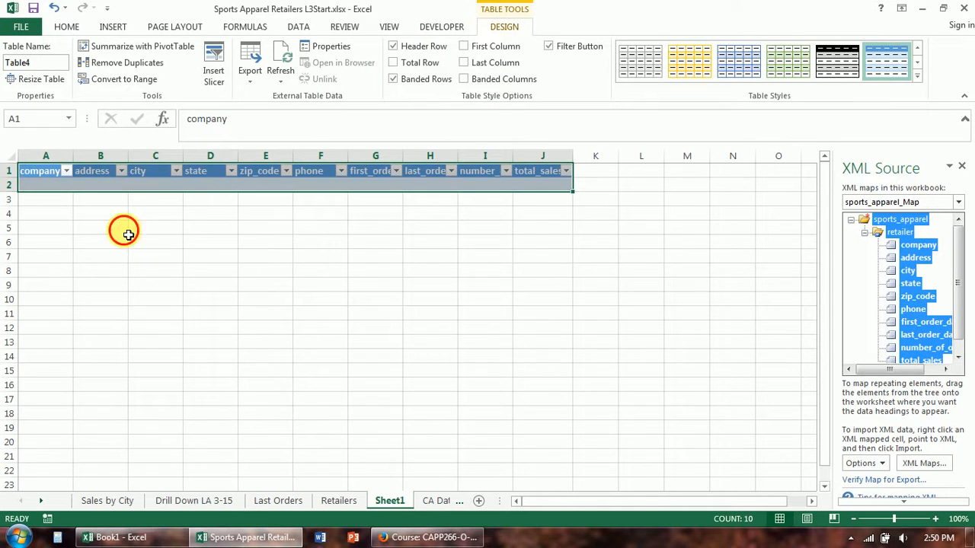
click(100, 227)
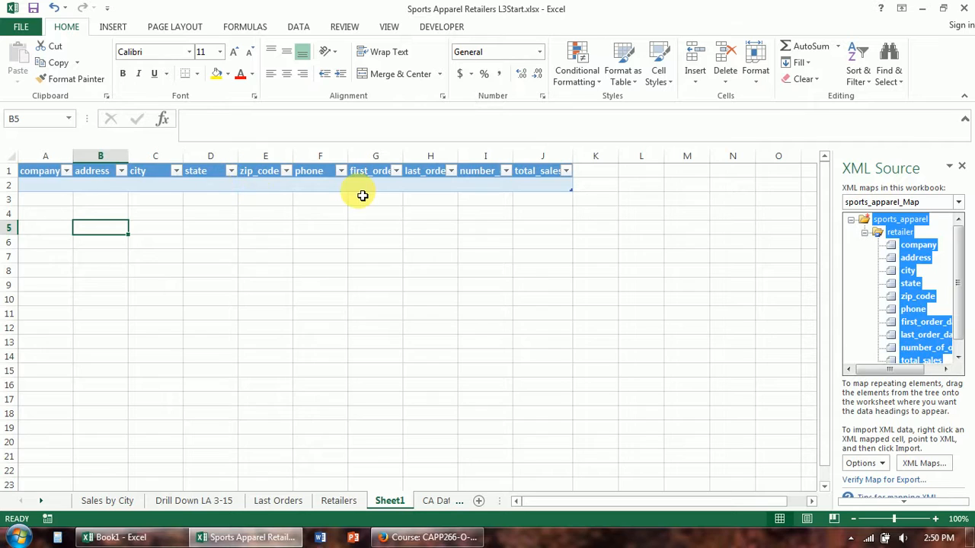
mouse_move(374, 170)
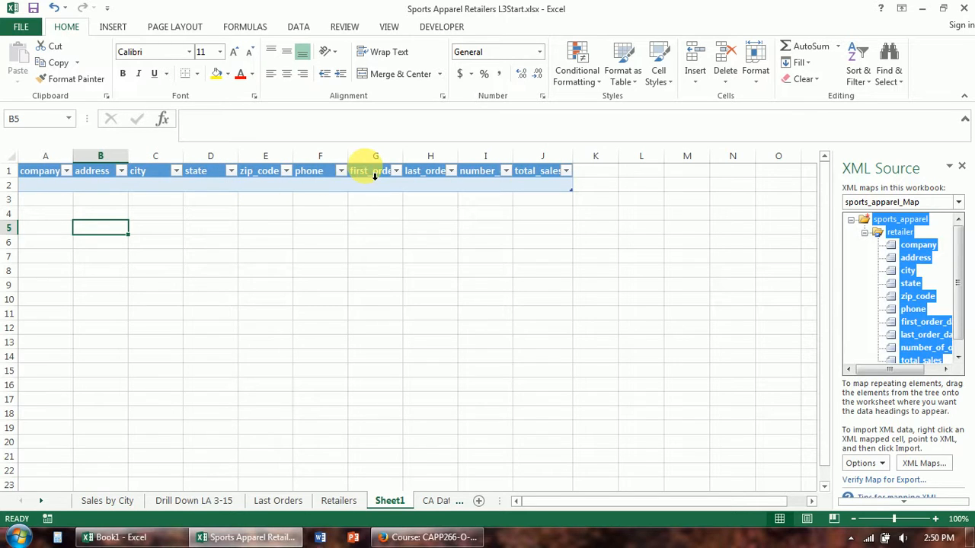
mouse_move(314, 418)
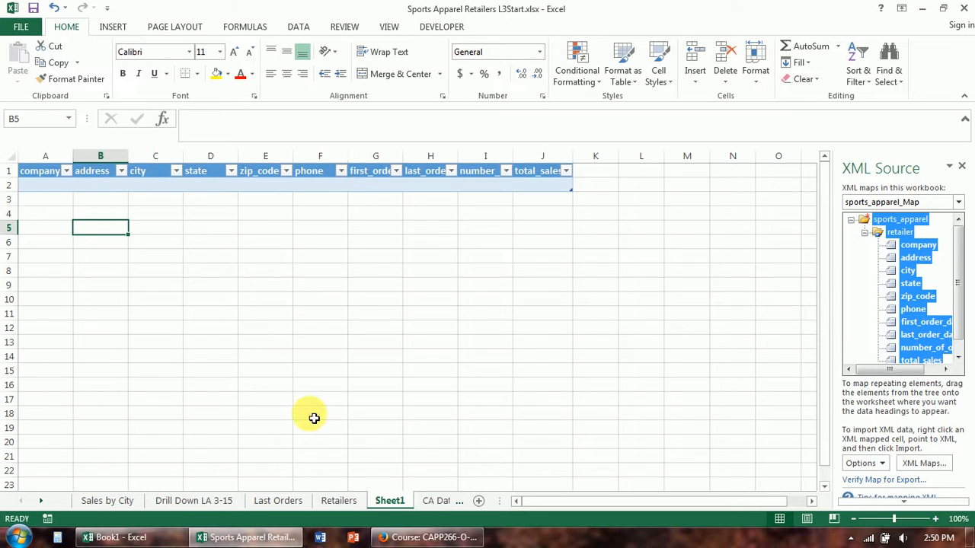
click(338, 501)
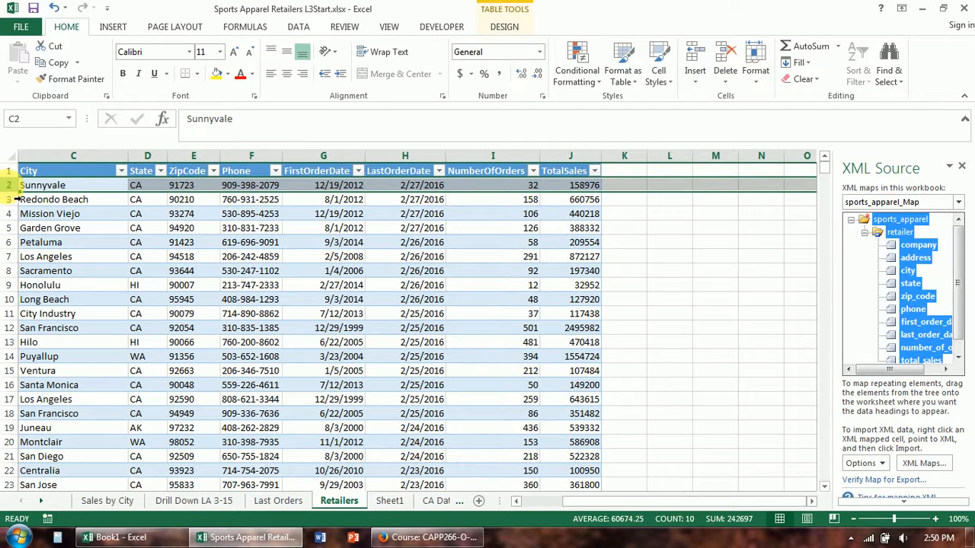
- Paste the Retailers sheet records into the Sheet1 mapped table, starting with Underground Sports
scroll(down, 3)
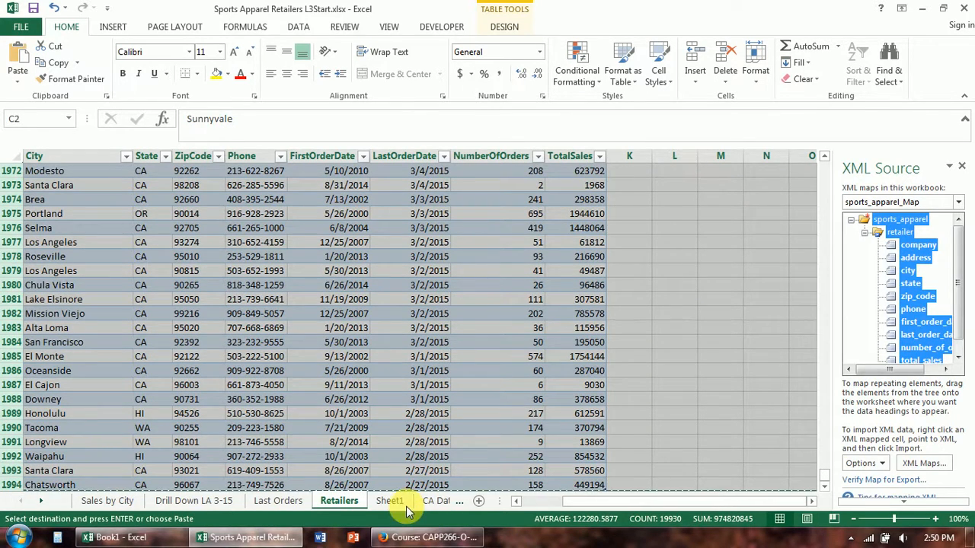
click(390, 500)
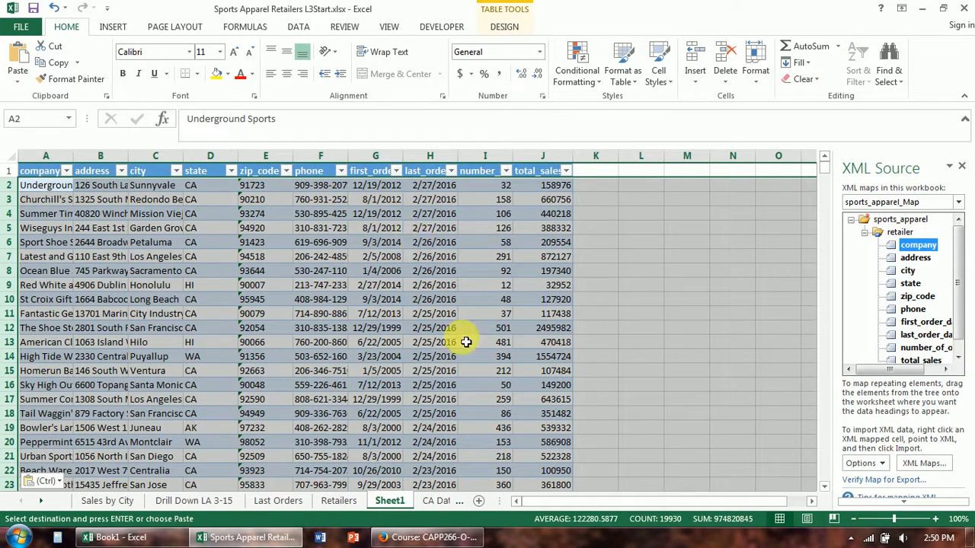
click(374, 271)
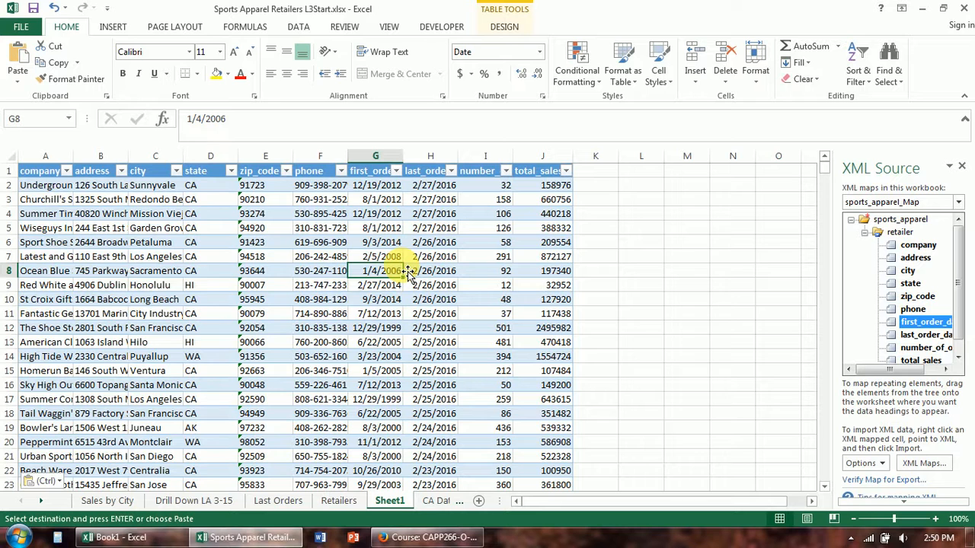
mouse_move(441, 26)
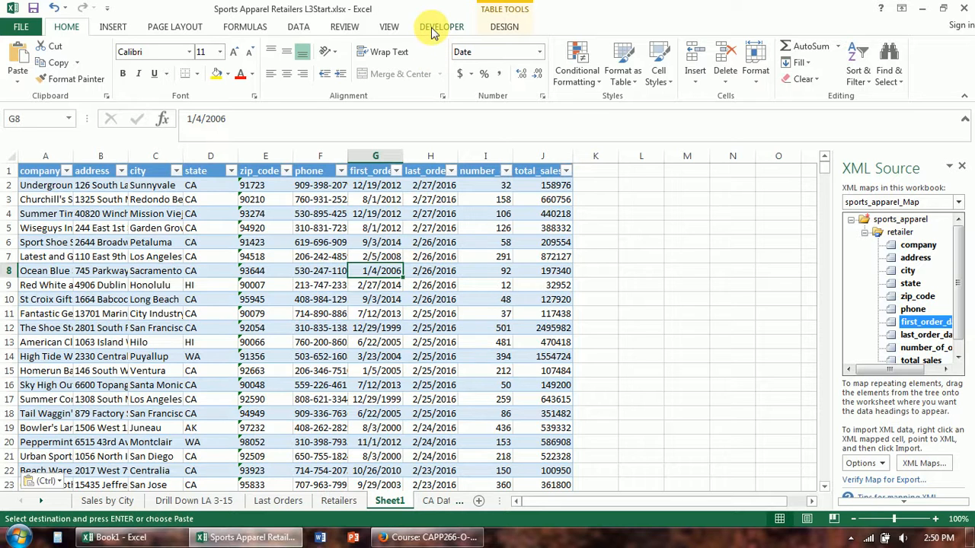
- Export the mapped retailer table as Retailers1.xml and minimize Excel
click(521, 62)
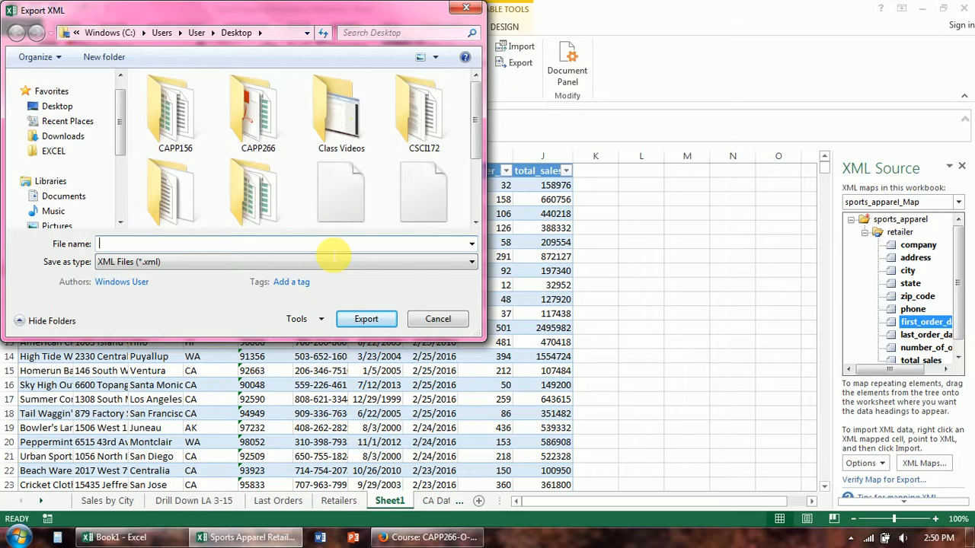
text(Retailers1)
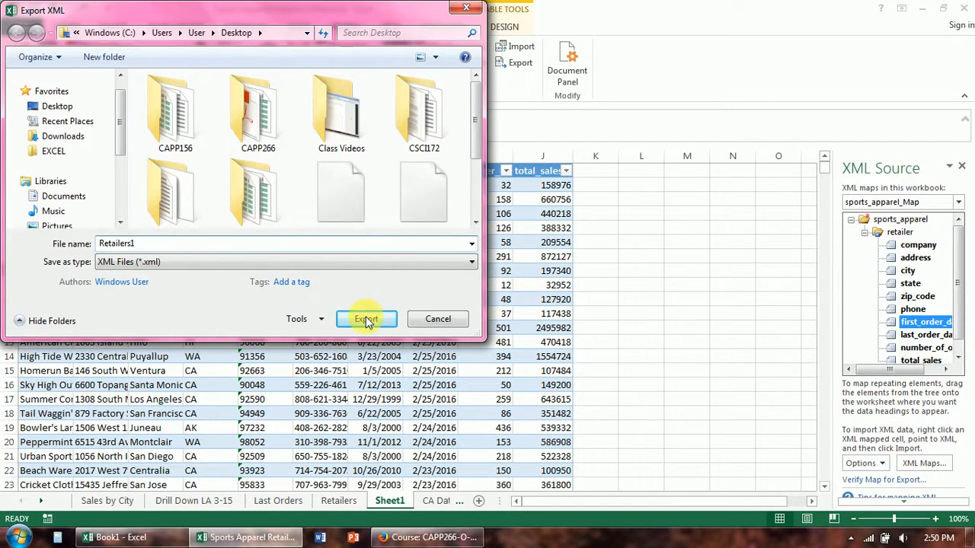
click(365, 318)
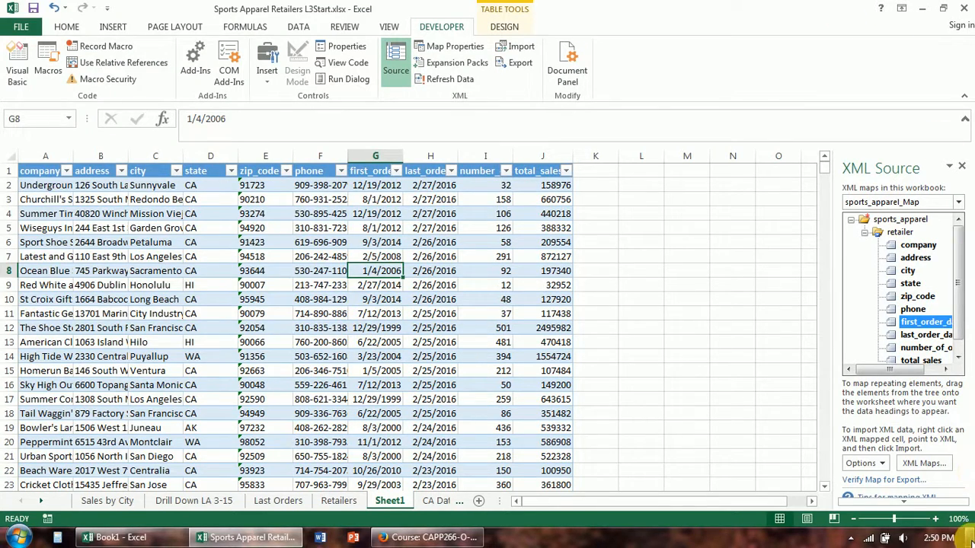
click(923, 9)
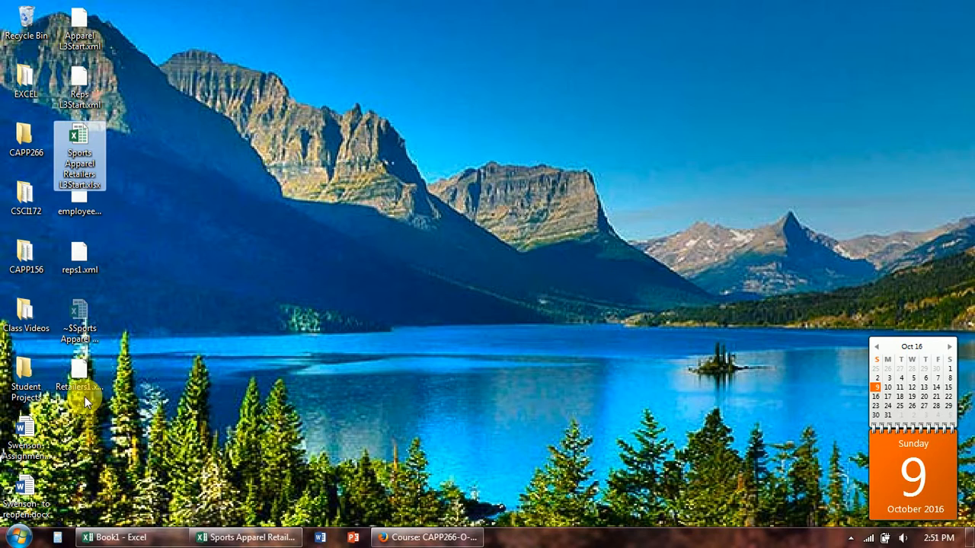
right_click(79, 156)
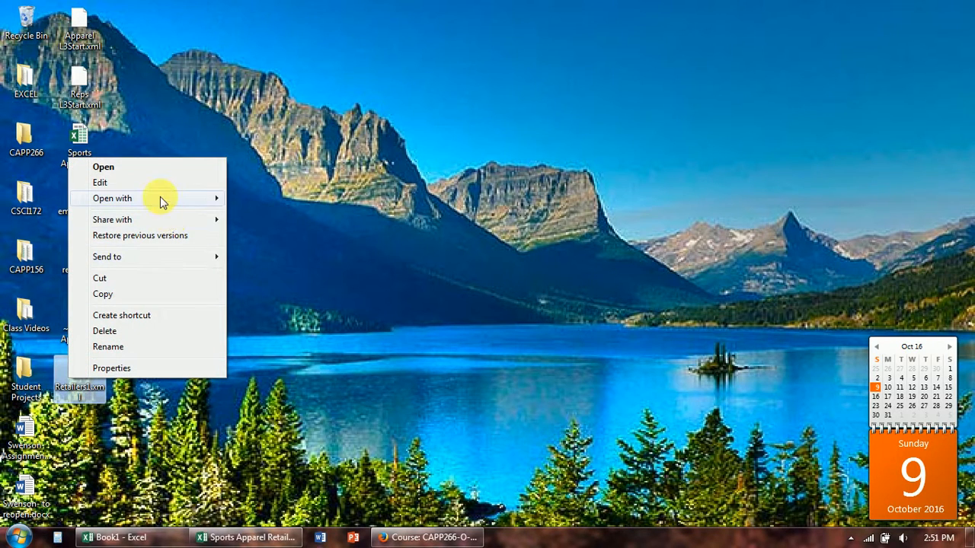
click(103, 167)
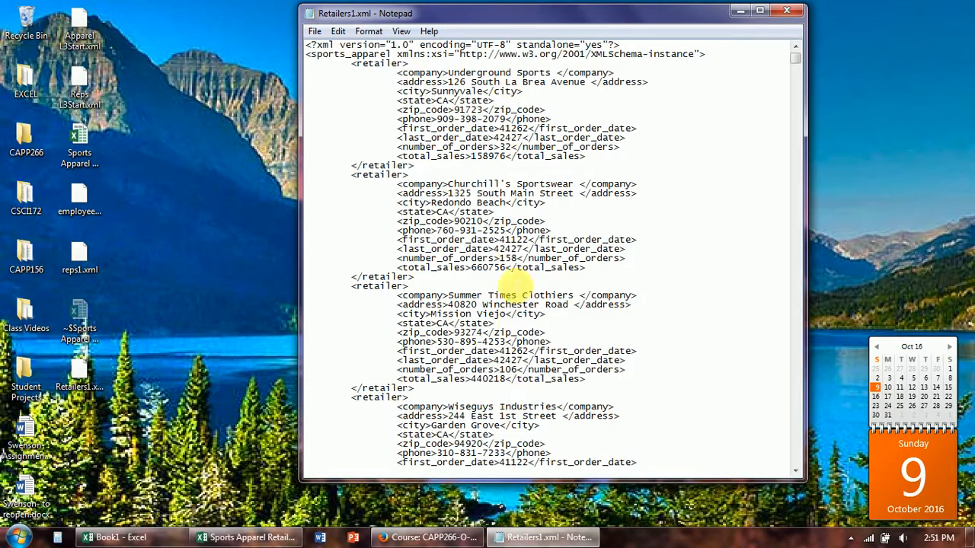
scroll(down, 3)
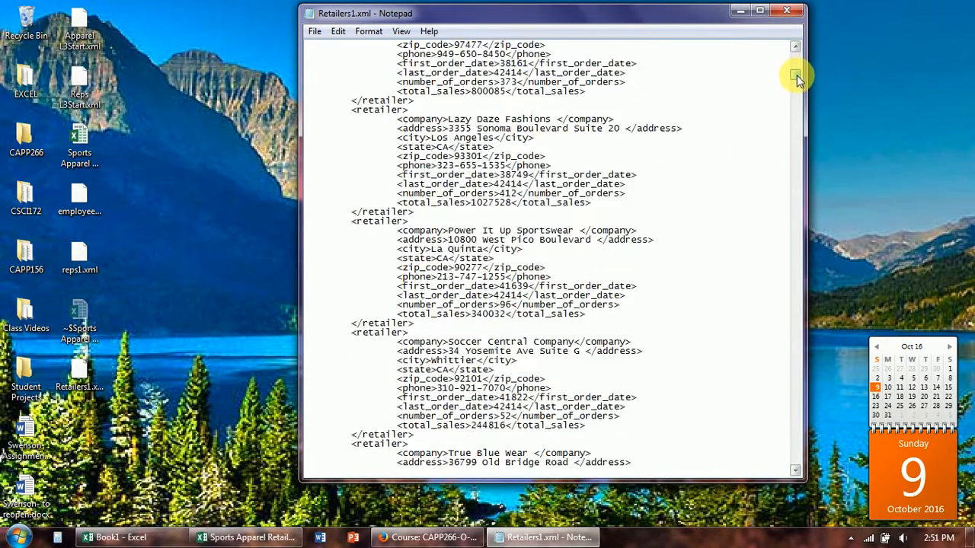
click(795, 46)
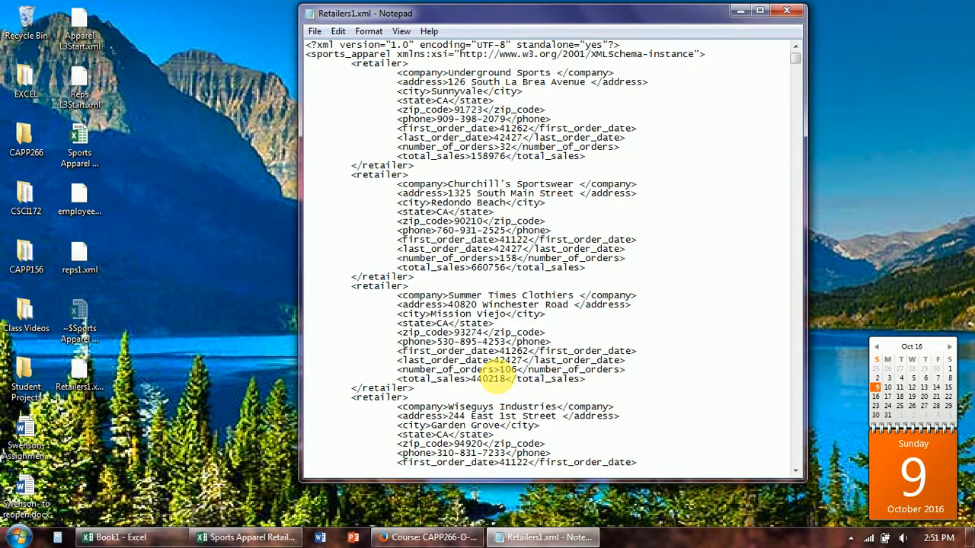
mouse_move(861, 6)
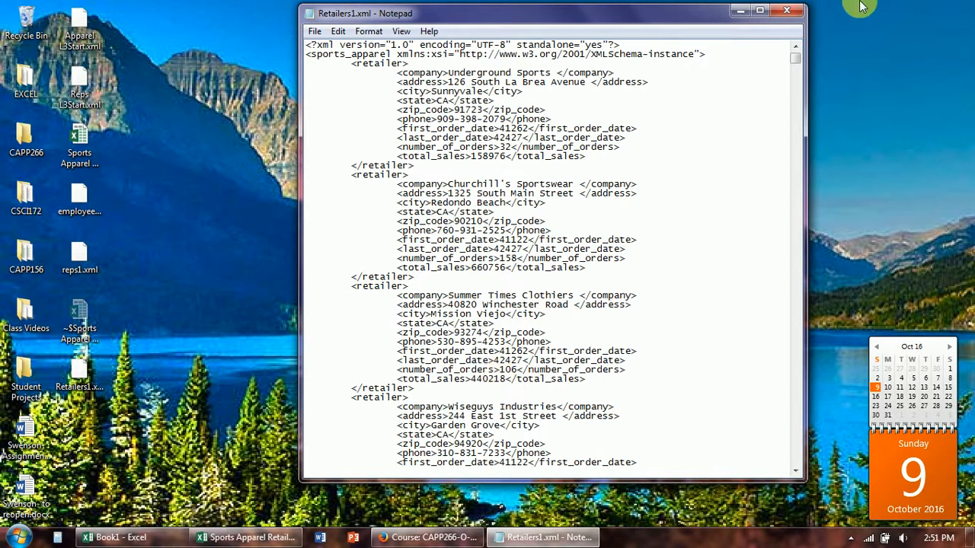
click(786, 11)
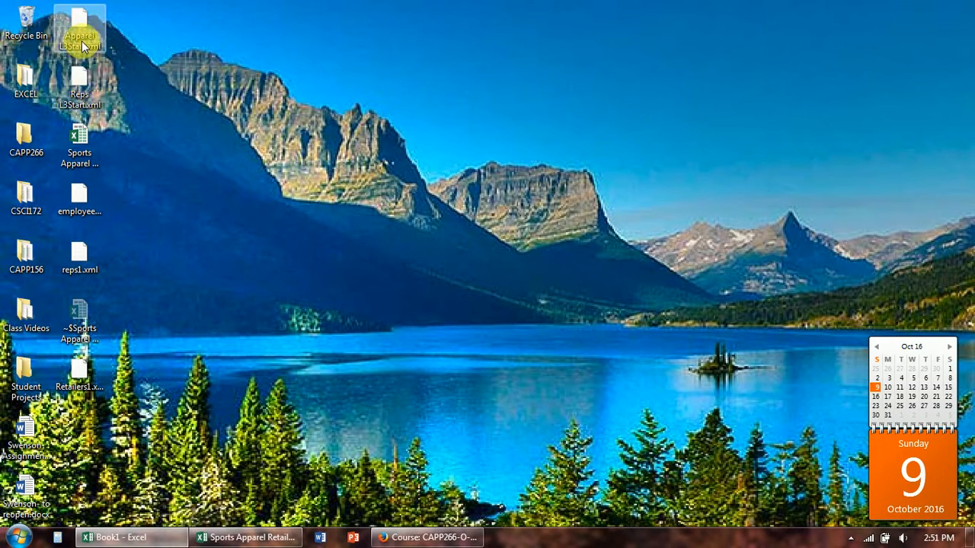
right_click(79, 27)
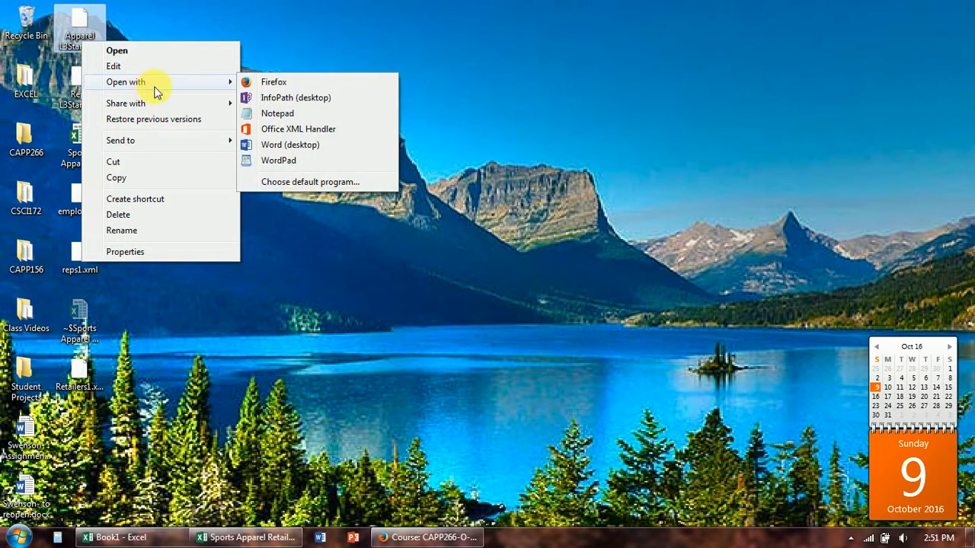
click(277, 112)
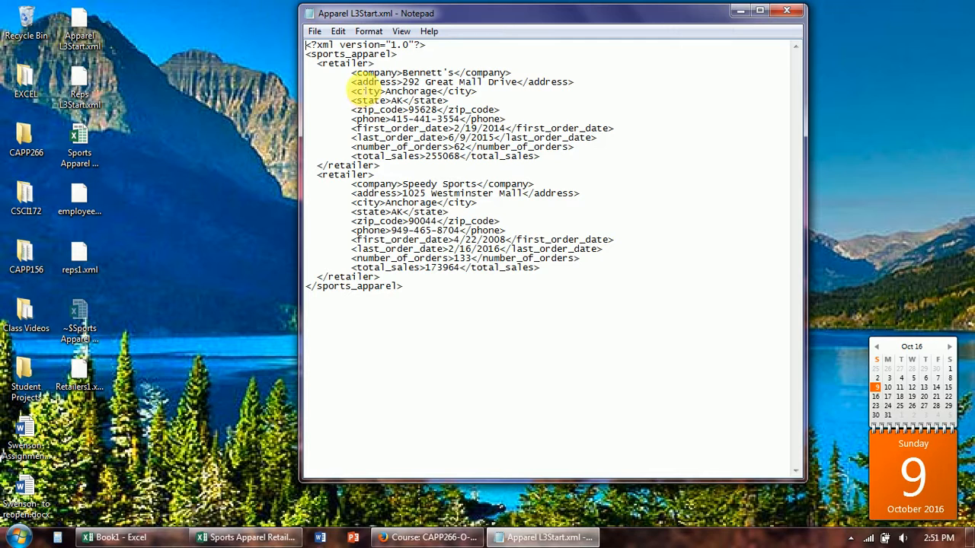
mouse_move(430, 303)
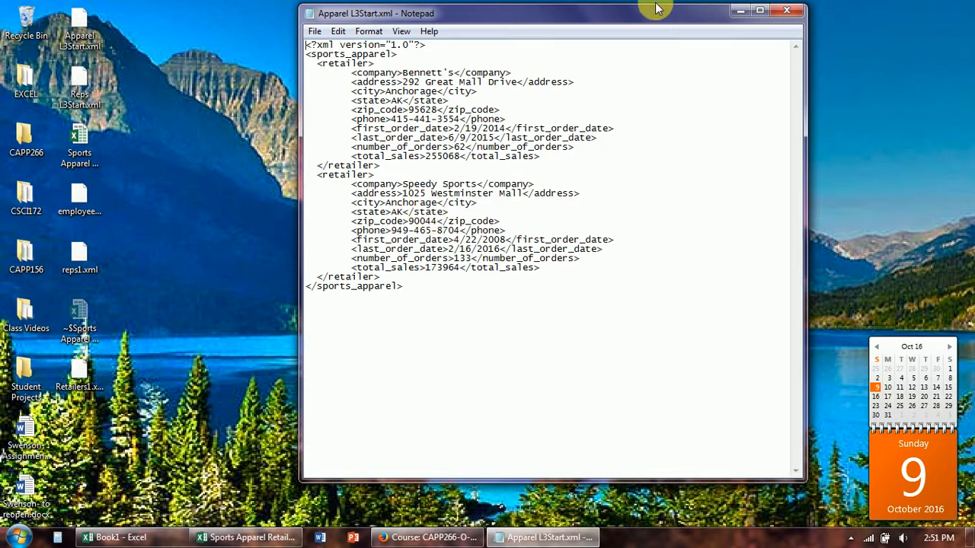
mouse_move(518, 299)
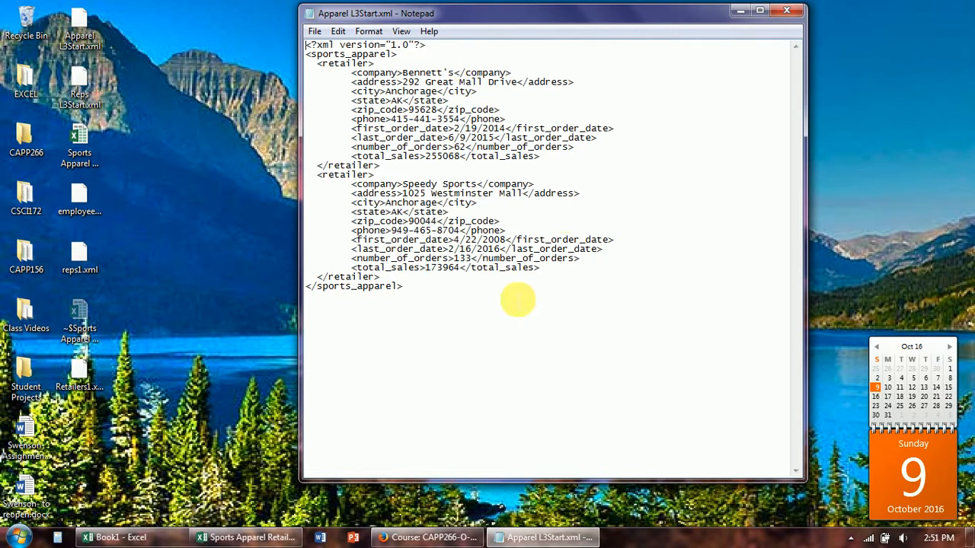
click(787, 10)
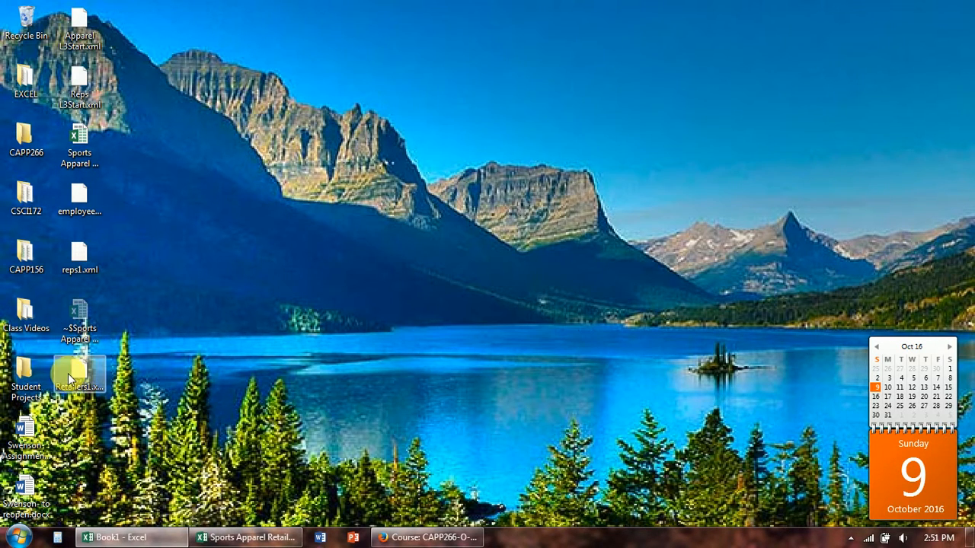
- Open Retailers1.xml from the desktop in Notepad via Open with
right_click(79, 378)
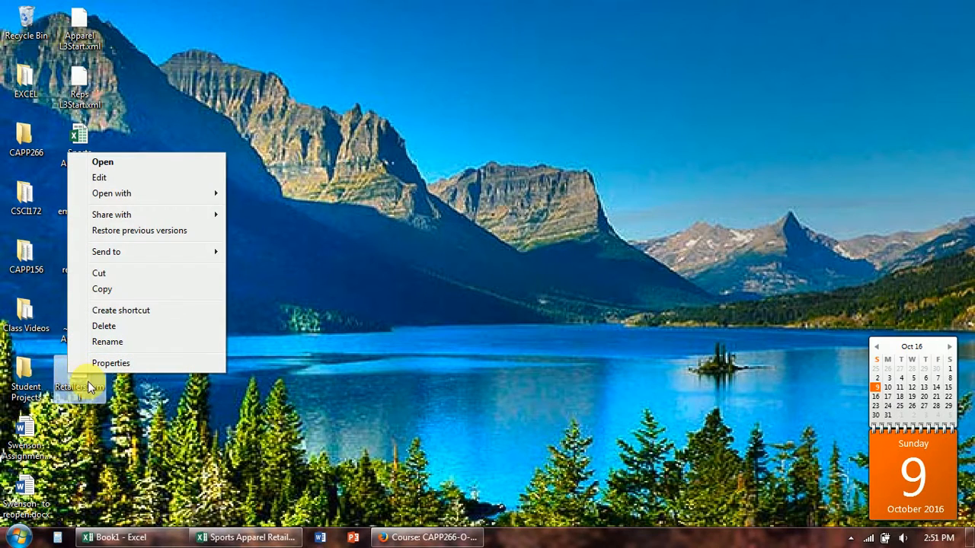
click(111, 193)
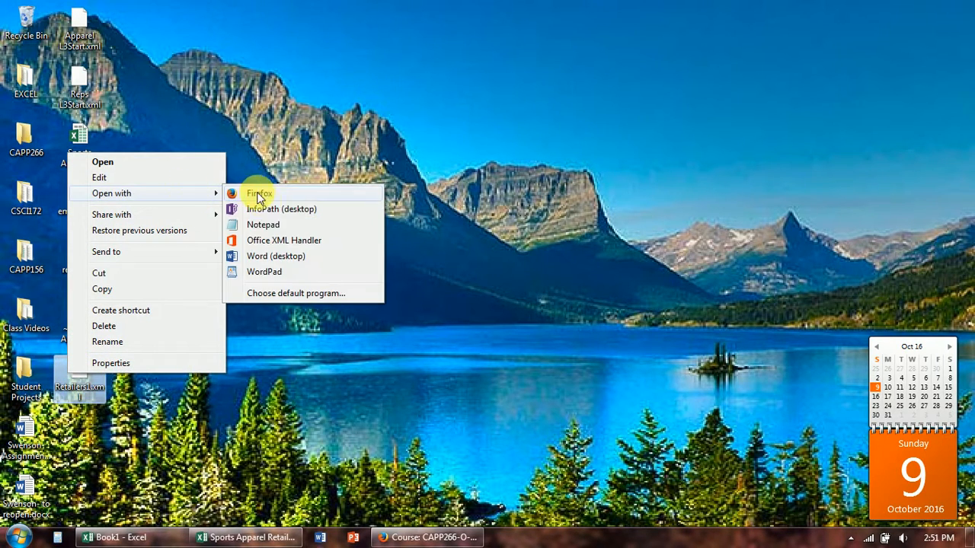
click(263, 224)
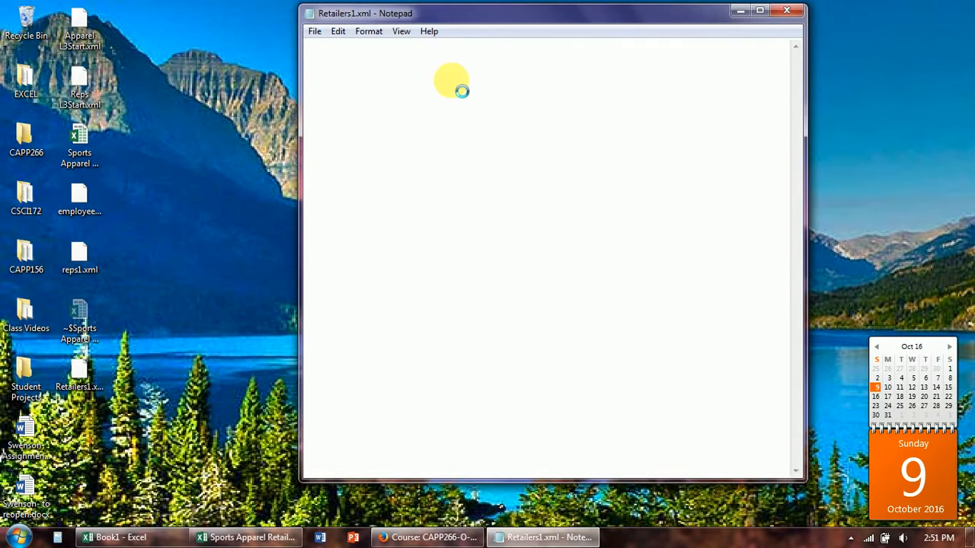